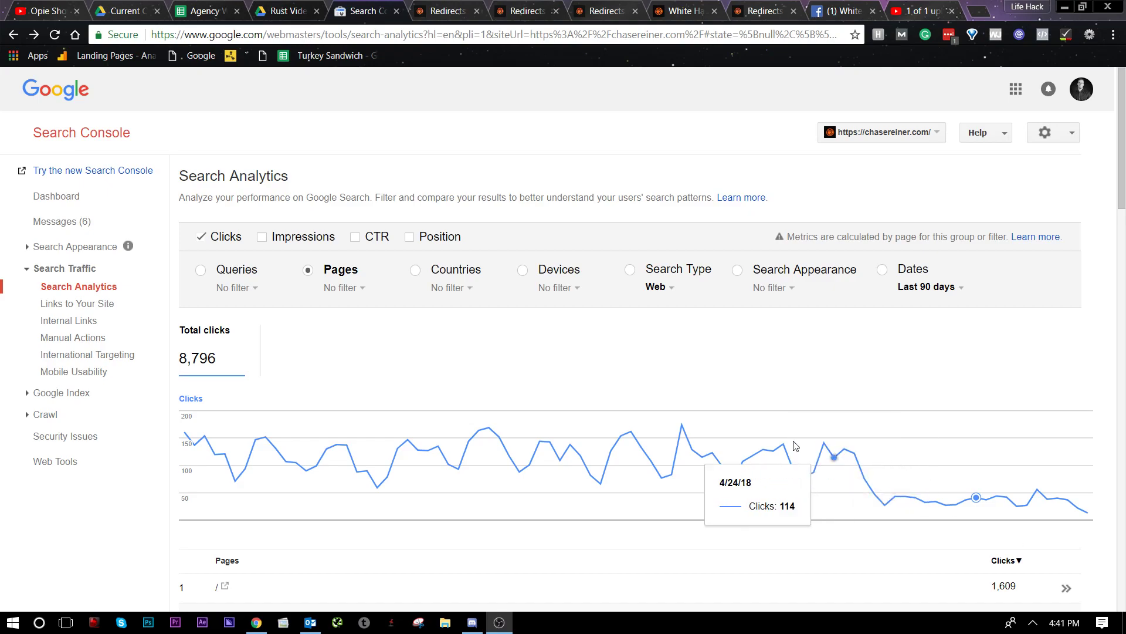
- Scan the 90-day Search Analytics pages list and date options, then switch to the new Search Console
{"action": "scroll", "scroll_direction": "down", "scroll_amount": 3}
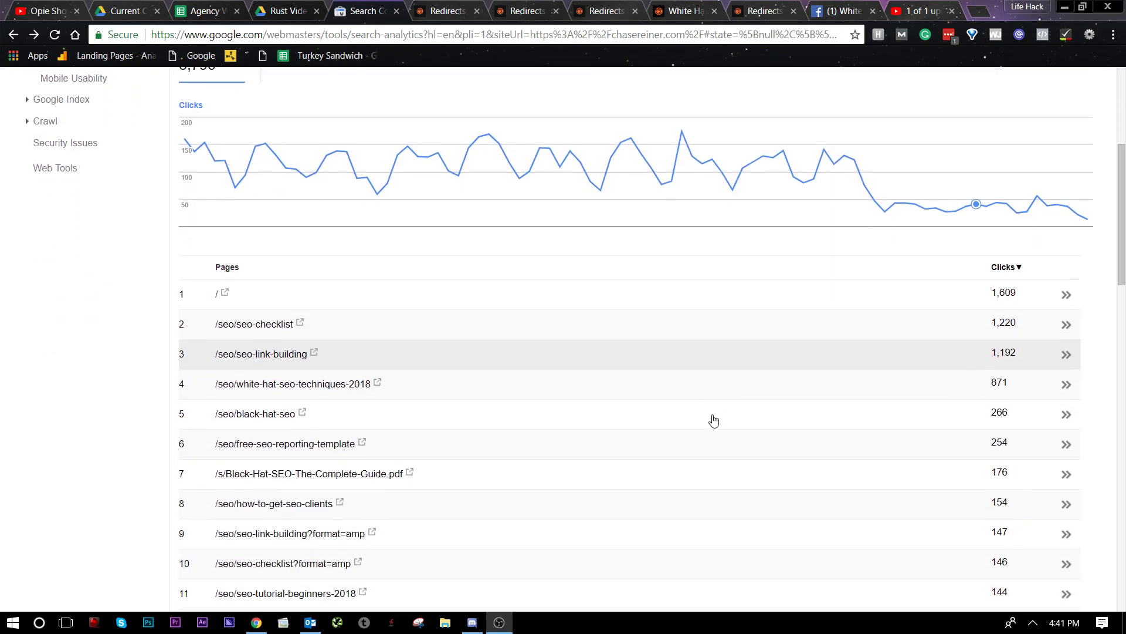
{"action": "scroll", "scroll_direction": "down", "scroll_amount": 3}
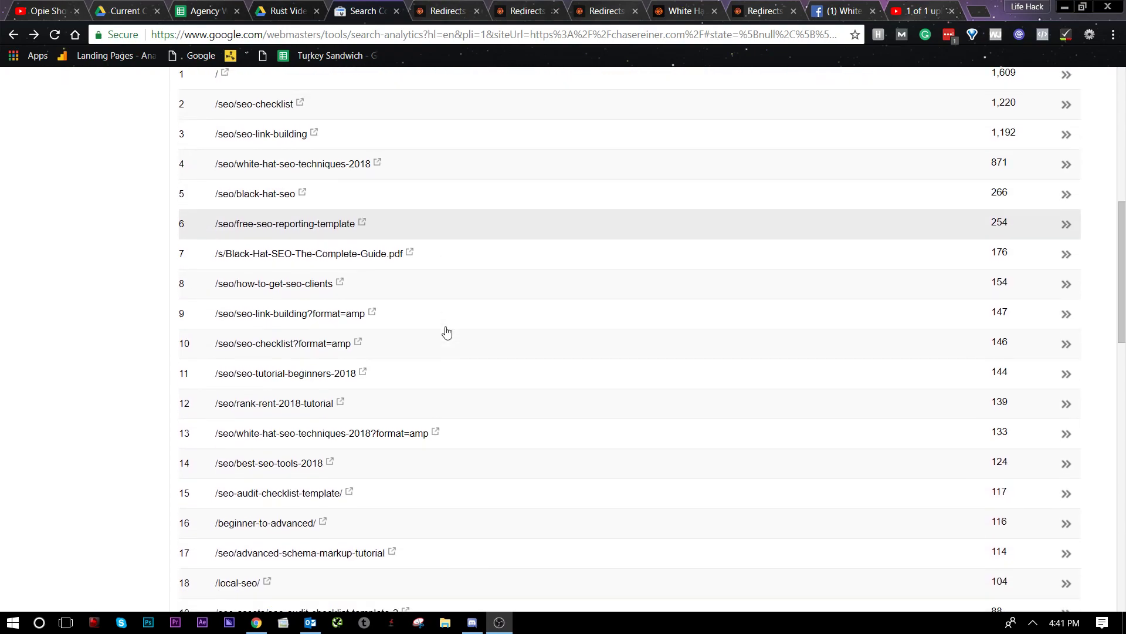
{"action": "scroll", "scroll_direction": "down", "scroll_amount": 3}
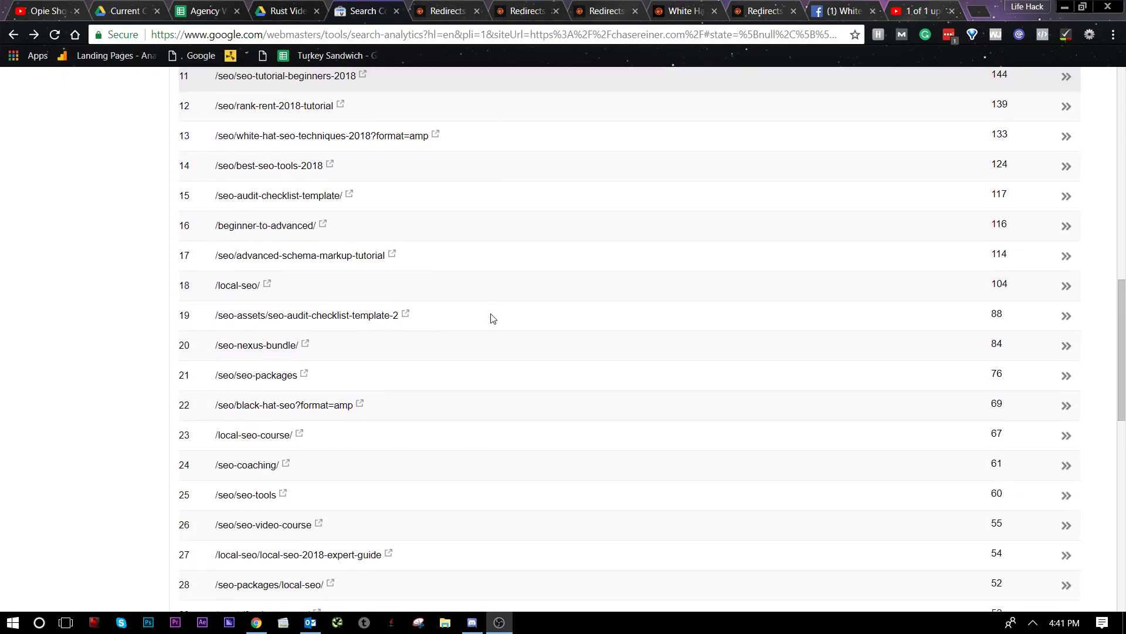
{"action": "scroll", "scroll_direction": "down", "scroll_amount": 3}
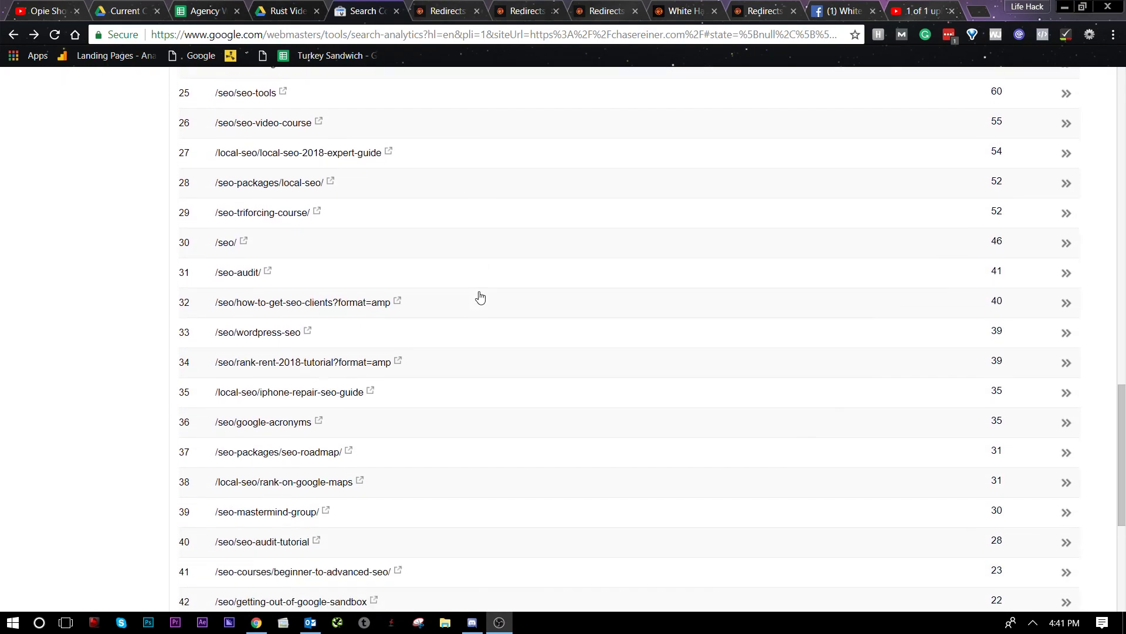
{"action": "scroll", "scroll_direction": "down", "scroll_amount": 3}
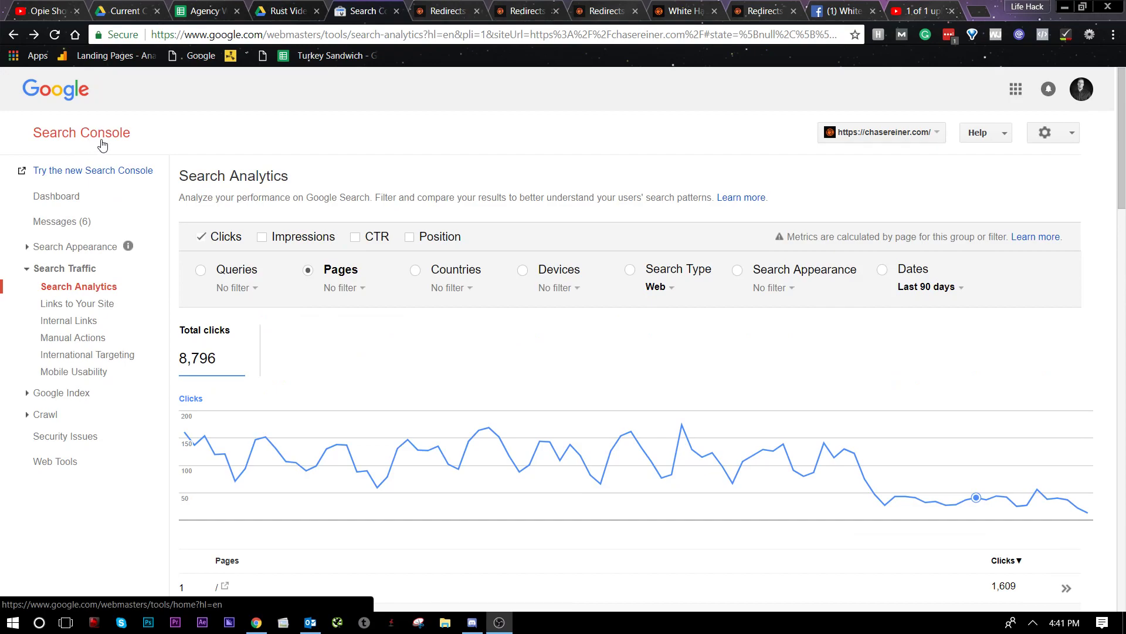
{"action": "mouse_move", "coordinate": [691, 126]}
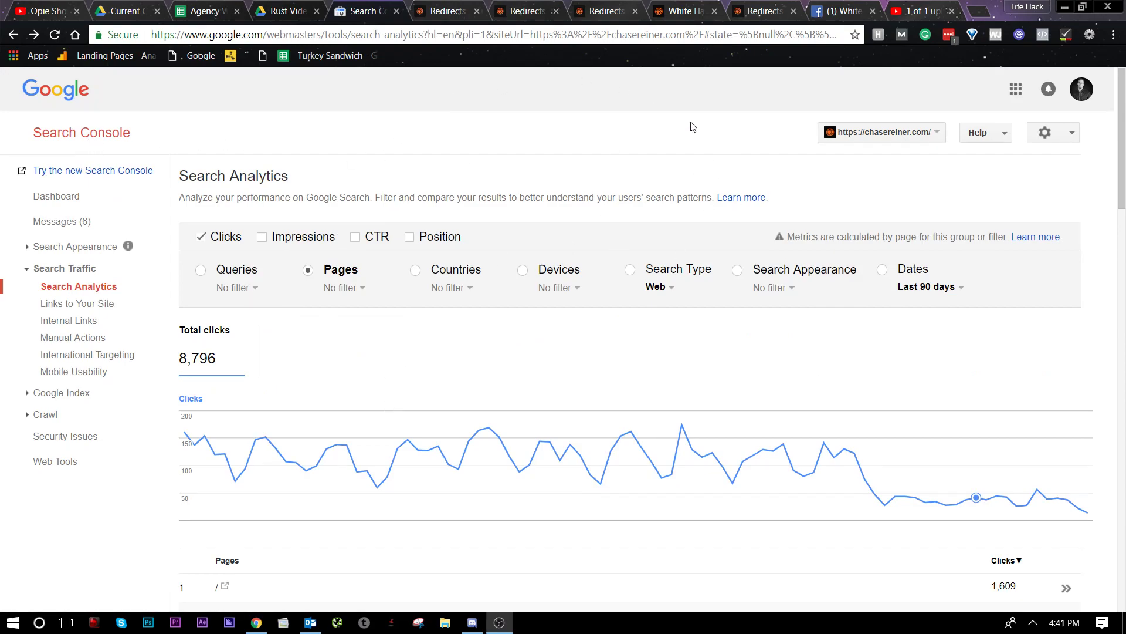
{"action": "mouse_move", "coordinate": [807, 230]}
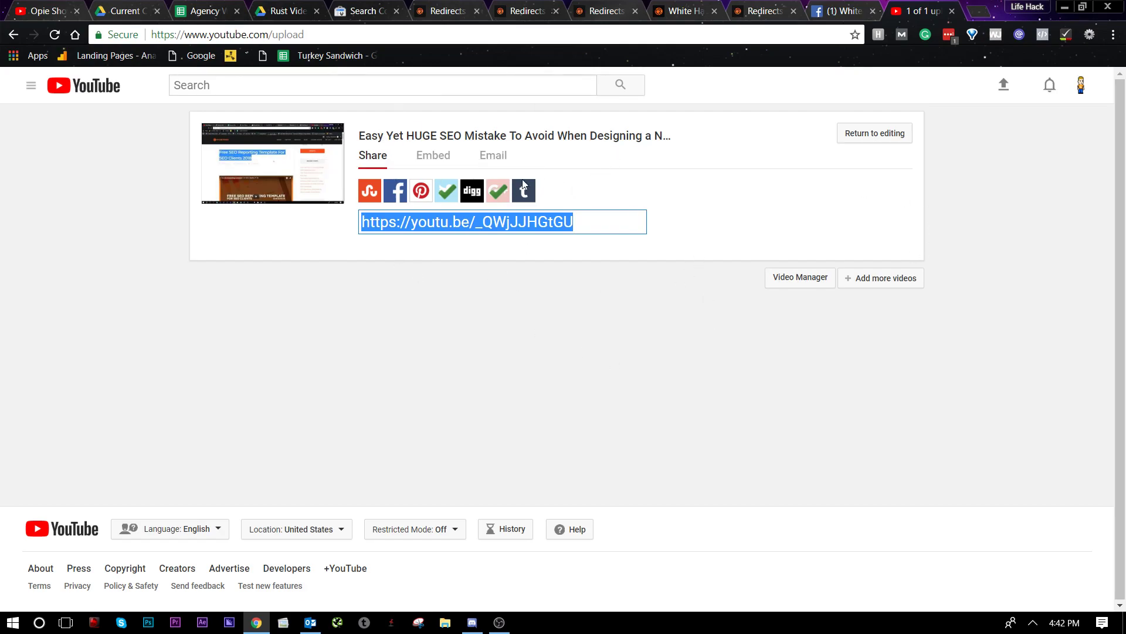
{"action": "mouse_move", "coordinate": [418, 5]}
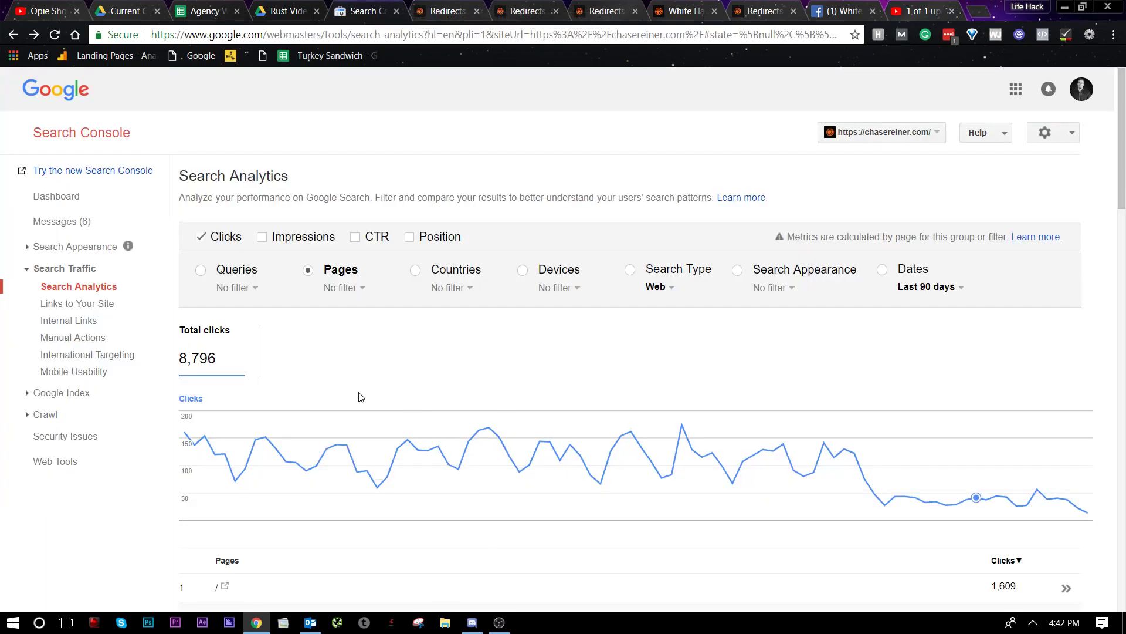
{"action": "mouse_move", "coordinate": [914, 497]}
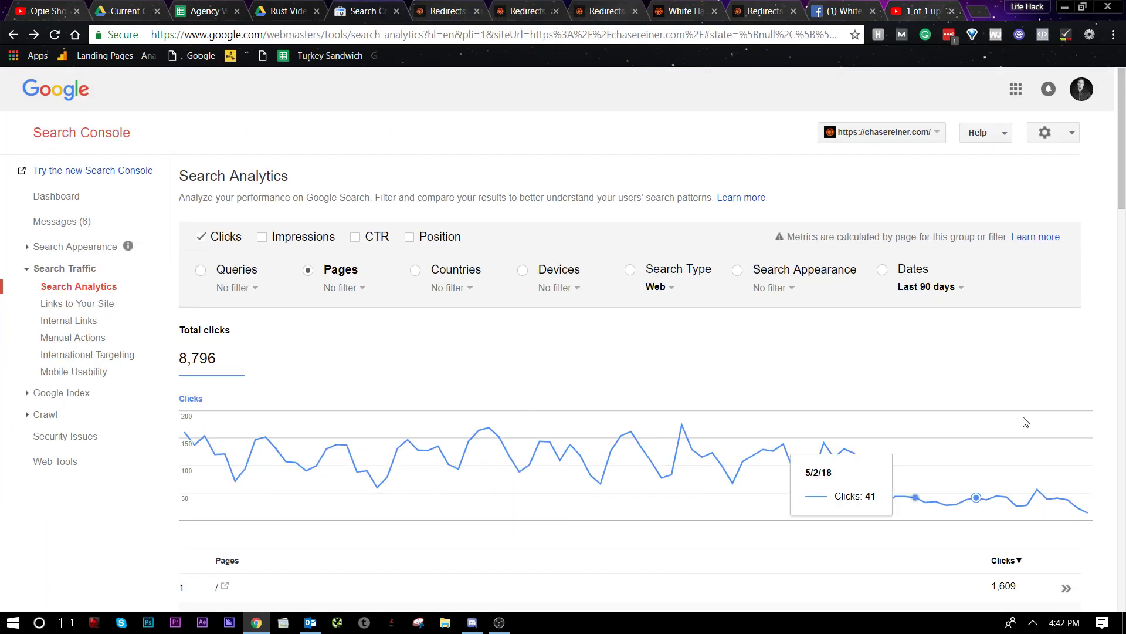
{"action": "left_click", "coordinate": [927, 287]}
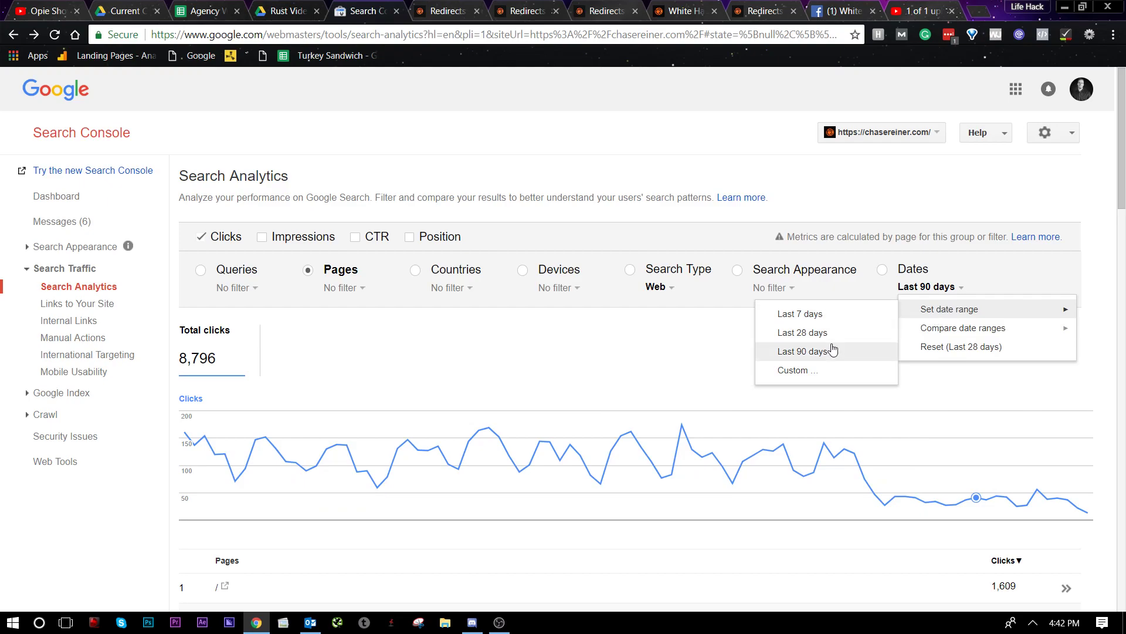
{"action": "left_click", "coordinate": [93, 170]}
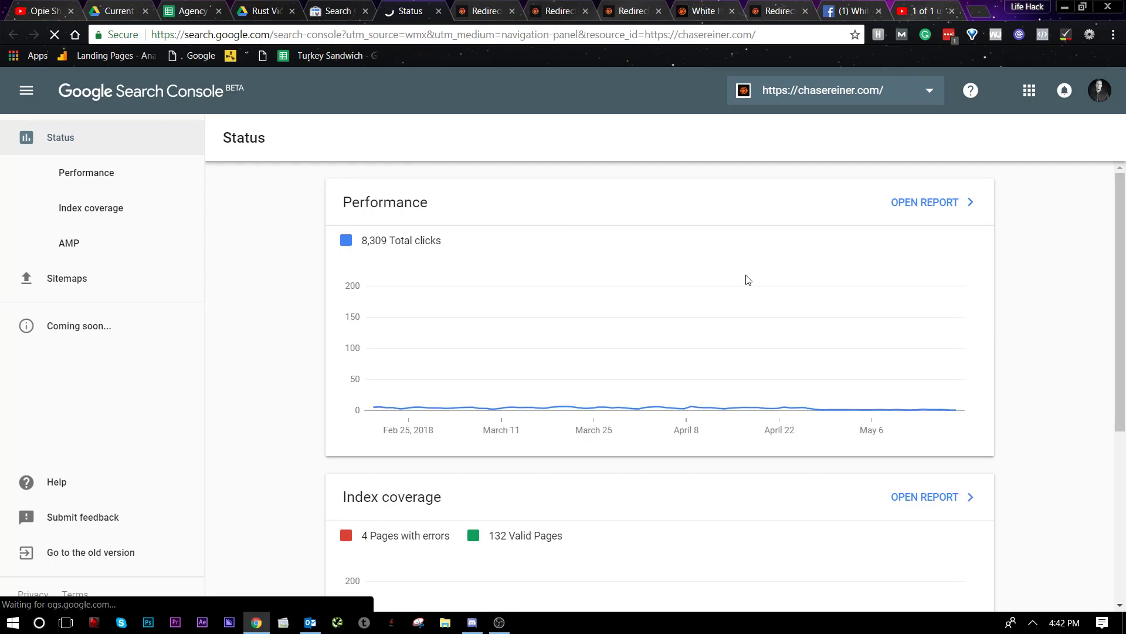
- Open the full Performance report for the last 3 months, broken down by page
{"action": "scroll", "scroll_direction": "down", "scroll_amount": 3}
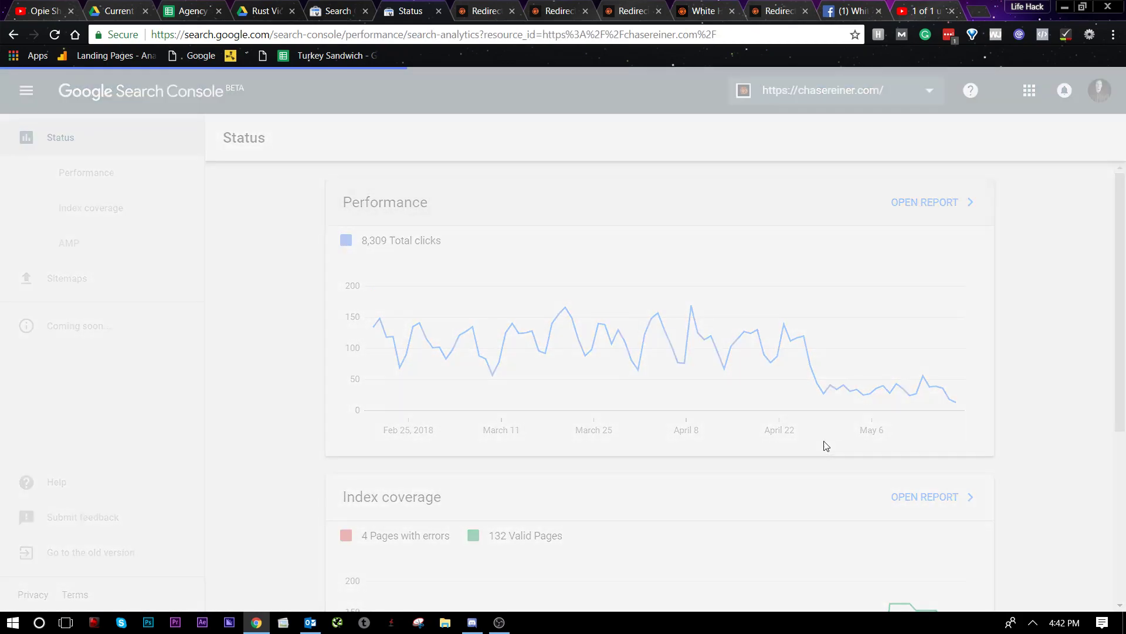
{"action": "left_click", "coordinate": [925, 201]}
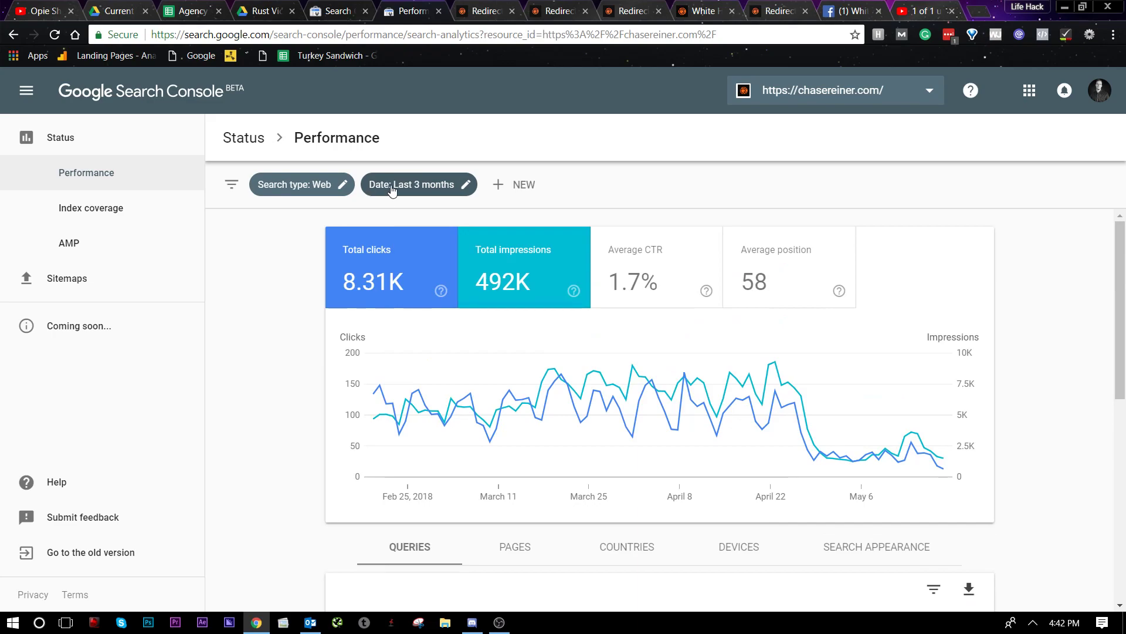
{"action": "left_click", "coordinate": [418, 184]}
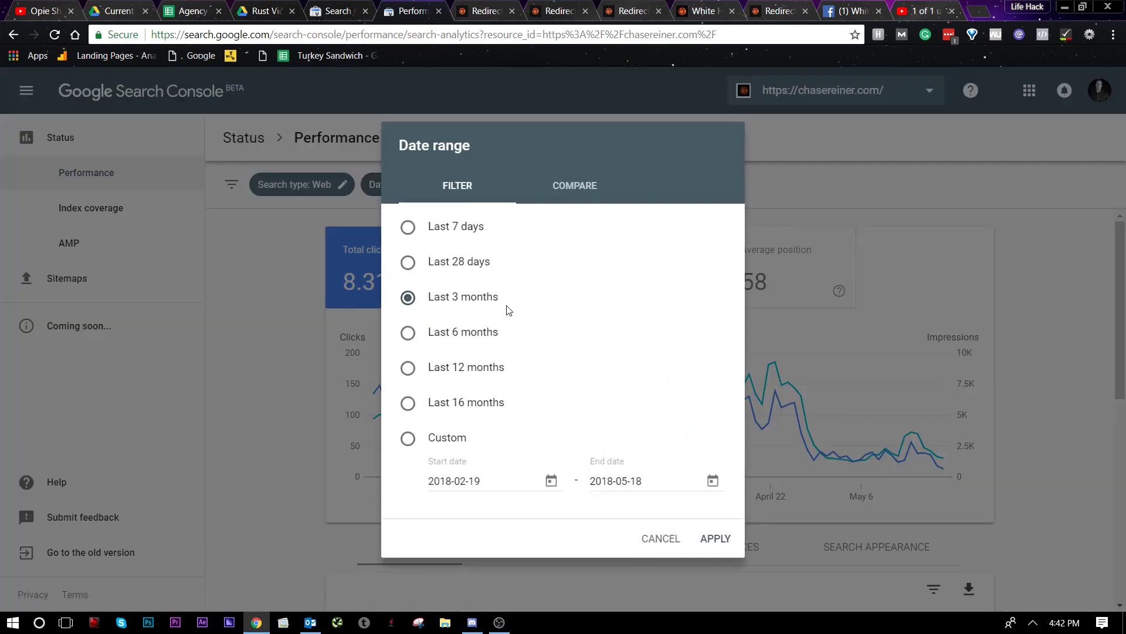
{"action": "left_click", "coordinate": [714, 538]}
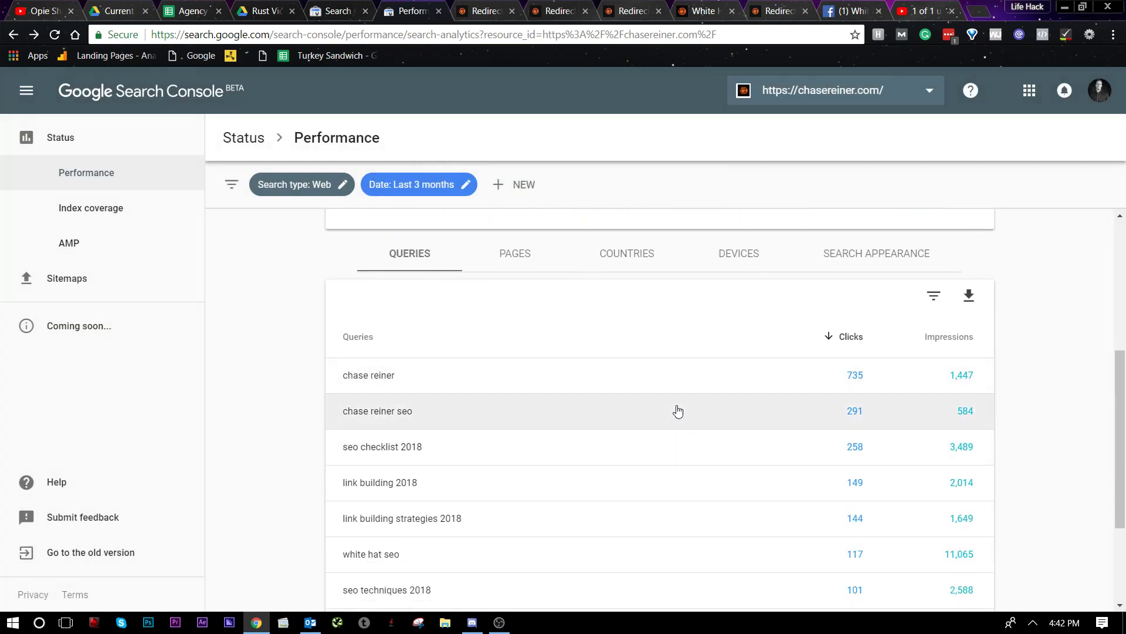
{"action": "left_click", "coordinate": [515, 253]}
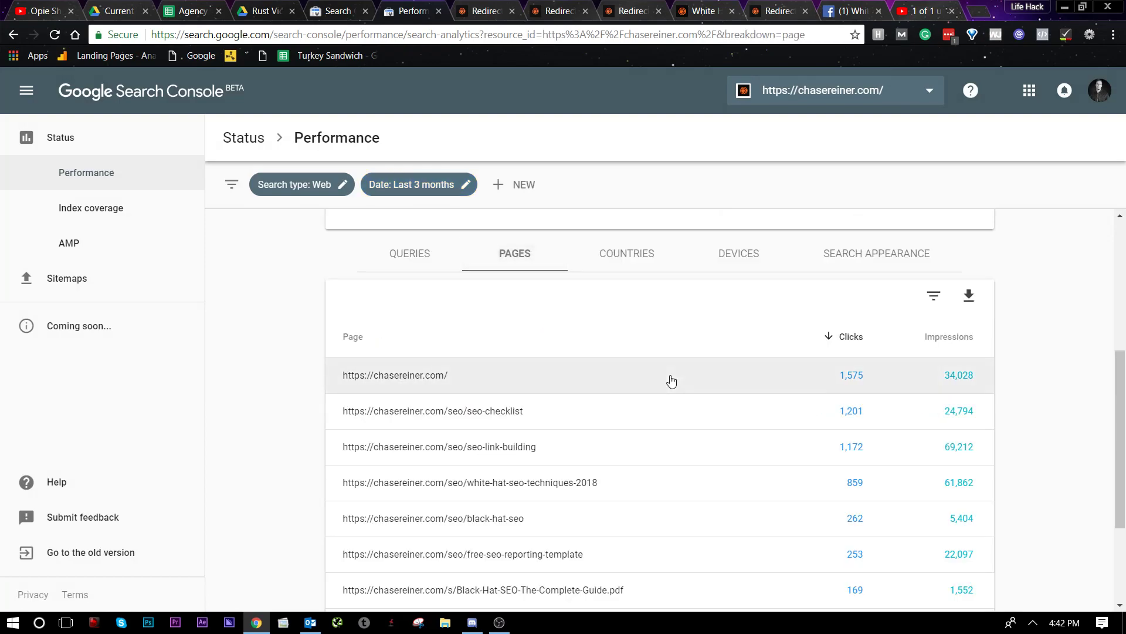
- Raise the Pages table beyond 10 rows and scroll through each page's clicks and impressions
{"action": "scroll", "scroll_direction": "up", "scroll_amount": 3}
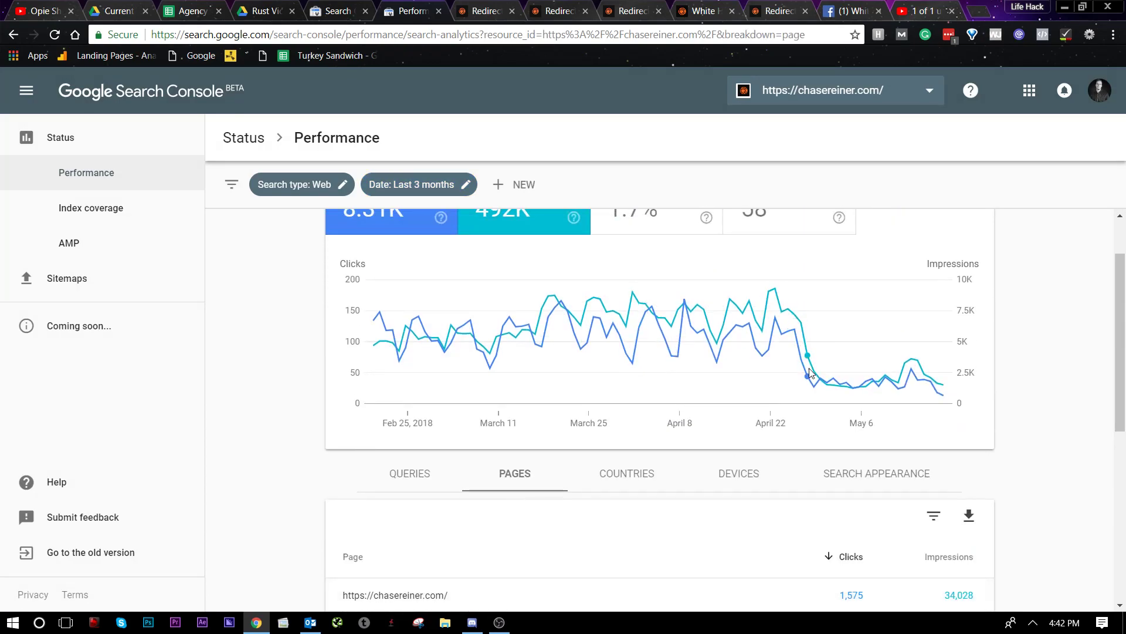
{"action": "scroll", "scroll_direction": "up", "scroll_amount": 3}
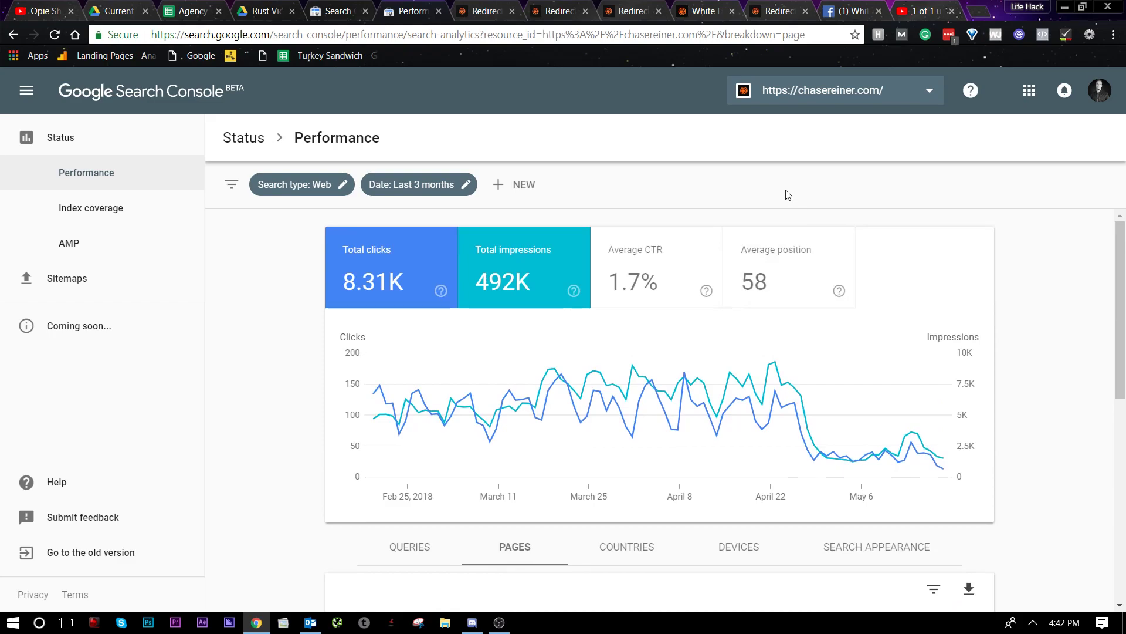
{"action": "mouse_move", "coordinate": [838, 461]}
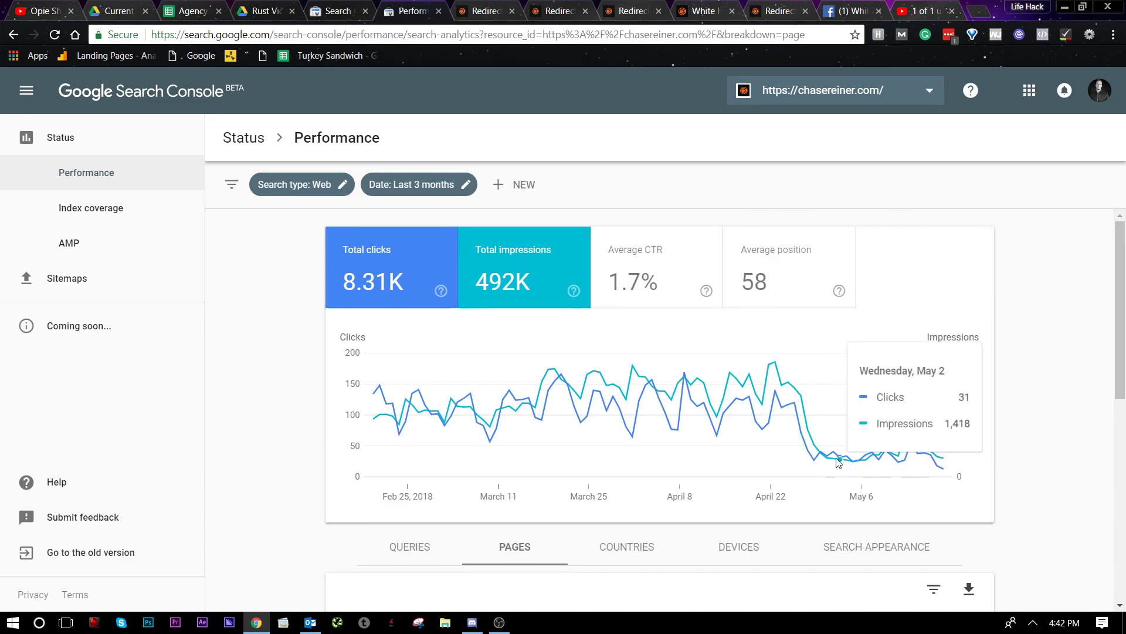
{"action": "scroll", "scroll_direction": "down", "scroll_amount": 3}
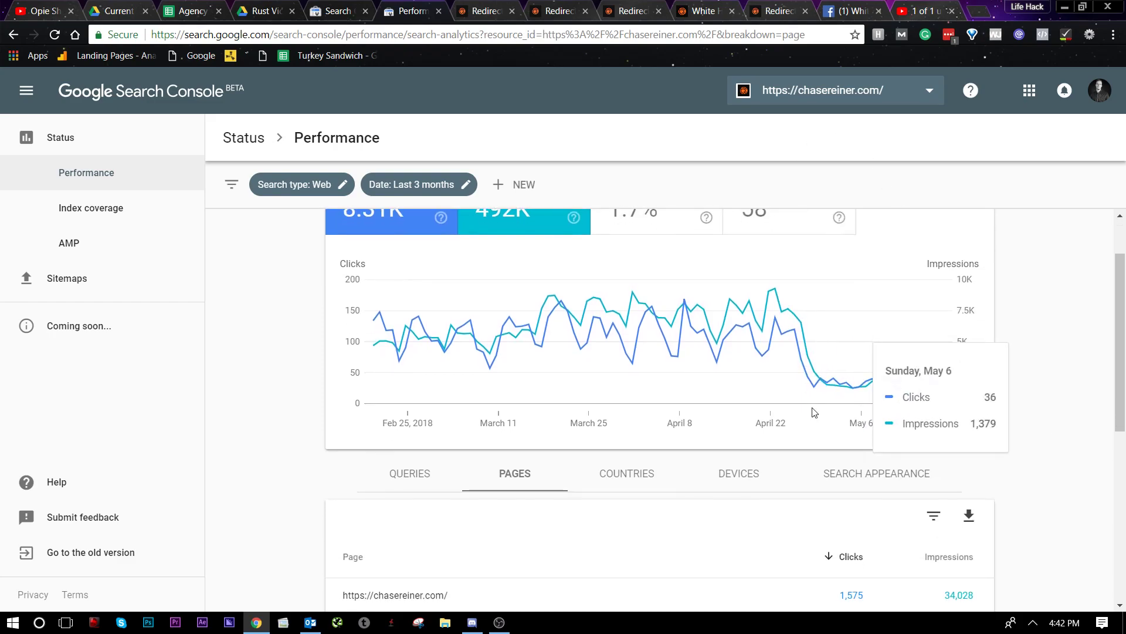
{"action": "mouse_move", "coordinate": [715, 173]}
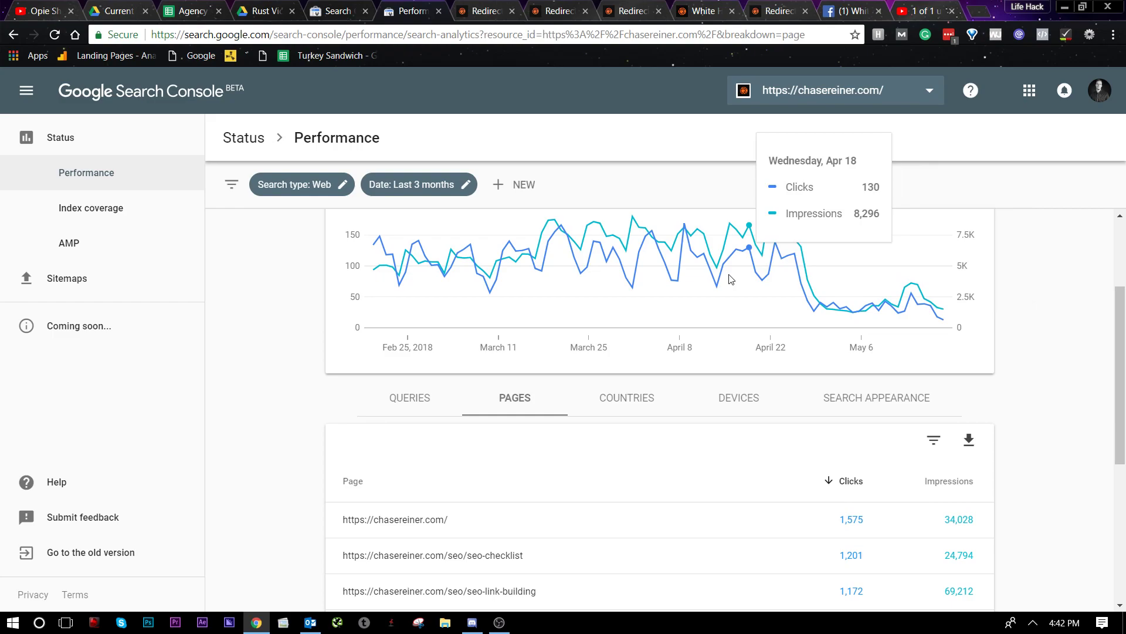
{"action": "scroll", "scroll_direction": "down", "scroll_amount": 3}
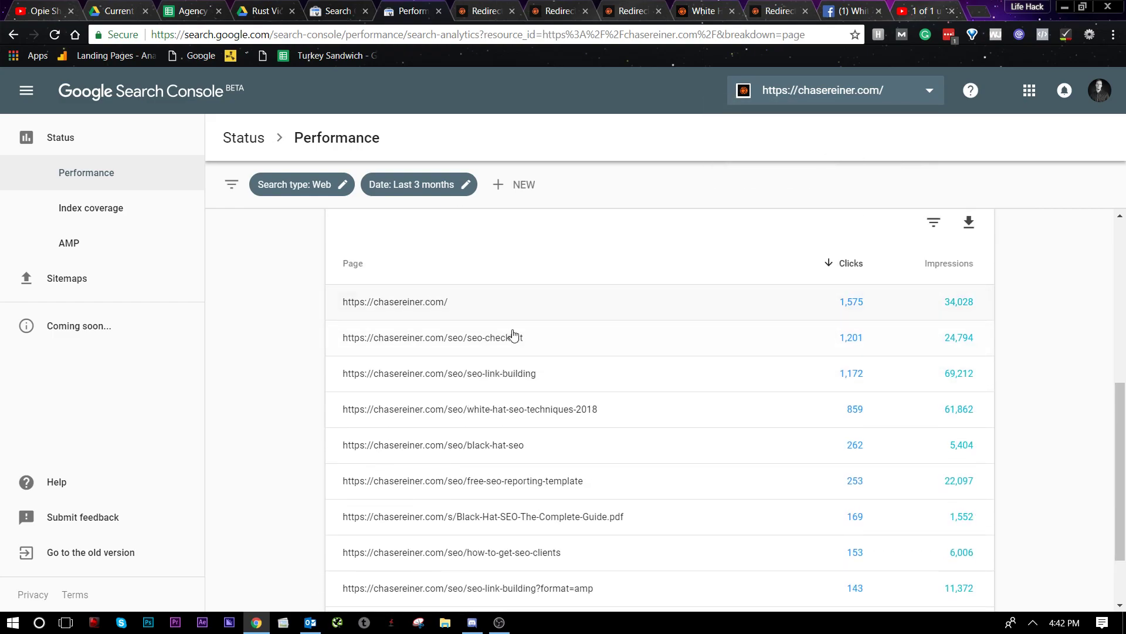
{"action": "scroll", "scroll_direction": "down", "scroll_amount": 3}
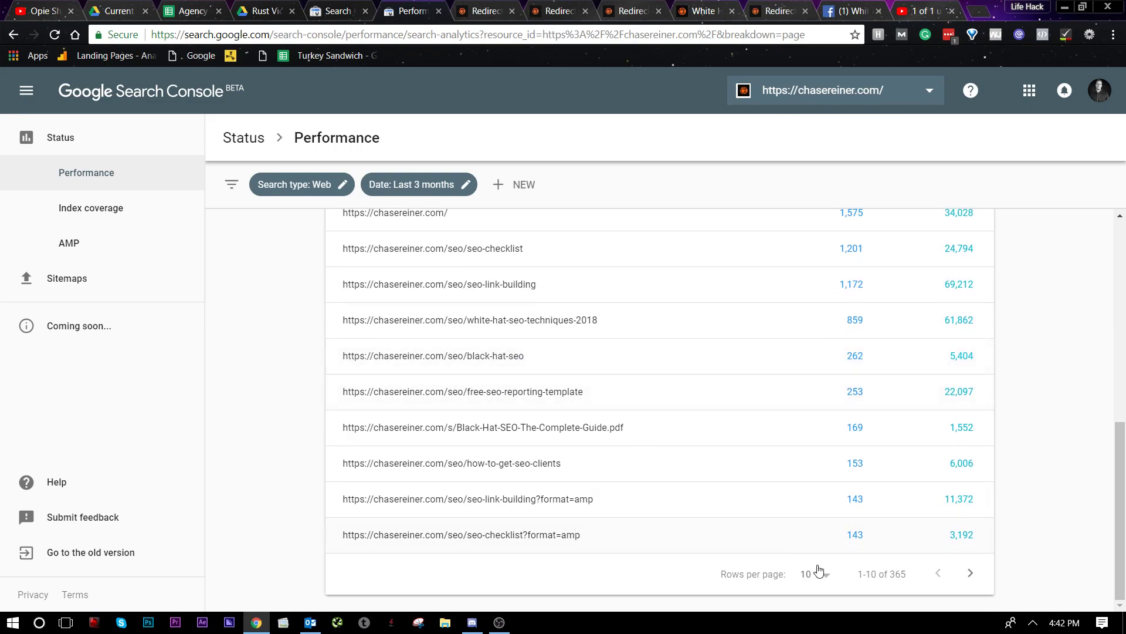
{"action": "left_click", "coordinate": [812, 572]}
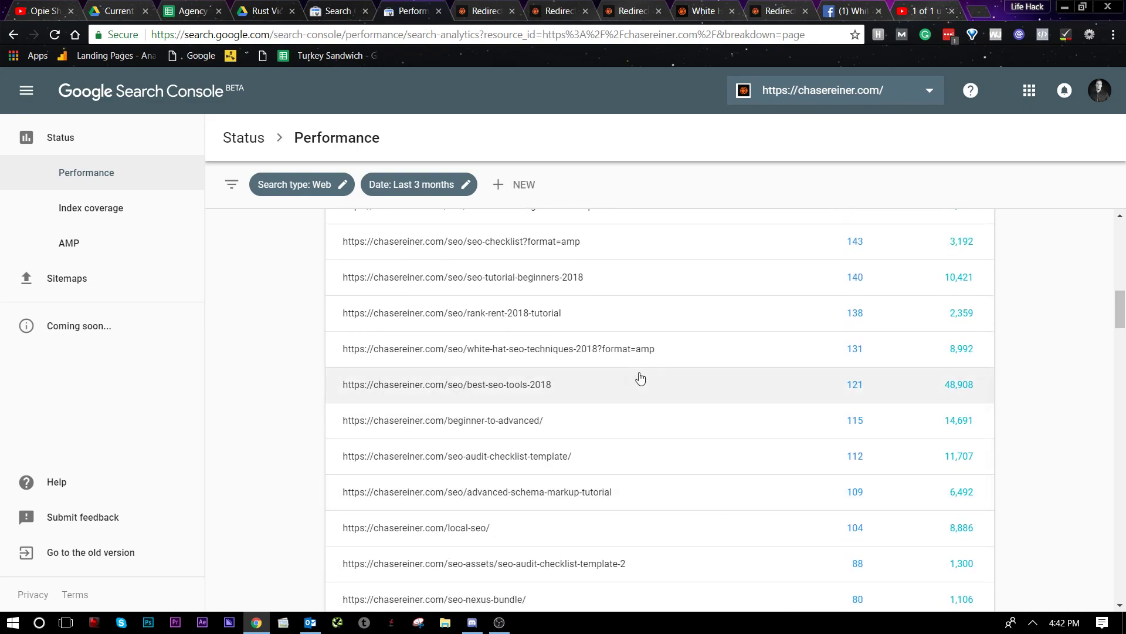
{"action": "scroll", "scroll_direction": "down", "scroll_amount": 3}
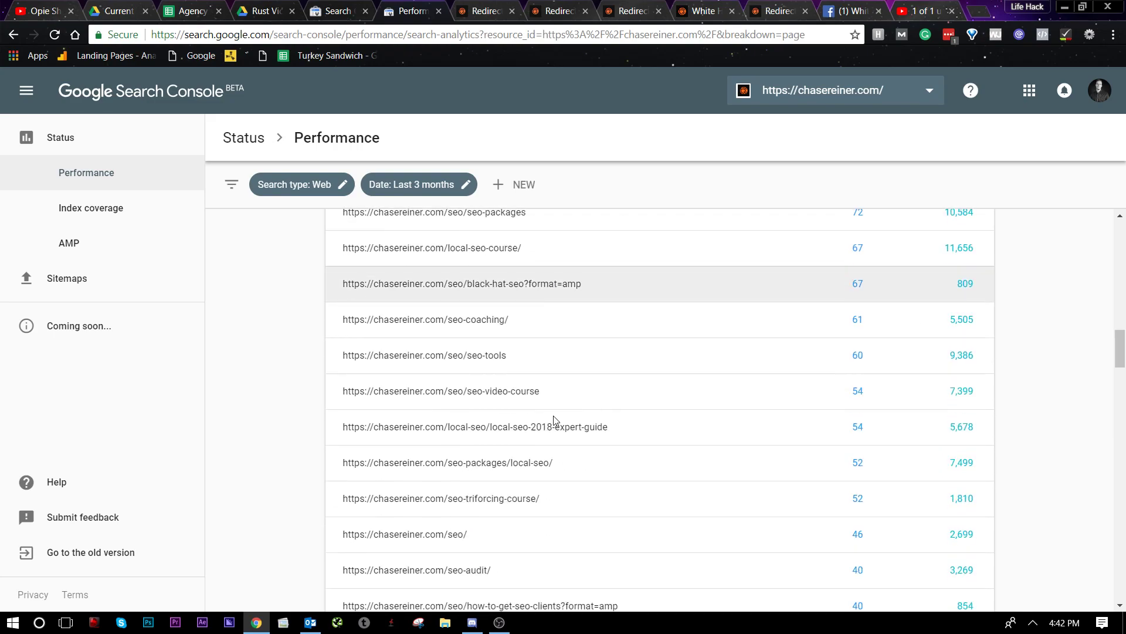
{"action": "scroll", "scroll_direction": "down", "scroll_amount": 3}
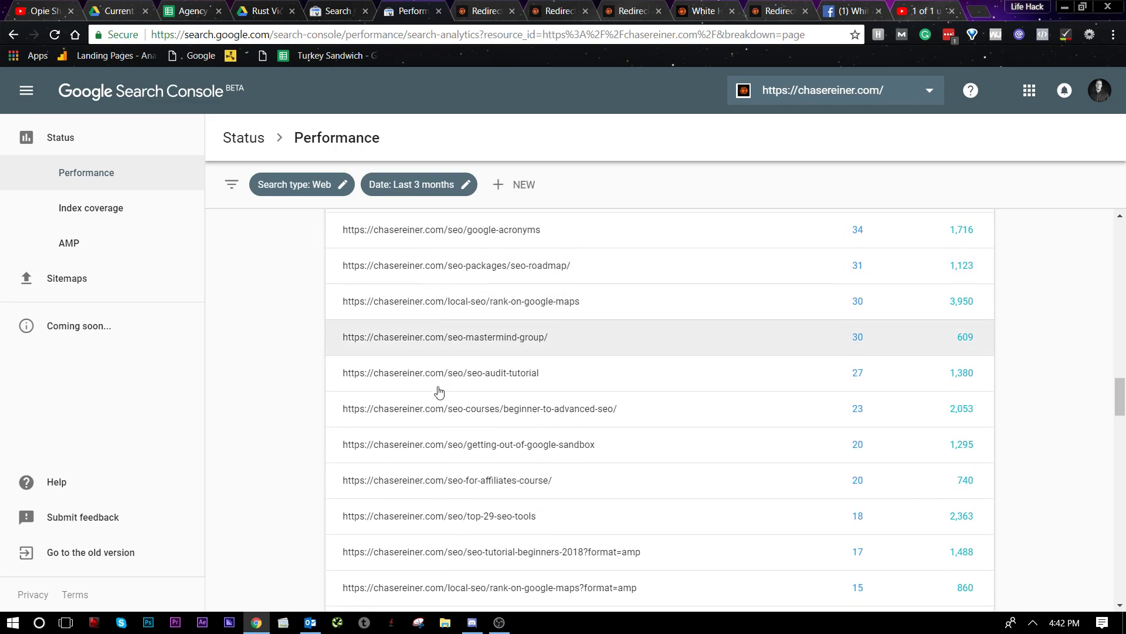
{"action": "scroll", "scroll_direction": "down", "scroll_amount": 3}
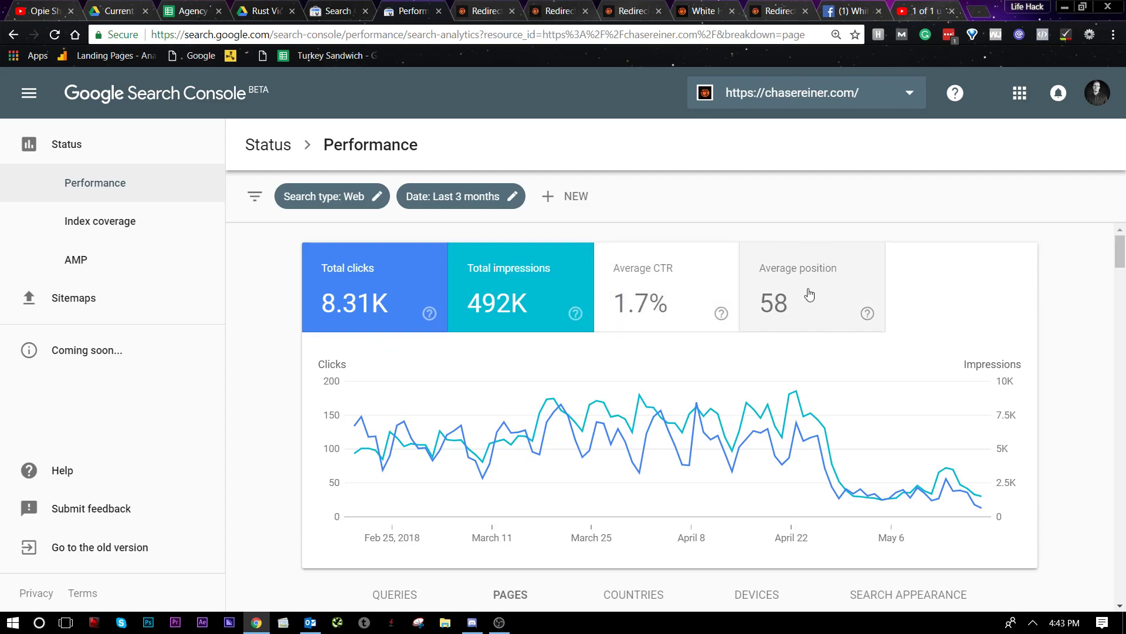
{"action": "scroll", "scroll_direction": "down", "scroll_amount": 3}
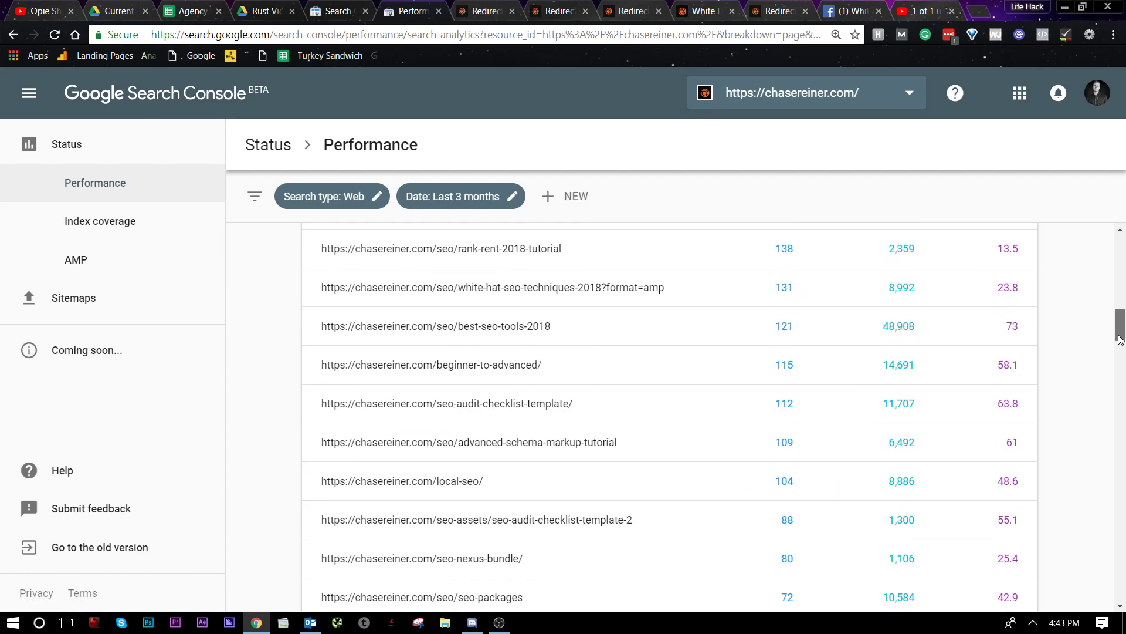
{"action": "scroll", "scroll_direction": "down", "scroll_amount": 3}
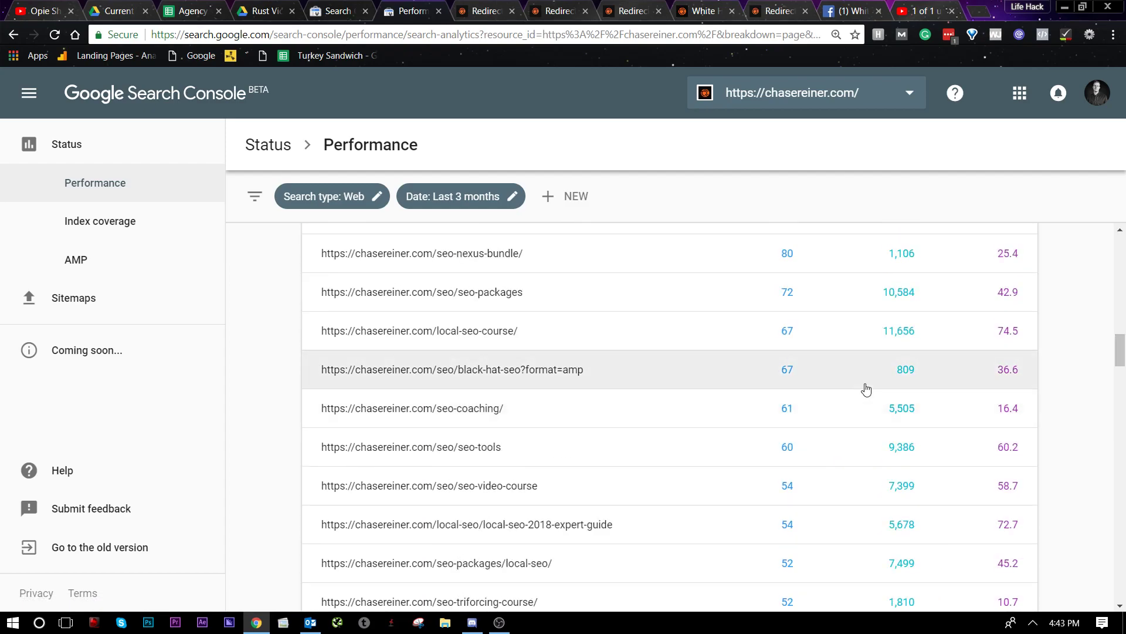
{"action": "scroll", "scroll_direction": "down", "scroll_amount": 3}
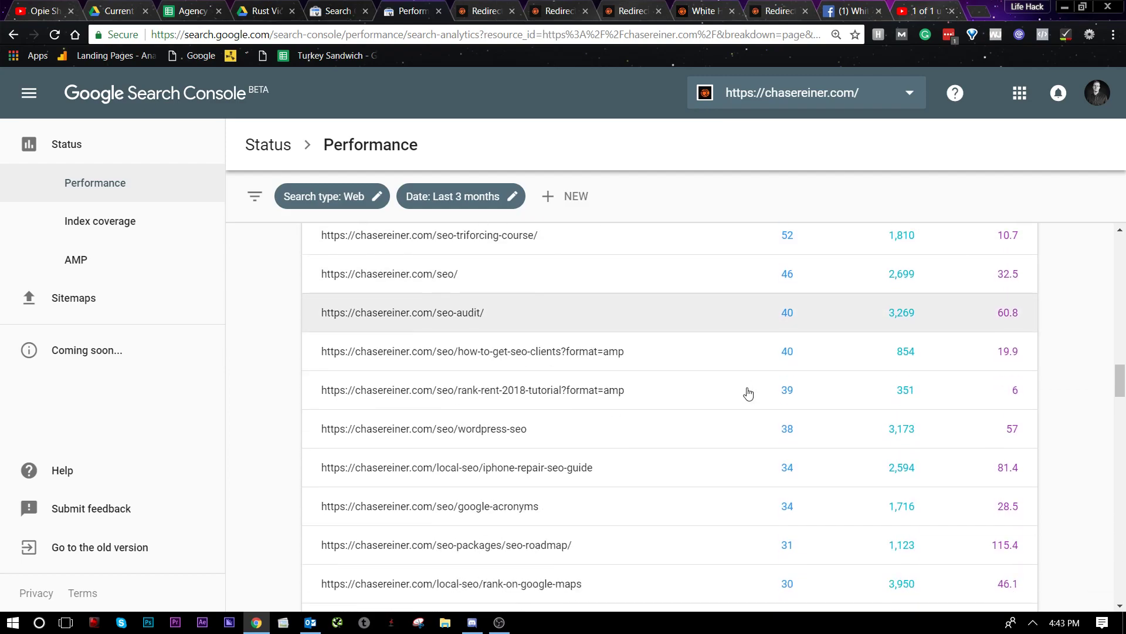
{"action": "scroll", "scroll_direction": "down", "scroll_amount": 3}
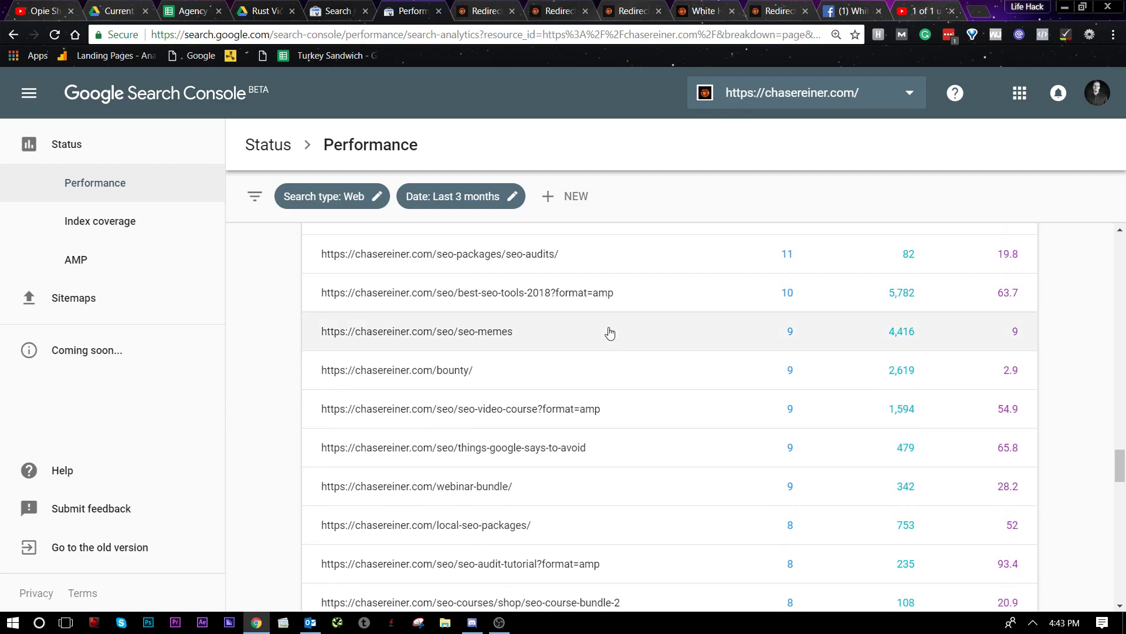
{"action": "scroll", "scroll_direction": "down", "scroll_amount": 3}
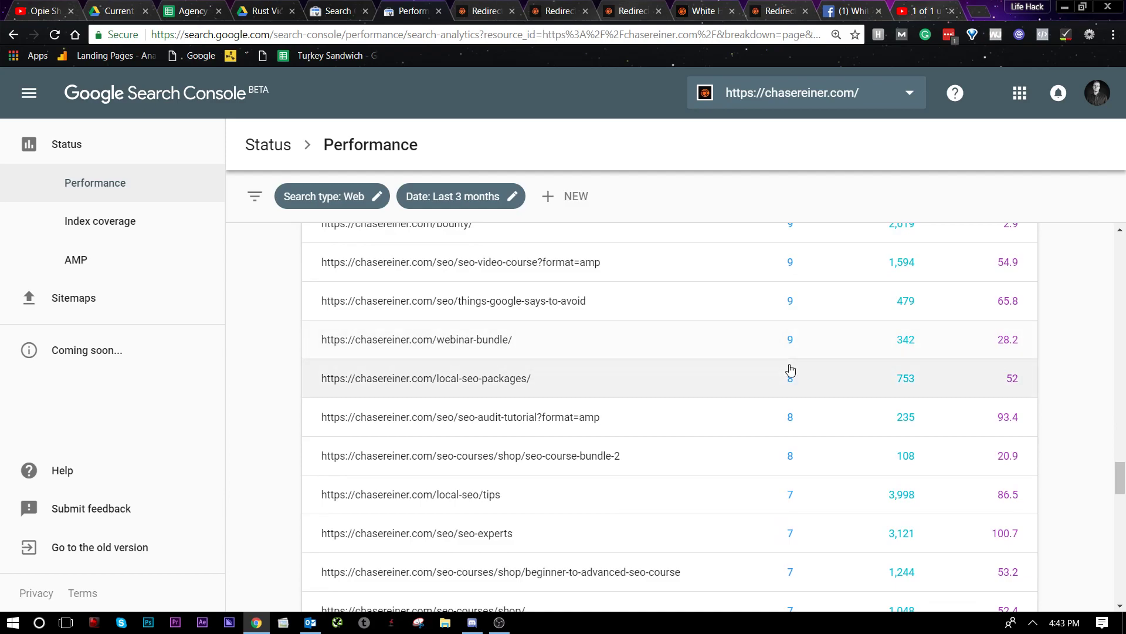
{"action": "scroll", "scroll_direction": "down", "scroll_amount": 3}
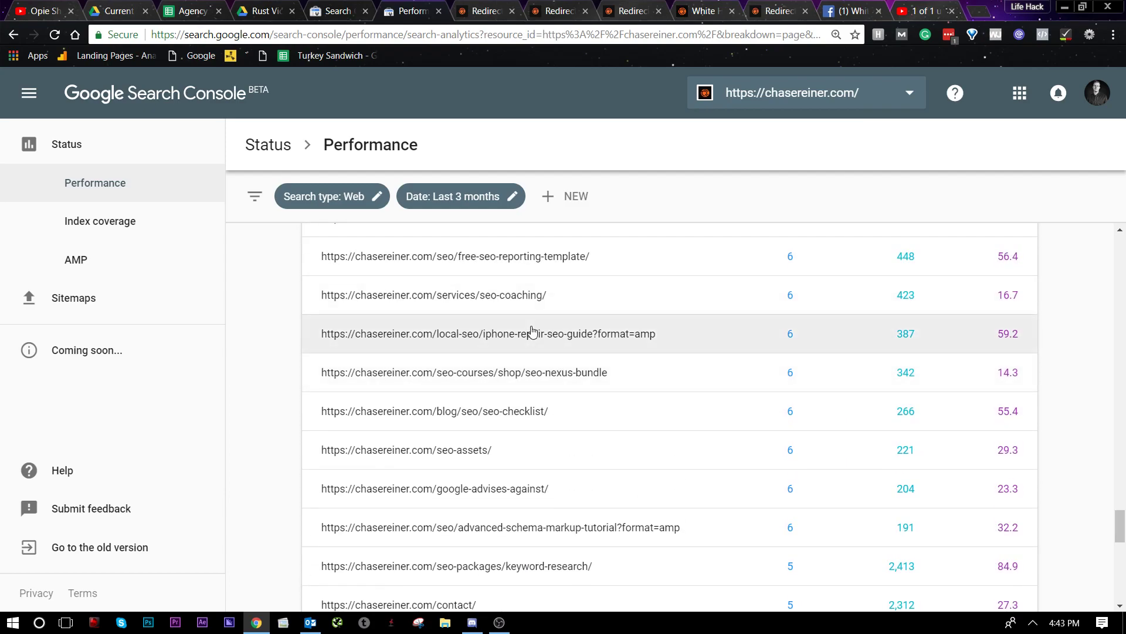
{"action": "mouse_move", "coordinate": [1009, 352]}
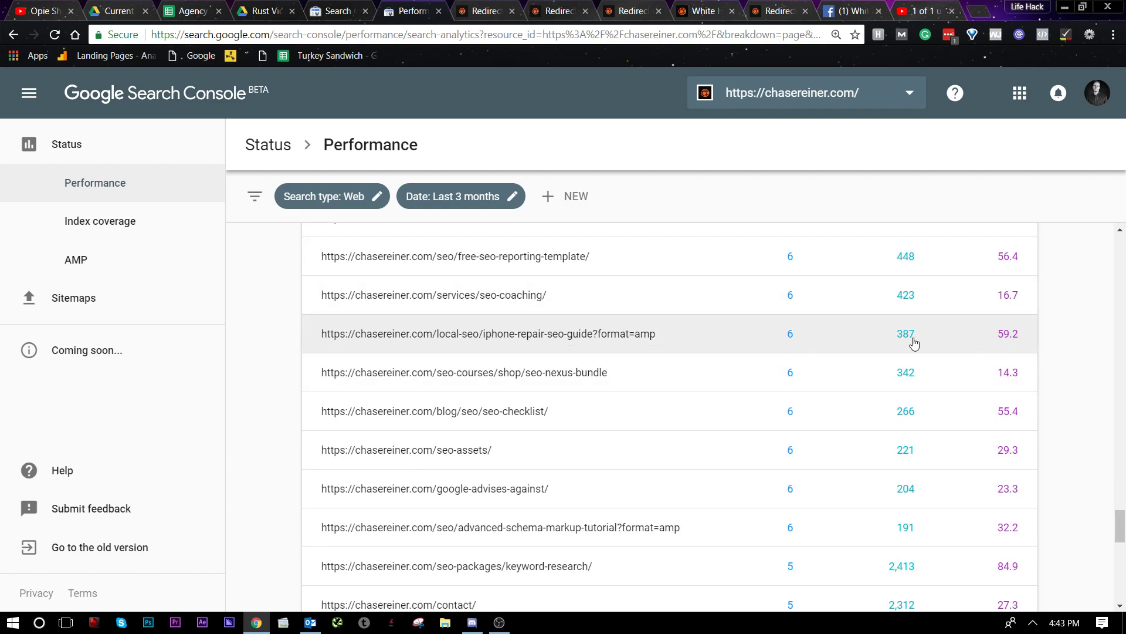
{"action": "mouse_move", "coordinate": [635, 334]}
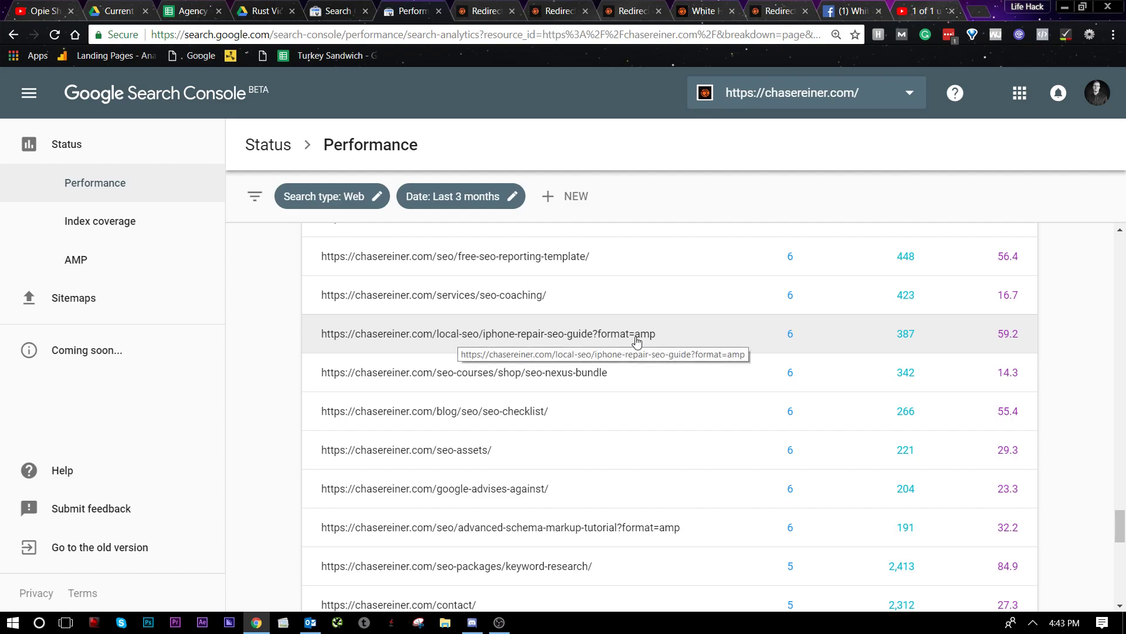
{"action": "mouse_move", "coordinate": [381, 342]}
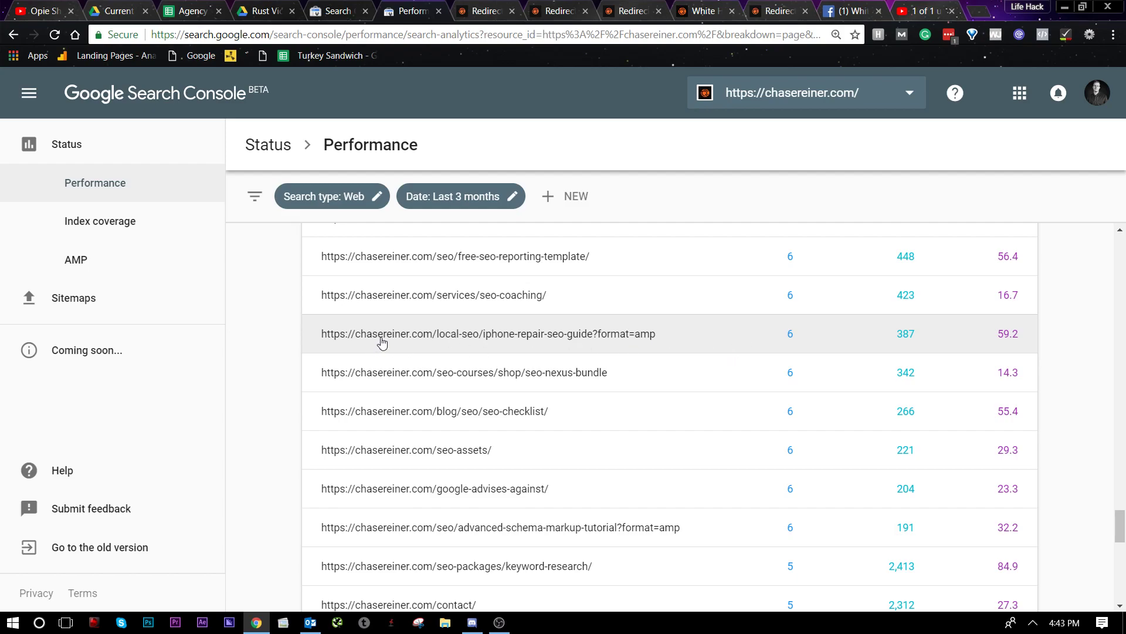
{"action": "mouse_move", "coordinate": [583, 333]}
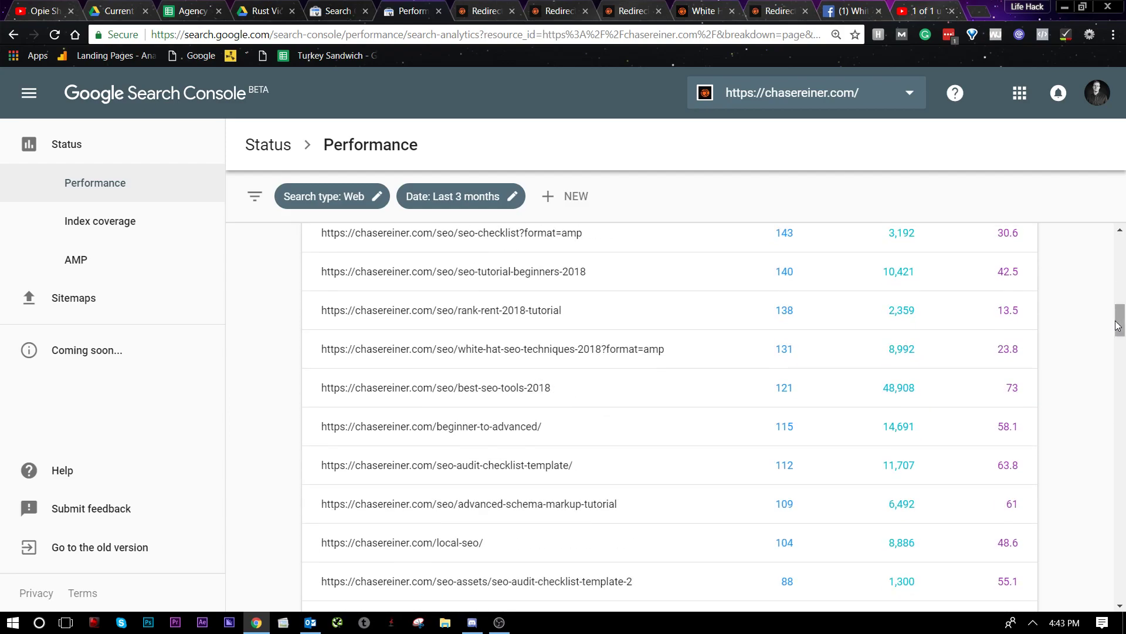
{"action": "scroll", "scroll_direction": "up", "scroll_amount": 3}
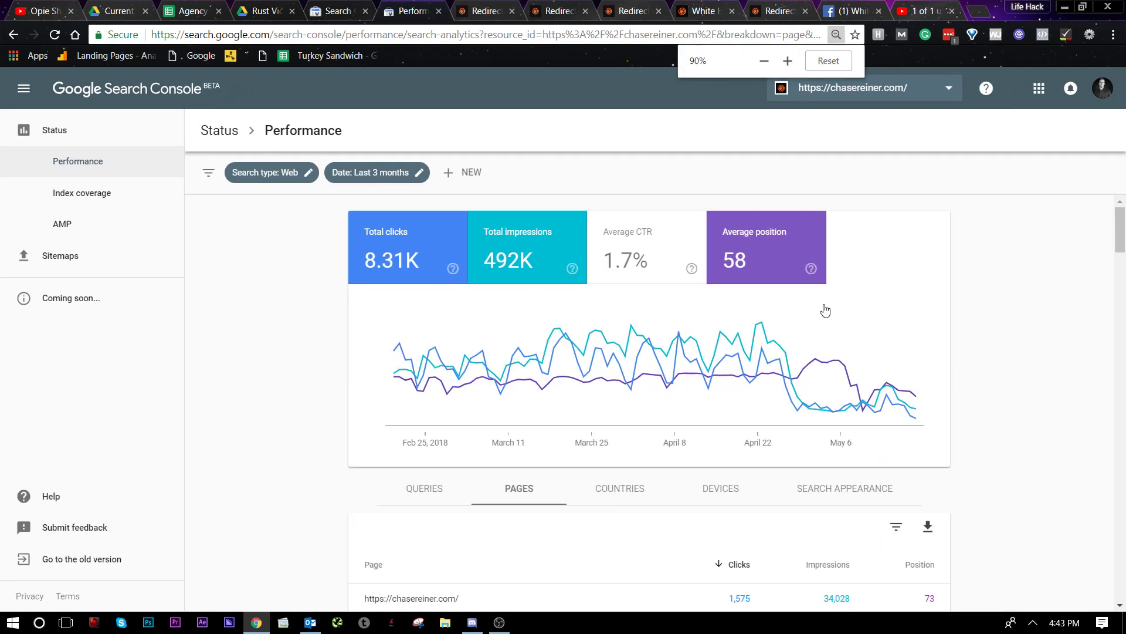
- Download the pages performance data as CSV and open the file in Excel
{"action": "scroll", "scroll_direction": "down", "scroll_amount": 3}
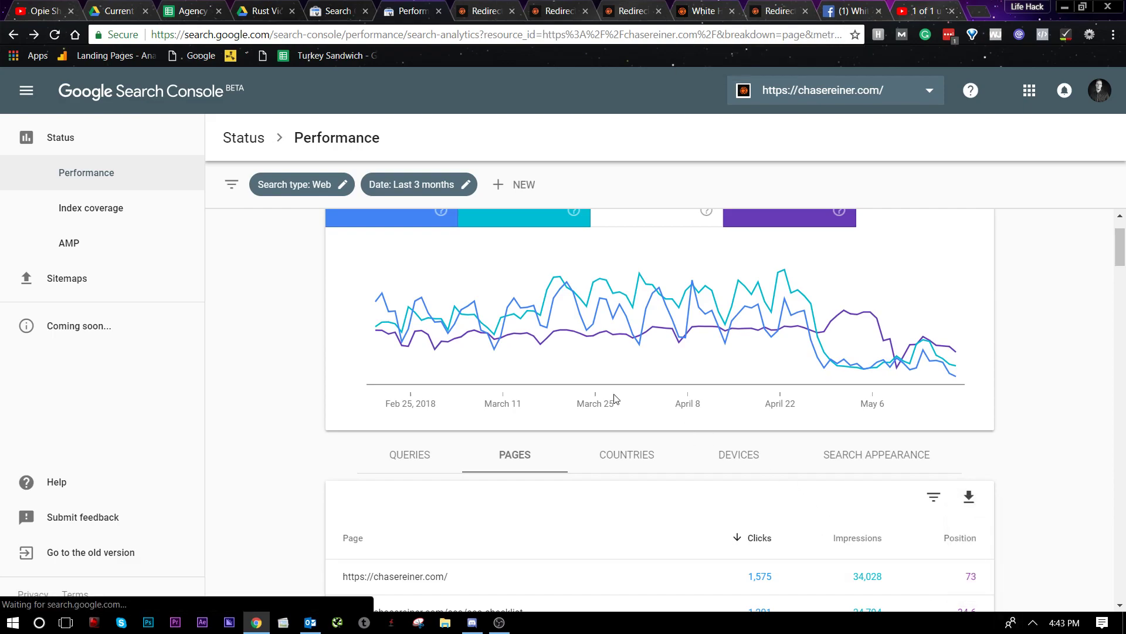
{"action": "left_click", "coordinate": [968, 497]}
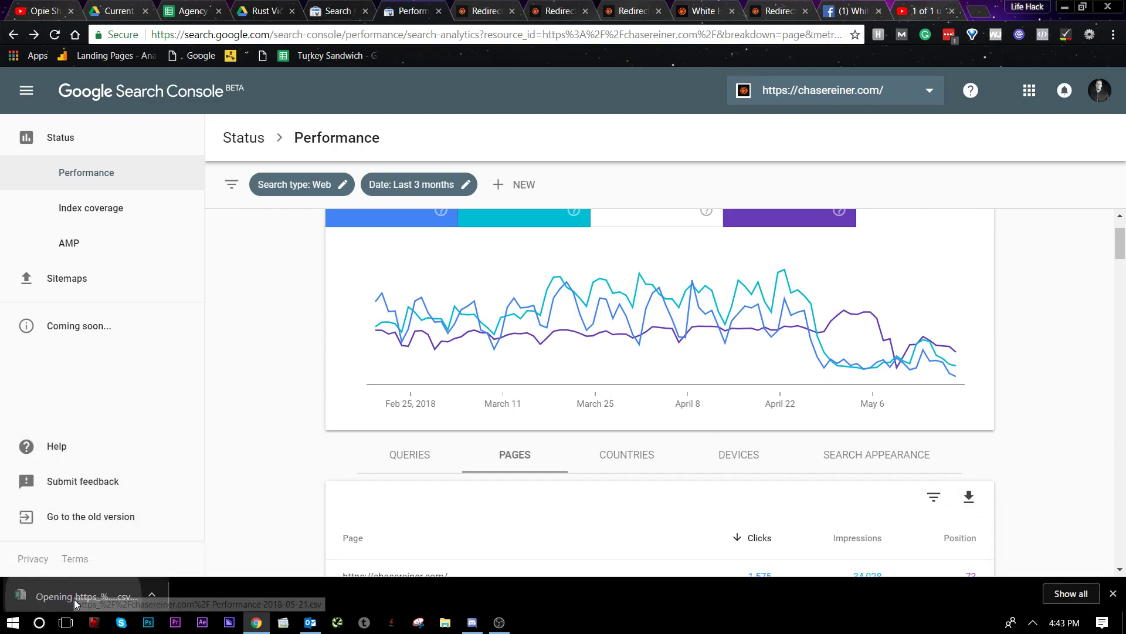
{"action": "left_click", "coordinate": [86, 596]}
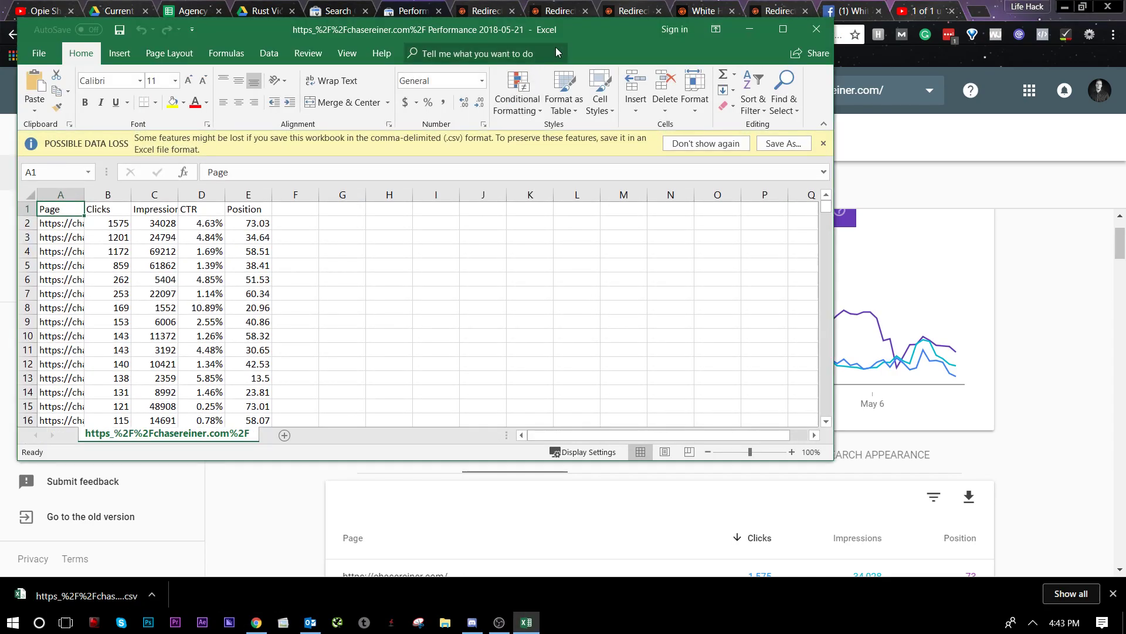
- Maximize Excel and add a 'Keep?' column heading beside Position
{"action": "left_click", "coordinate": [749, 29]}
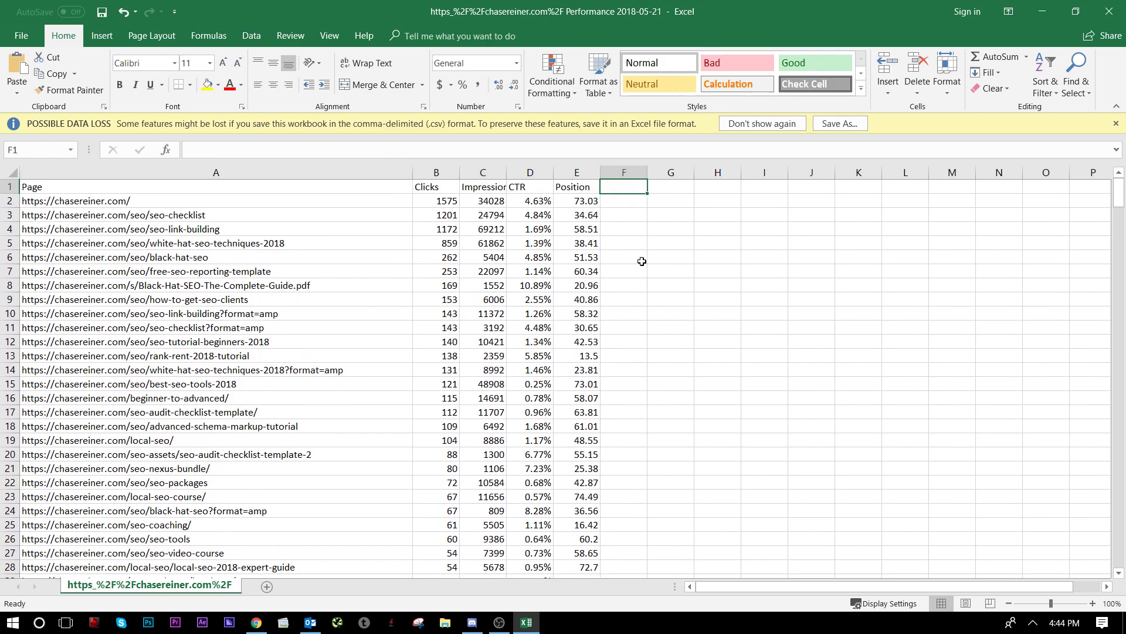
{"action": "mouse_move", "coordinate": [630, 275]}
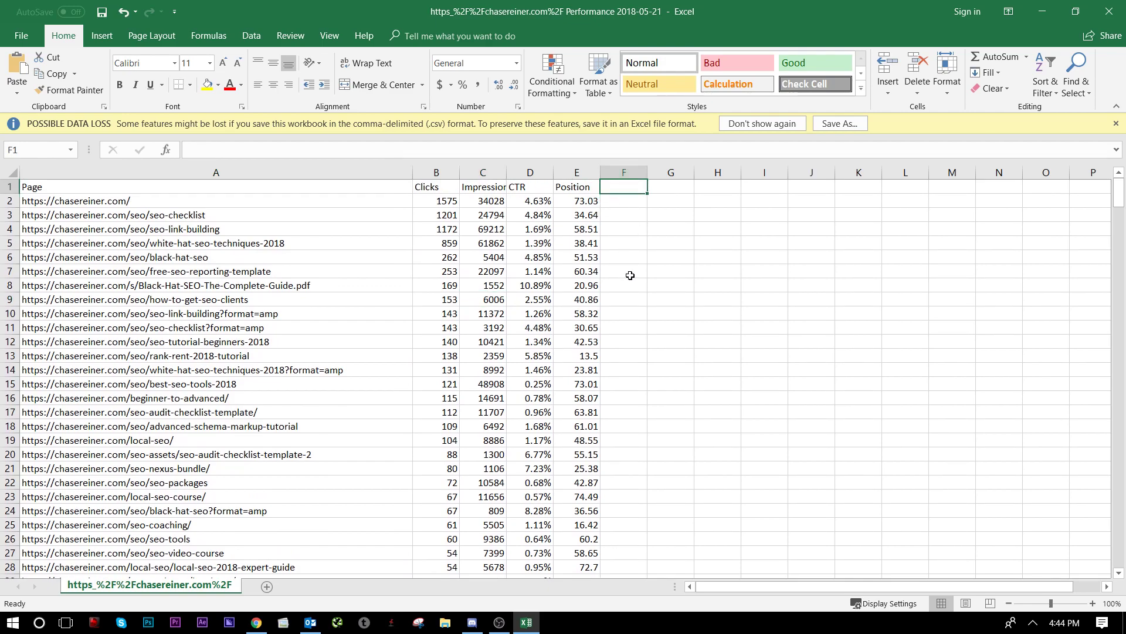
{"action": "type", "text": "Keep?"}
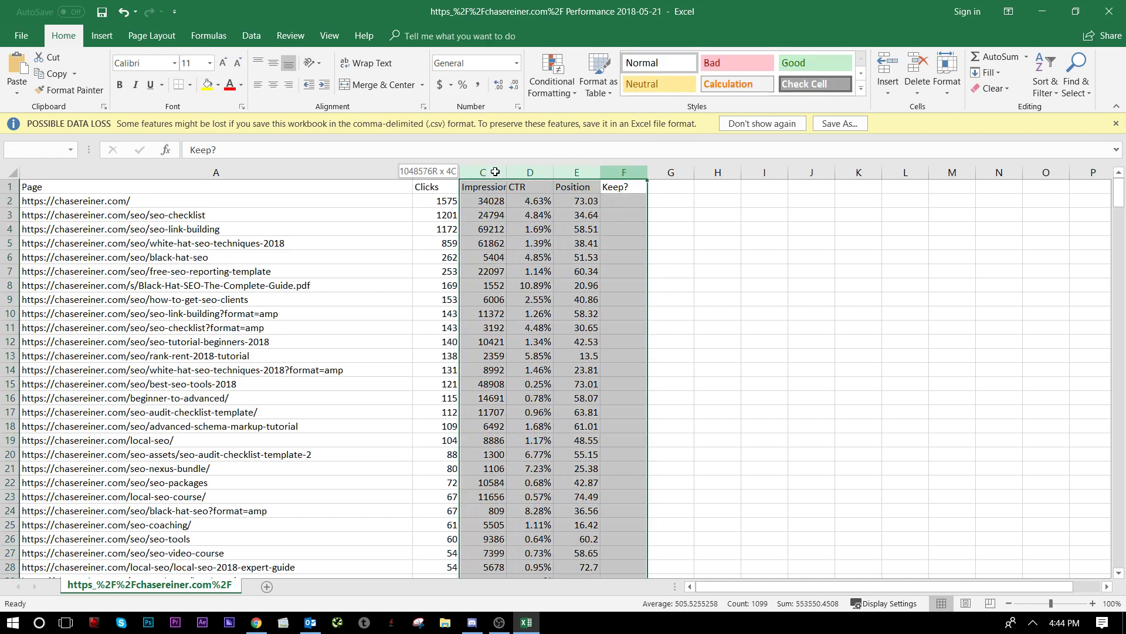
{"action": "left_click", "coordinate": [623, 187]}
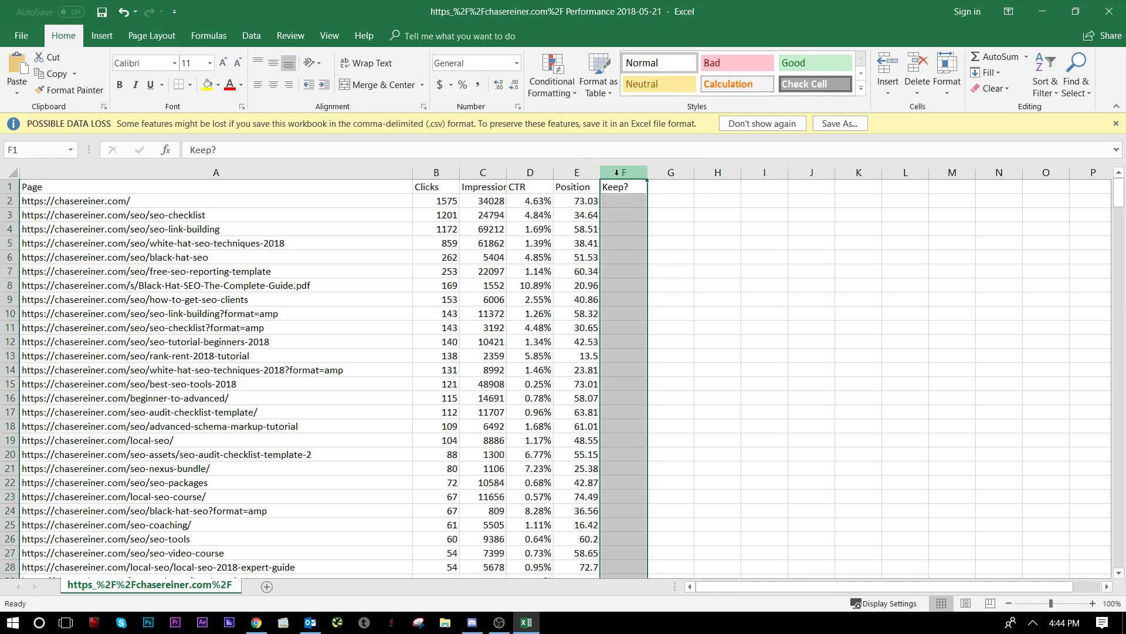
{"action": "left_click", "coordinate": [483, 369]}
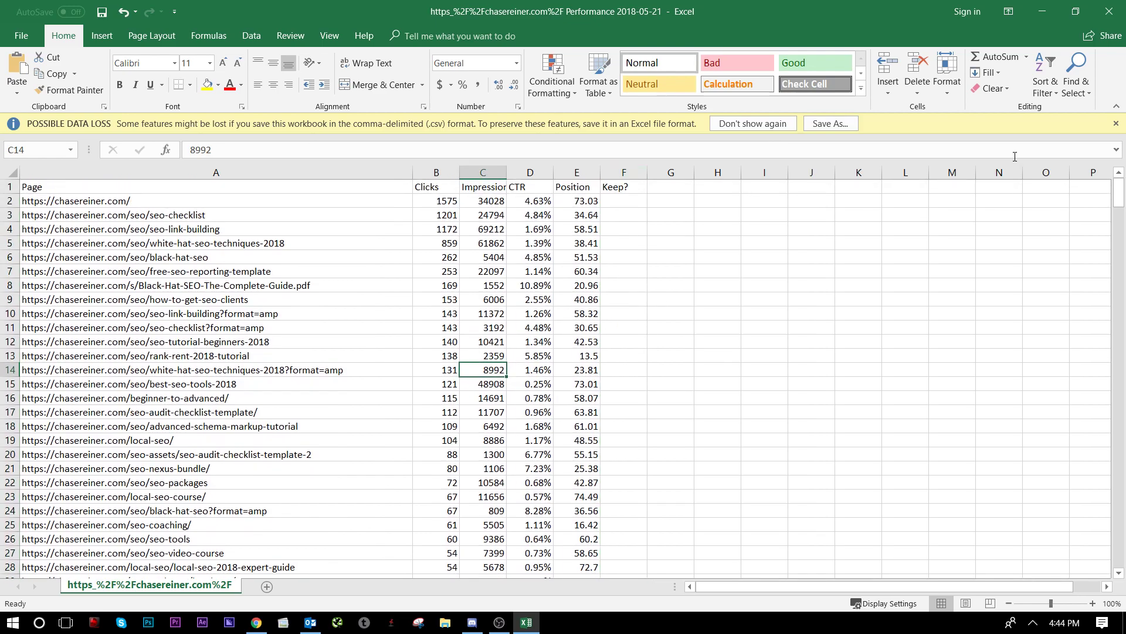
- Scroll the page URL list past row 360, selecting a low-traffic URL
{"action": "scroll", "scroll_direction": "down", "scroll_amount": 3}
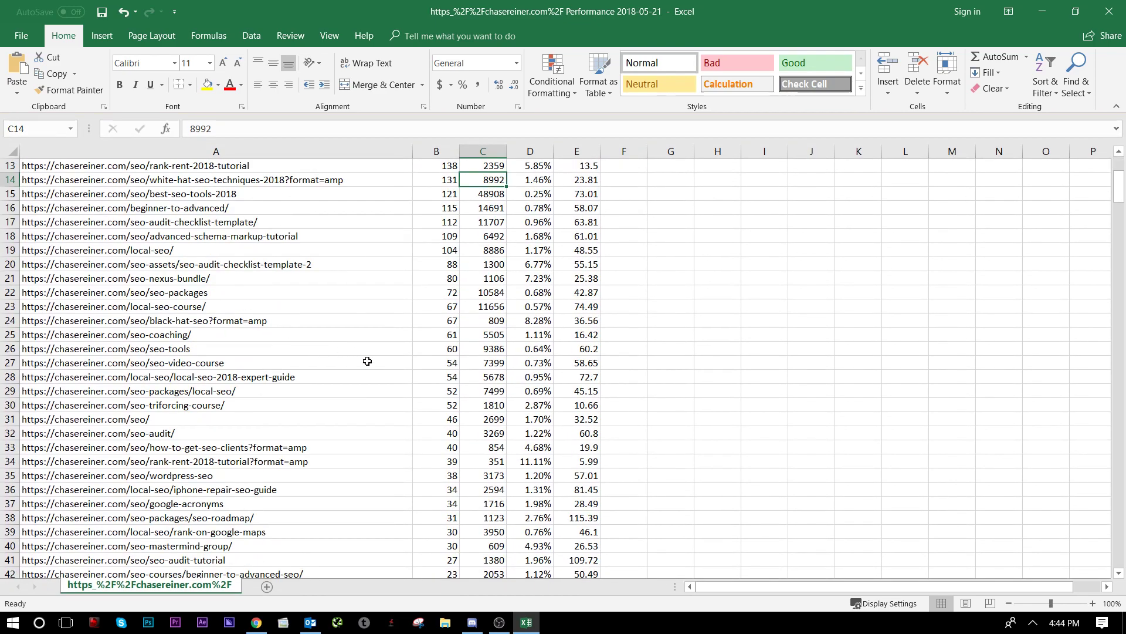
{"action": "scroll", "scroll_direction": "down", "scroll_amount": 3}
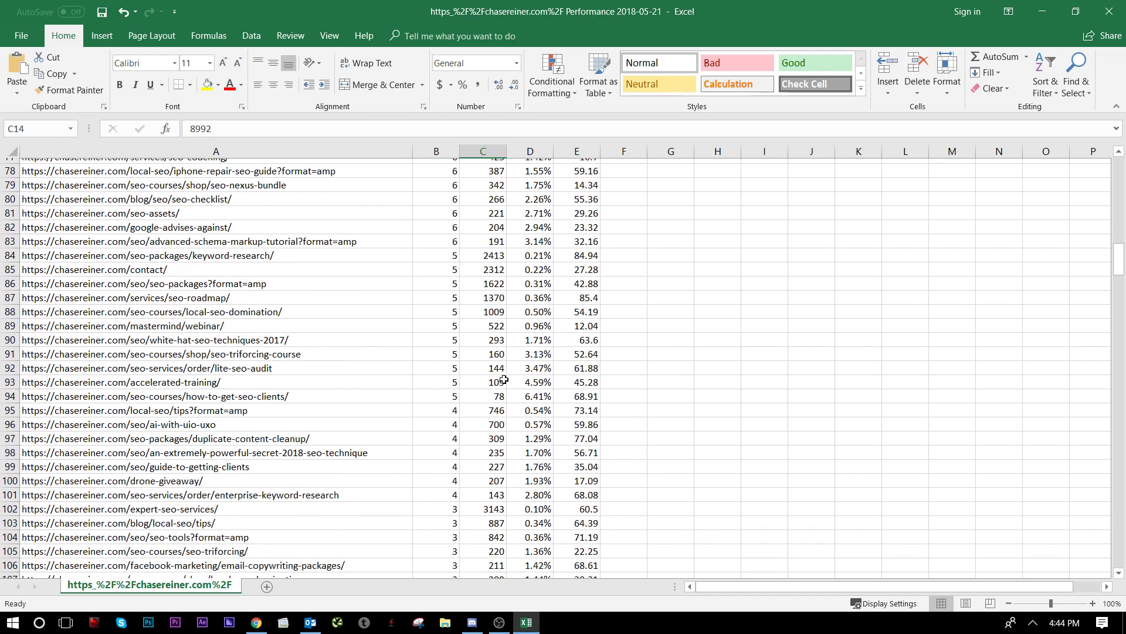
{"action": "scroll", "scroll_direction": "down", "scroll_amount": 3}
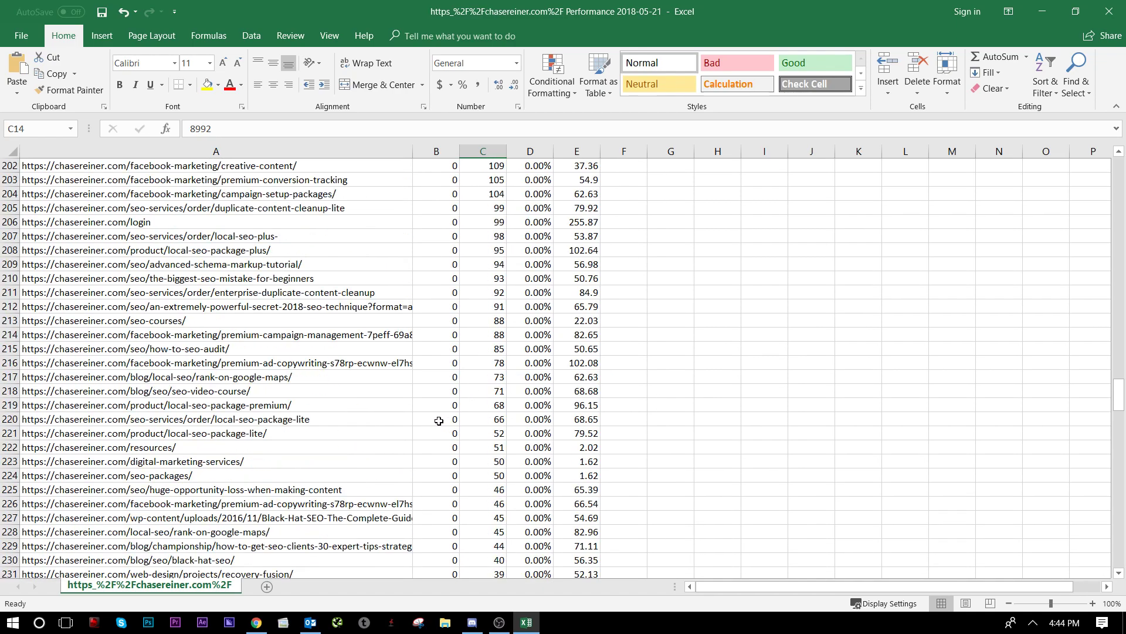
{"action": "scroll", "scroll_direction": "down", "scroll_amount": 3}
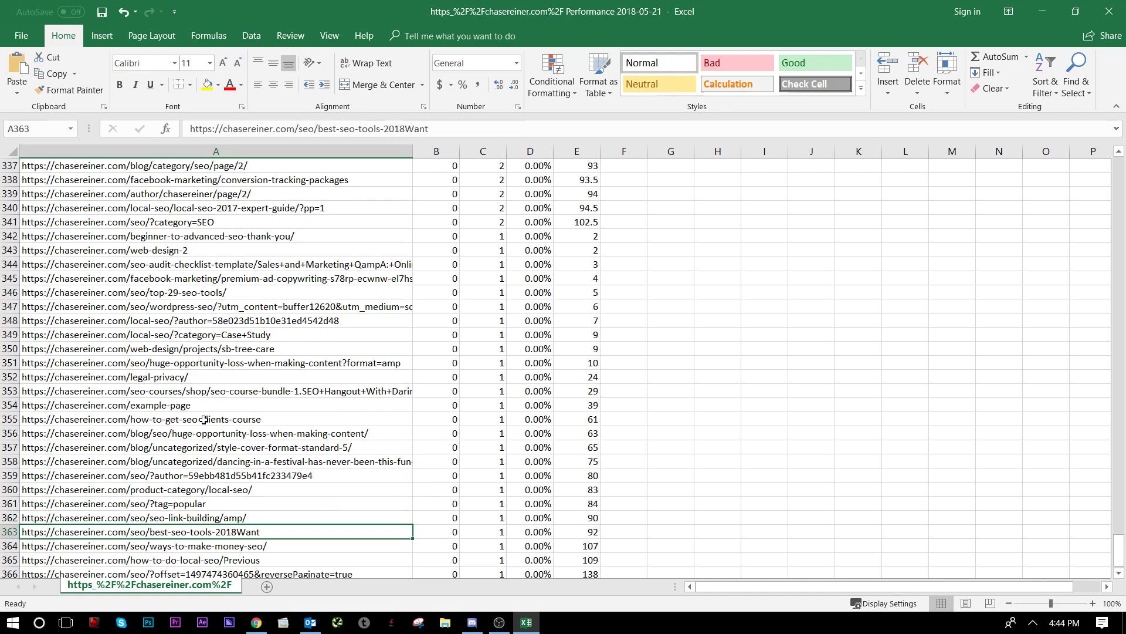
{"action": "left_click", "coordinate": [215, 461]}
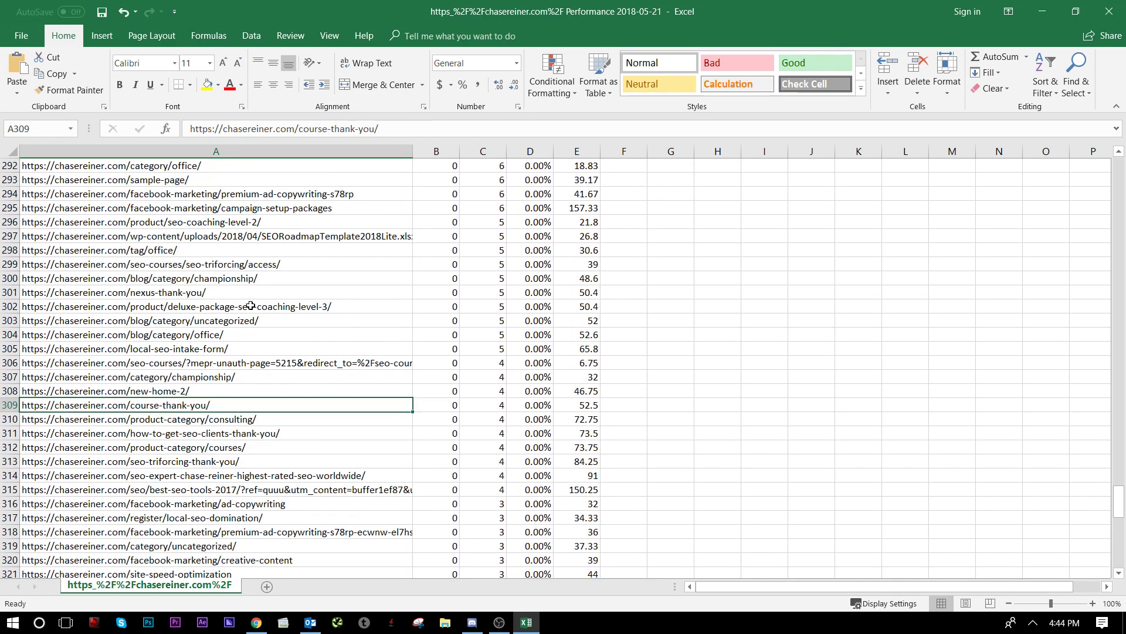
{"action": "scroll", "scroll_direction": "up", "scroll_amount": 3}
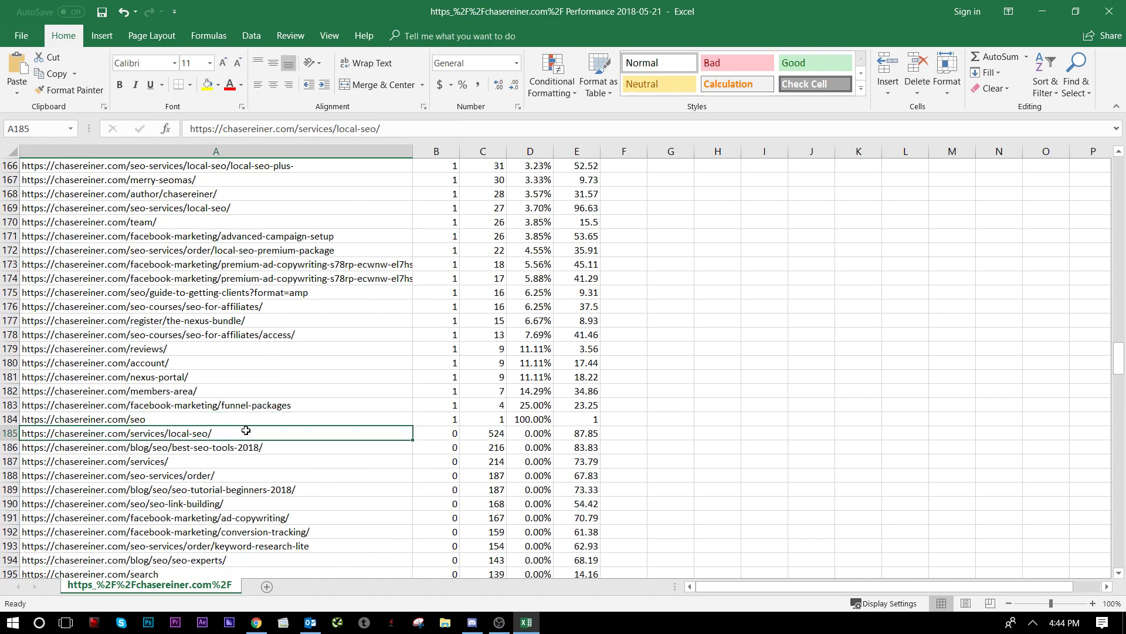
- Copy the Local SEO page URL, review the page, and search Google for 'chase reiner local seo'
{"action": "key", "text": "ctrl+c"}
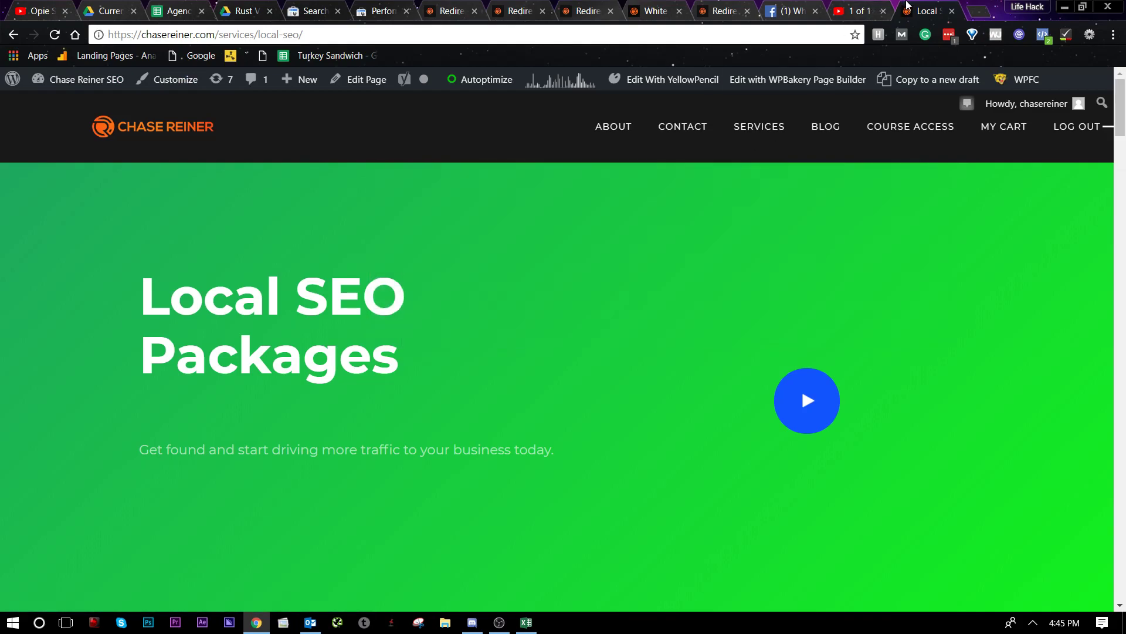
{"action": "mouse_move", "coordinate": [929, 11]}
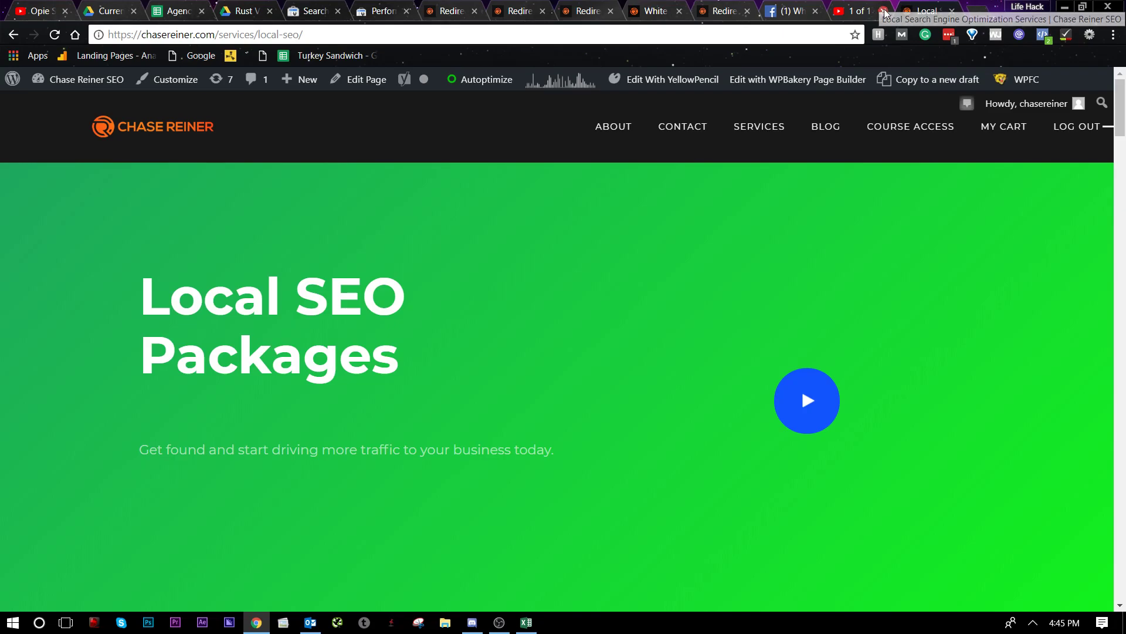
{"action": "scroll", "scroll_direction": "down", "scroll_amount": 3}
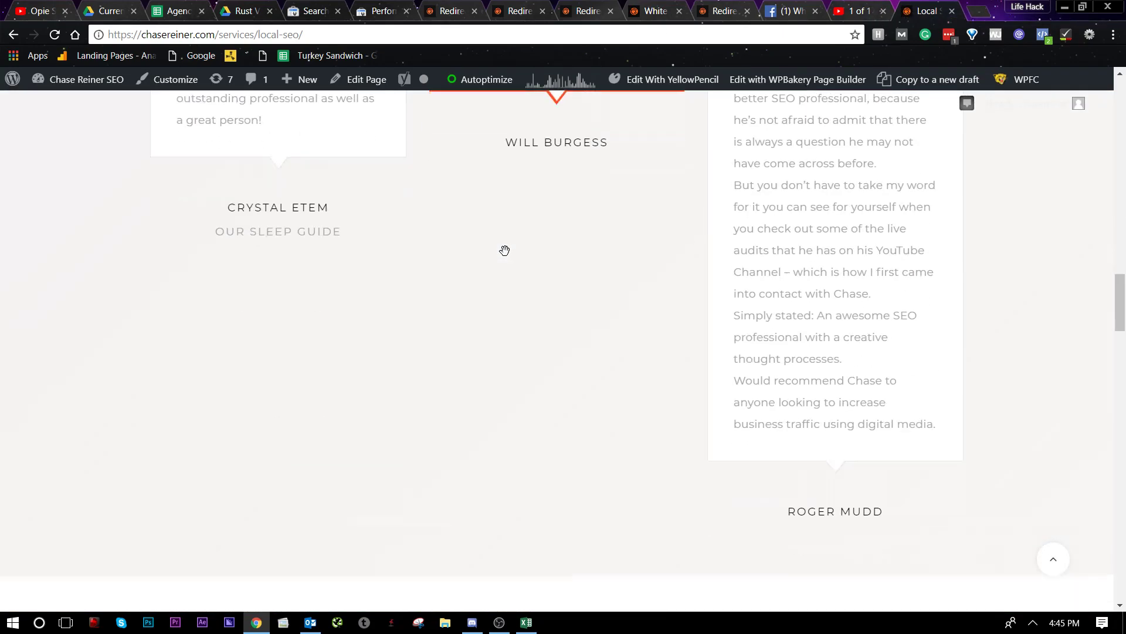
{"action": "scroll", "scroll_direction": "down", "scroll_amount": 3}
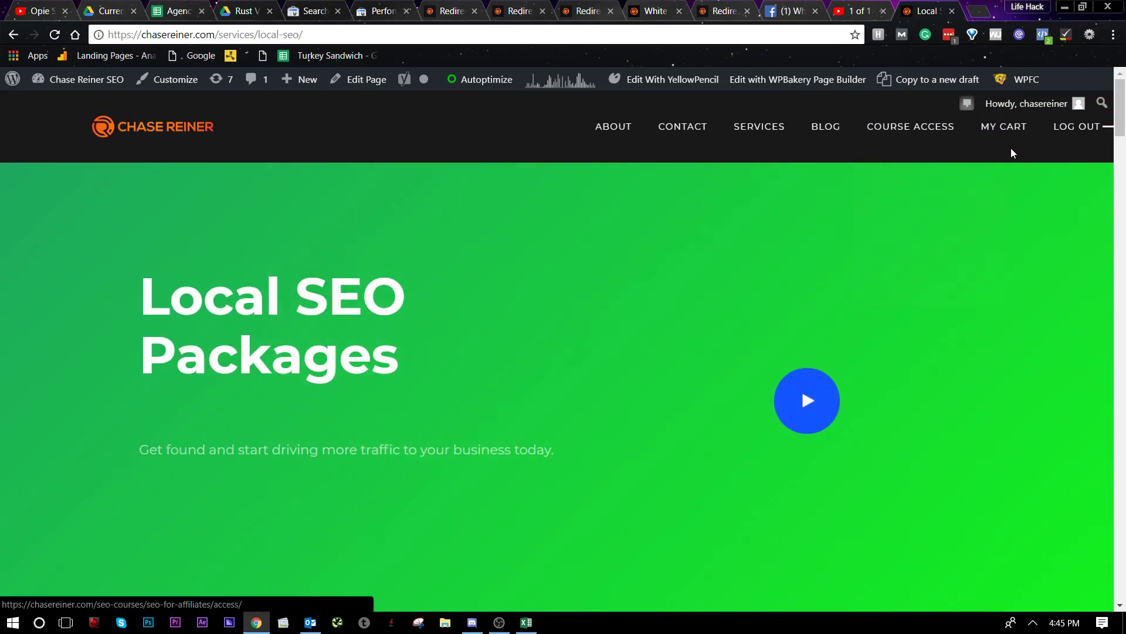
{"action": "mouse_move", "coordinate": [759, 127]}
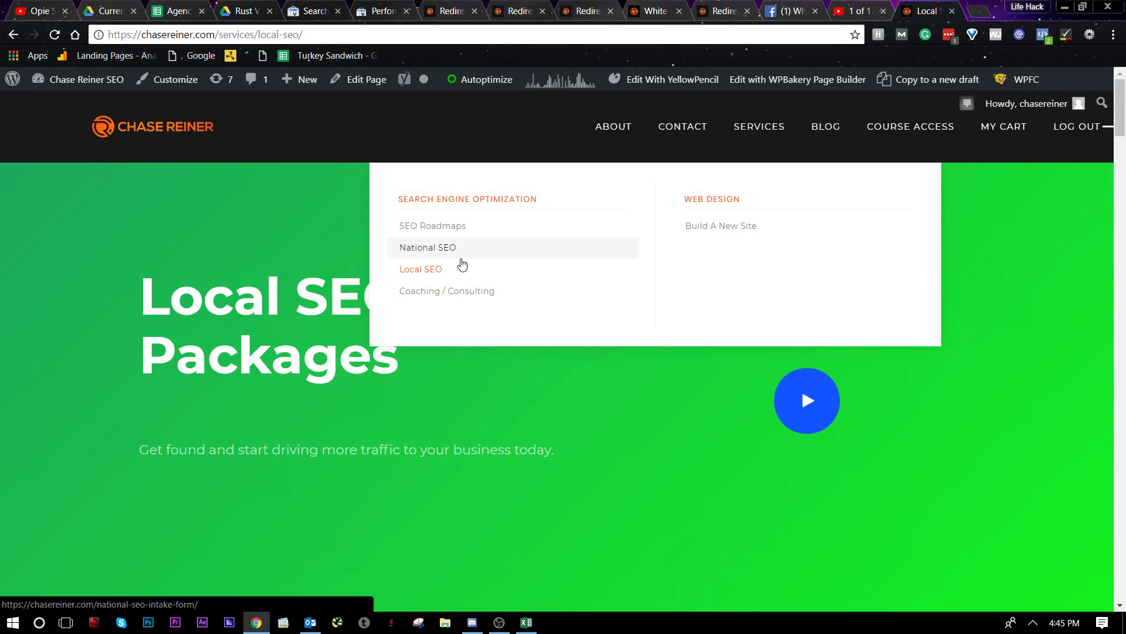
{"action": "mouse_move", "coordinate": [682, 131]}
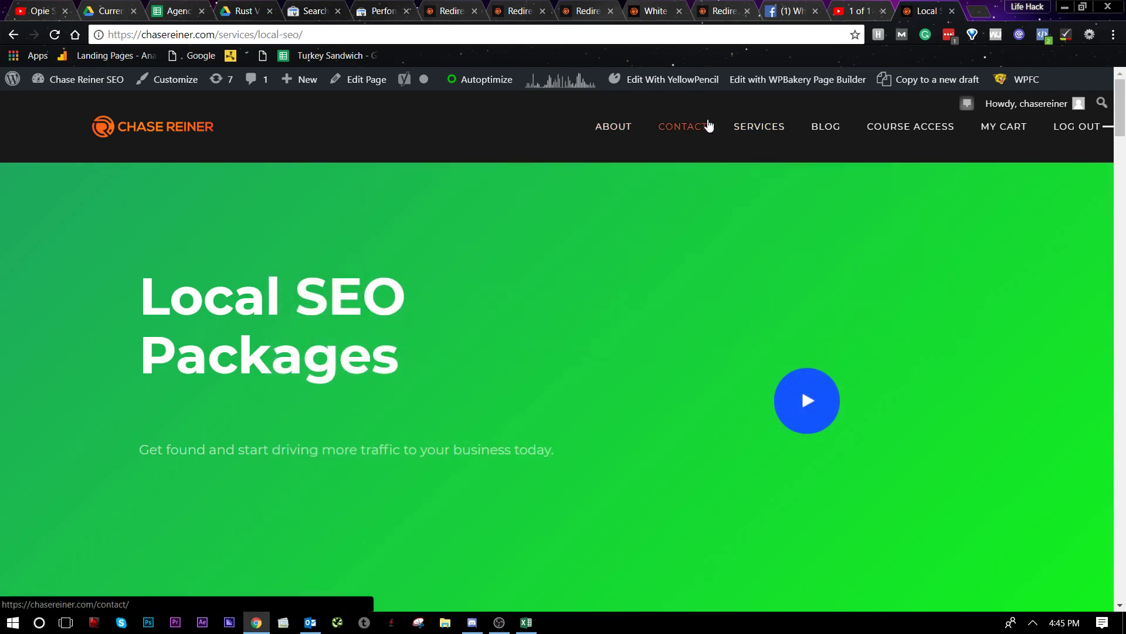
{"action": "mouse_move", "coordinate": [758, 126]}
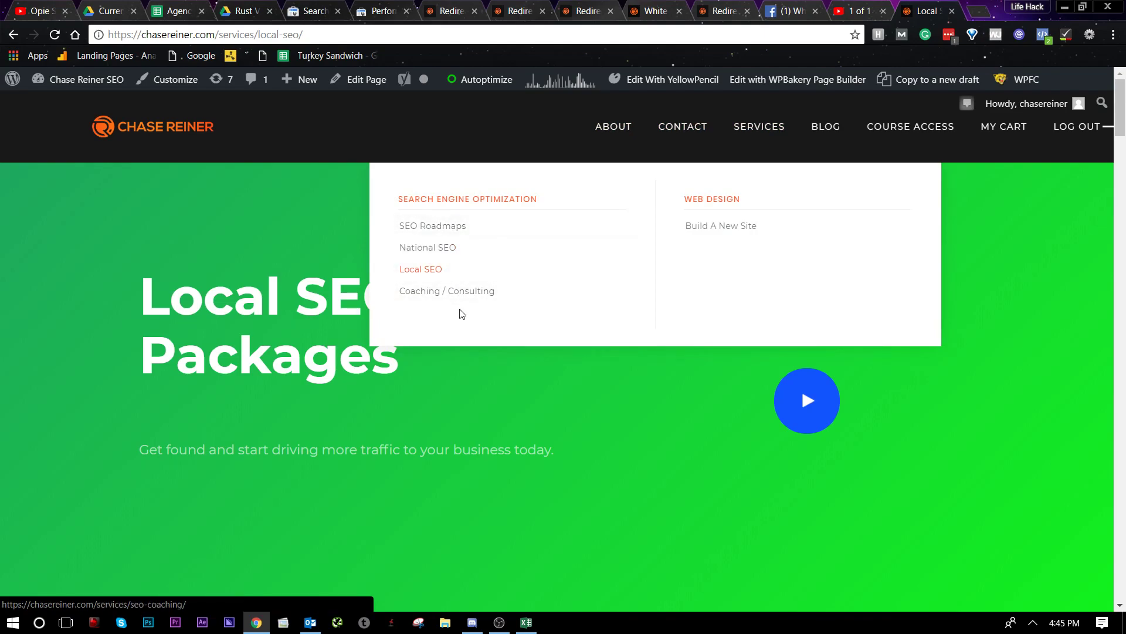
{"action": "mouse_move", "coordinate": [447, 291]}
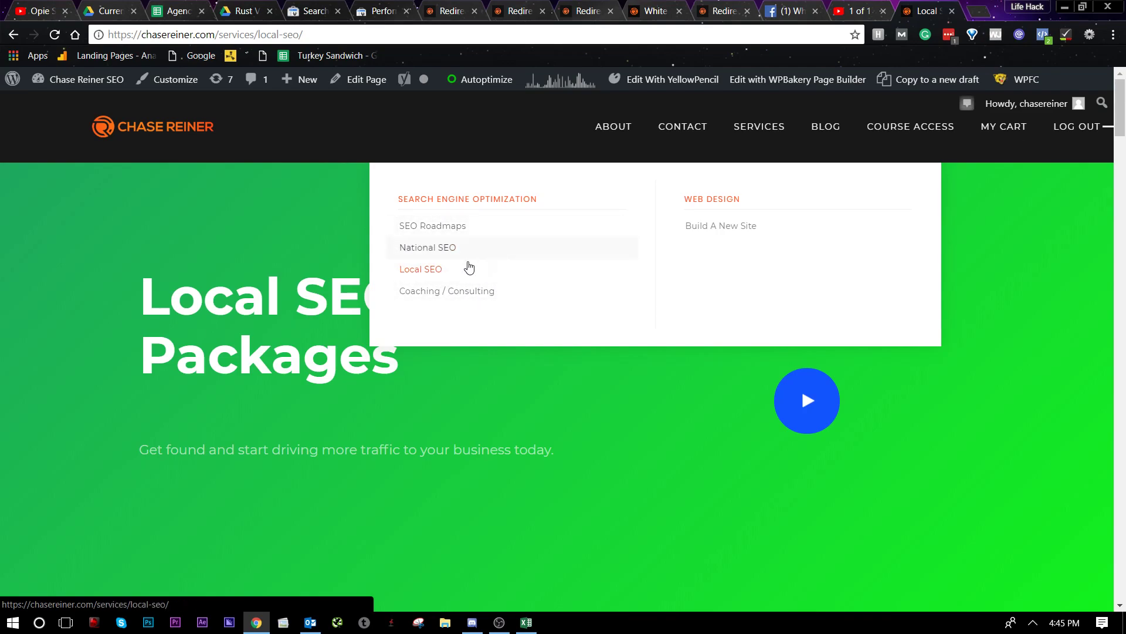
{"action": "left_click", "coordinate": [923, 10]}
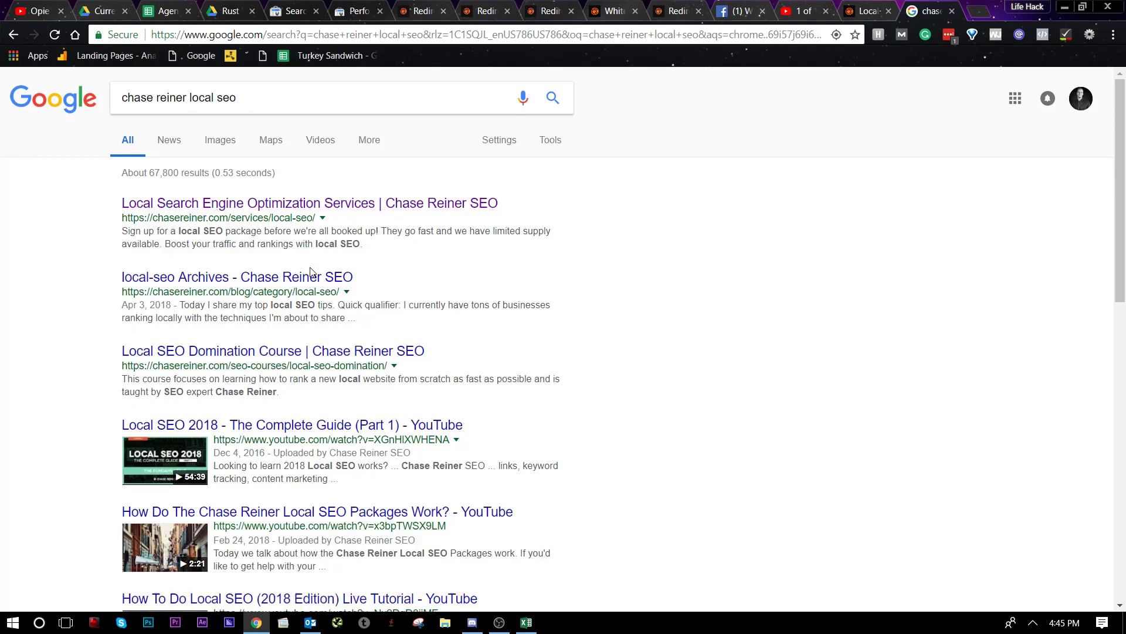
{"action": "mouse_move", "coordinate": [846, 6]}
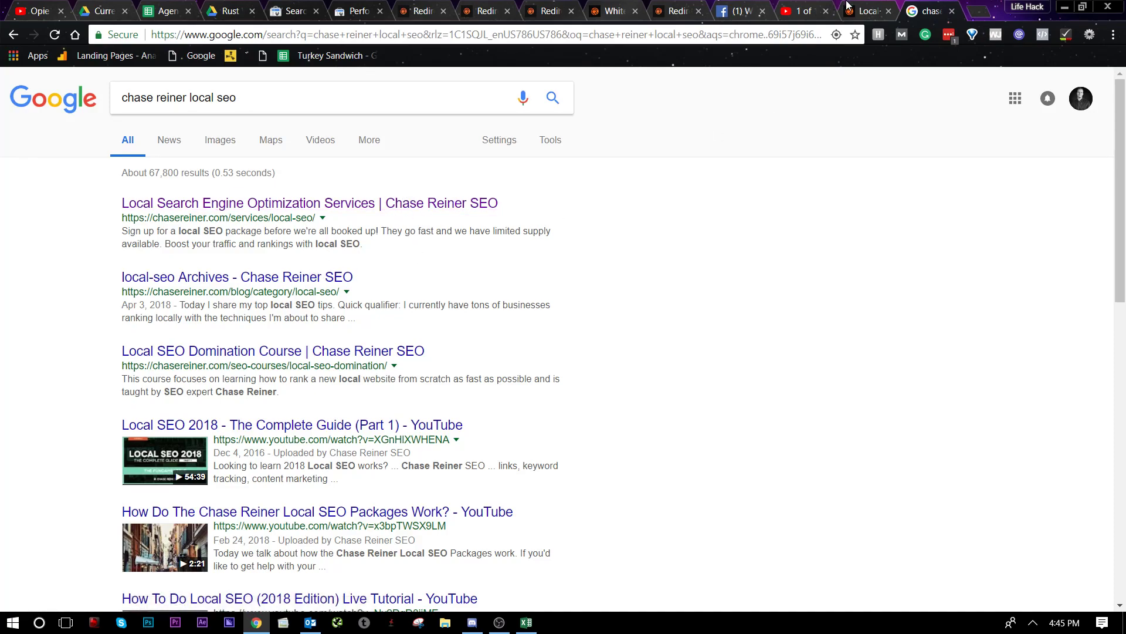
- Go from the Excel URL list to chasereiner.com's /login/ page in the browser
{"action": "left_click", "coordinate": [870, 11]}
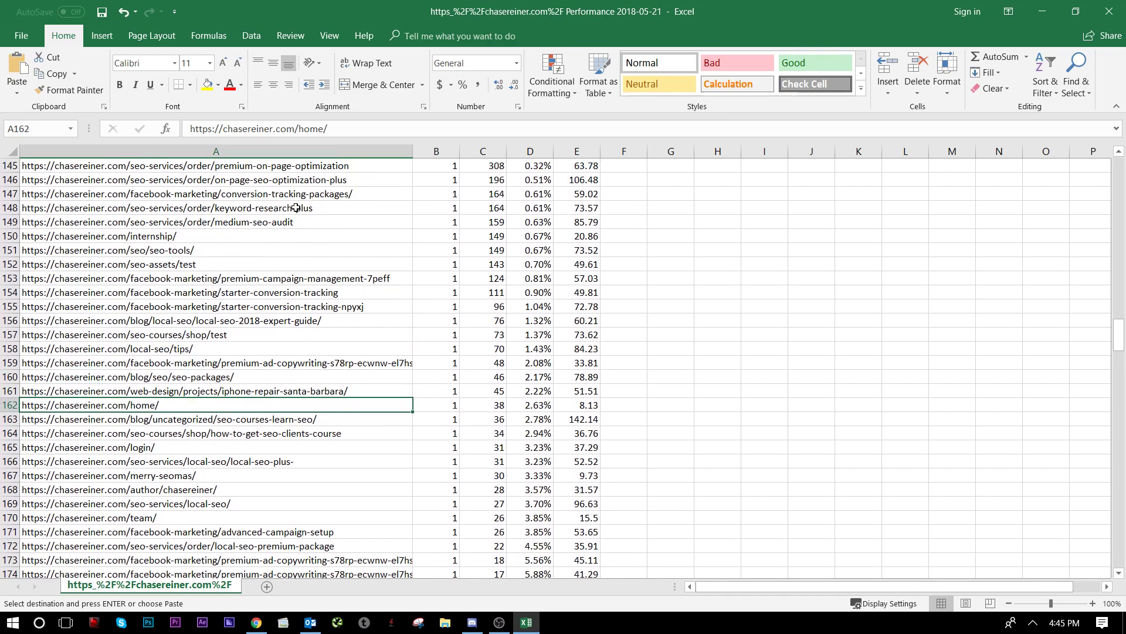
{"action": "scroll", "scroll_direction": "down", "scroll_amount": 3}
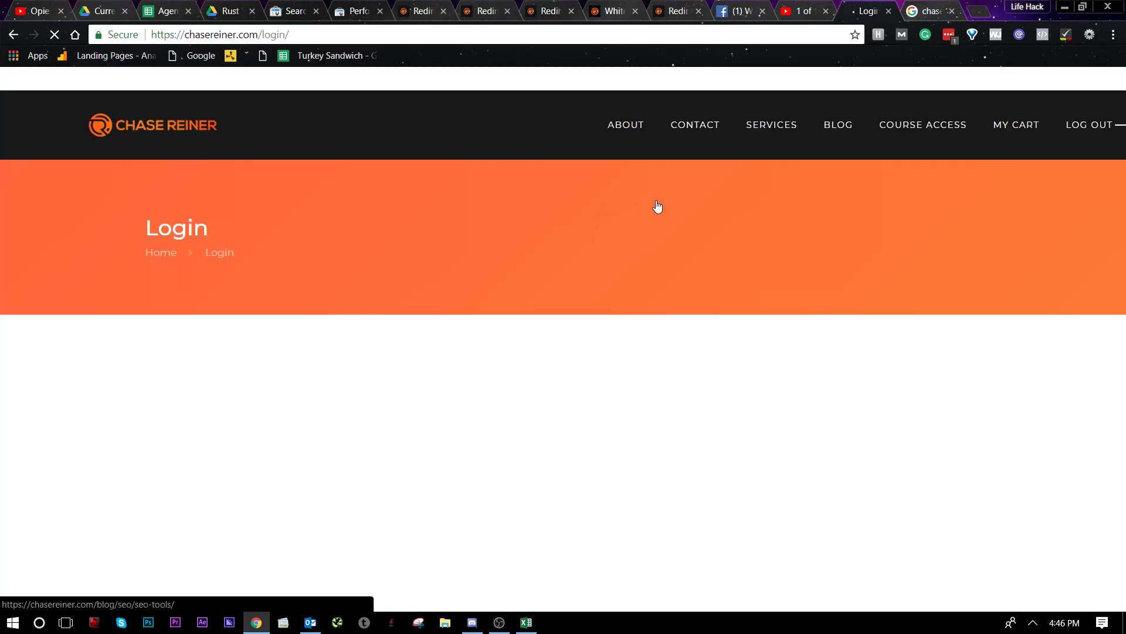
- Review the /blog/local-seo/tips/ post, select its URL, and return to Search Analytics
{"action": "right_click", "coordinate": [656, 206]}
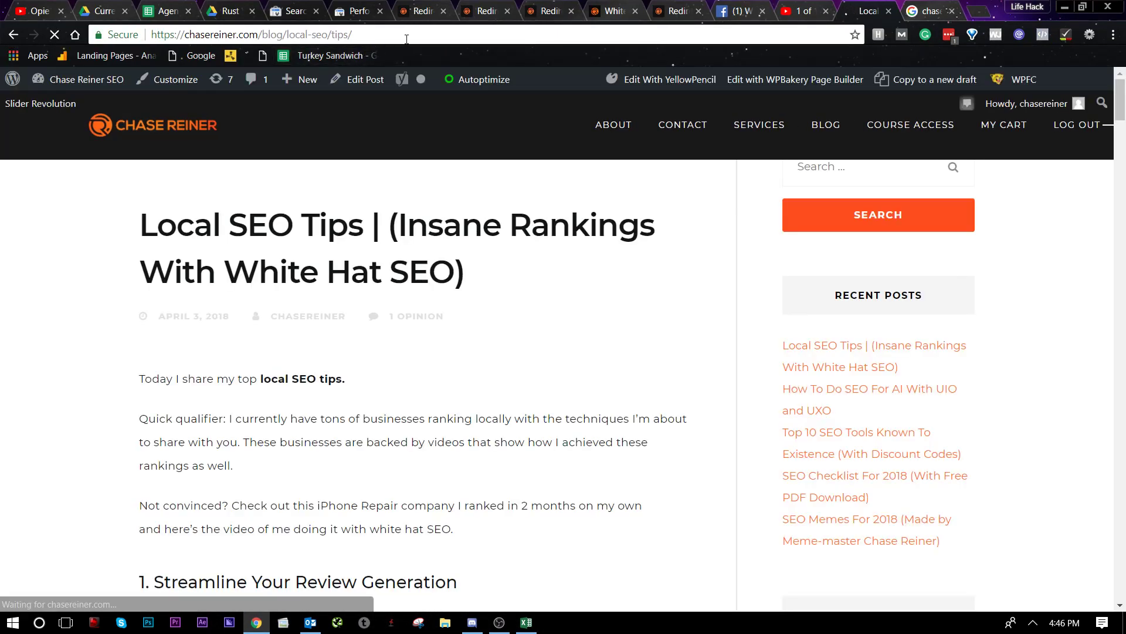
{"action": "scroll", "scroll_direction": "down", "scroll_amount": 3}
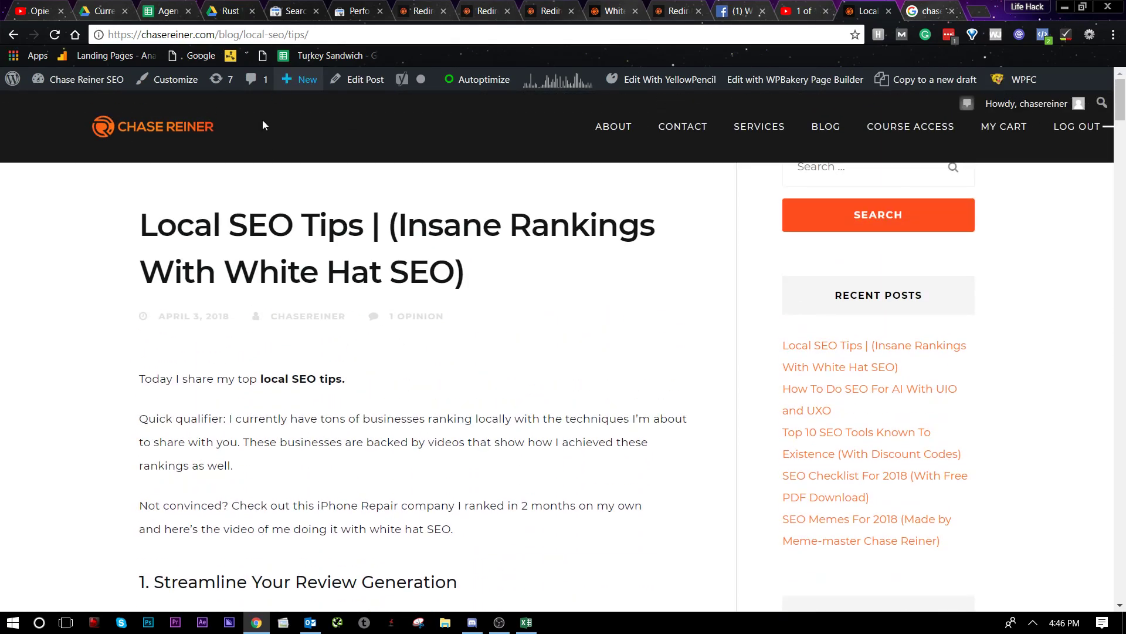
{"action": "left_click", "coordinate": [215, 34]}
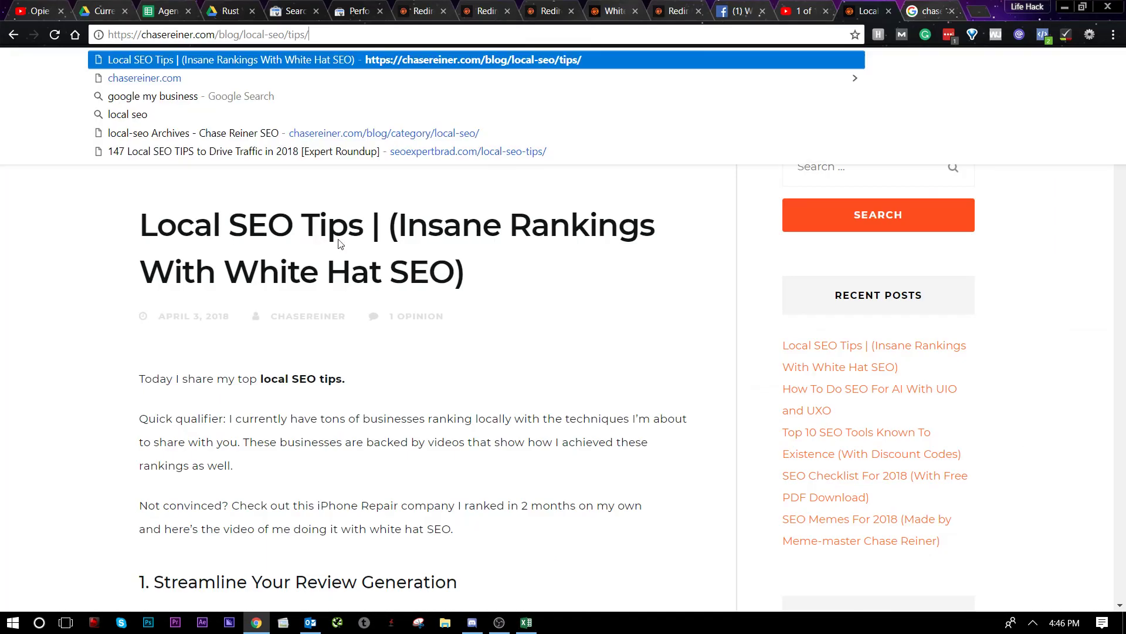
{"action": "left_click", "coordinate": [525, 621]}
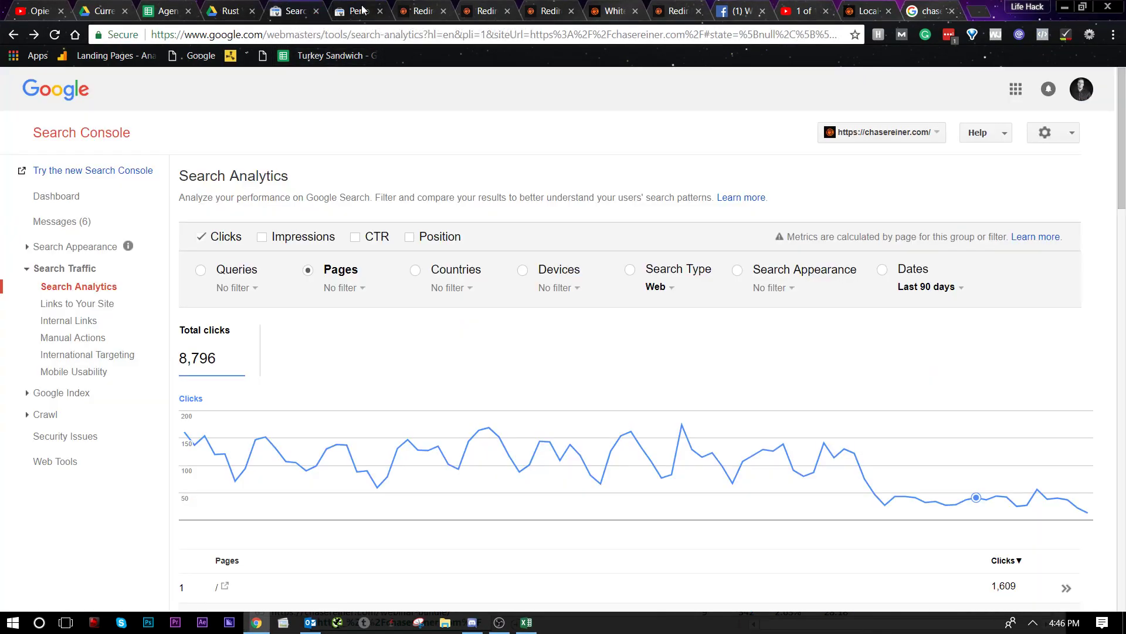
- Set up a custom date comparison of Mar 1–31 versus Feb 19–May 19, 2018
{"action": "left_click", "coordinate": [926, 287]}
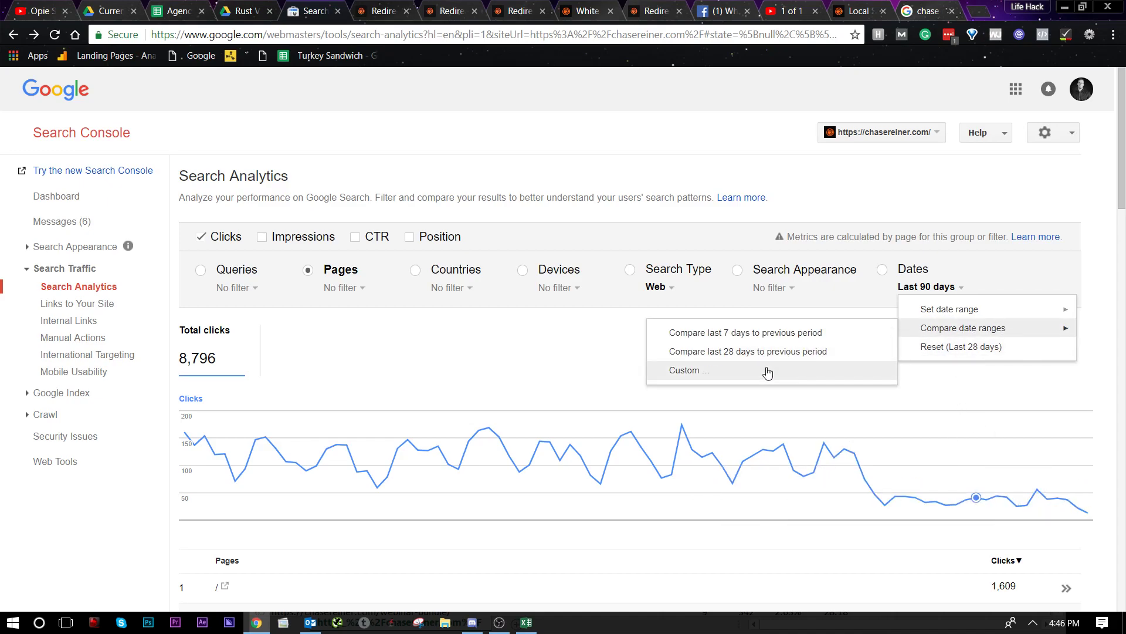
{"action": "left_click", "coordinate": [687, 371]}
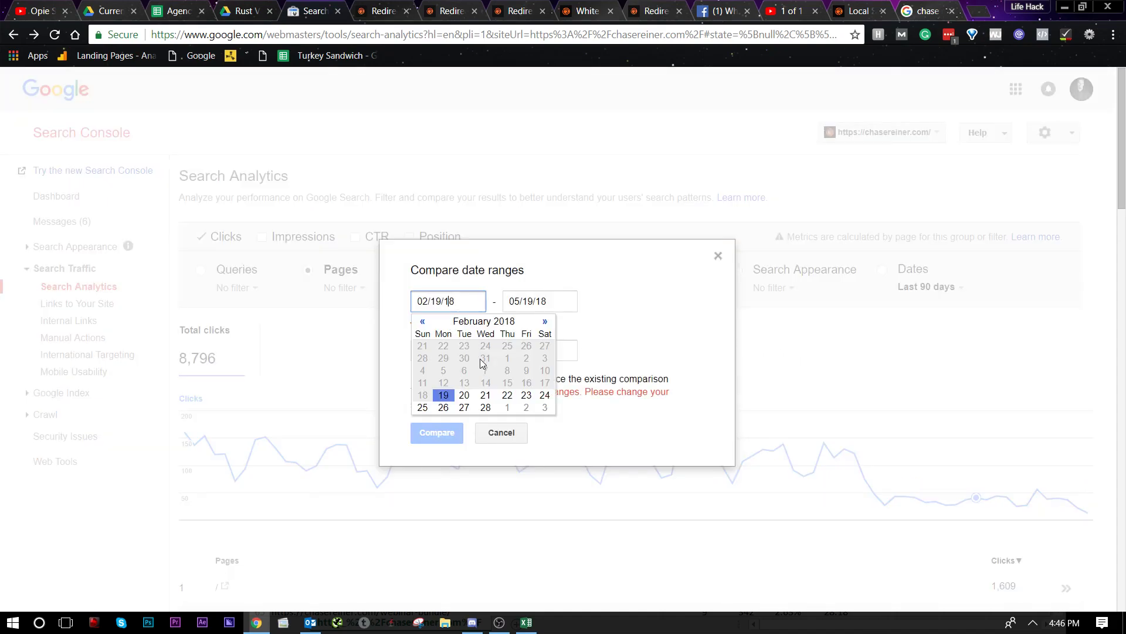
{"action": "left_click", "coordinate": [422, 321]}
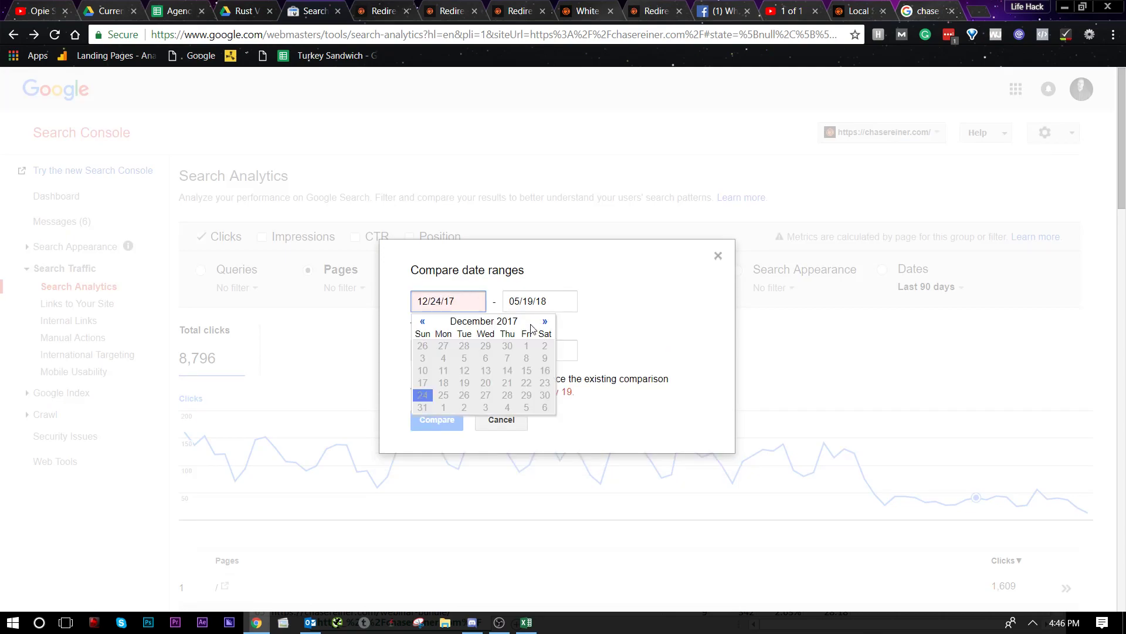
{"action": "left_click", "coordinate": [544, 320]}
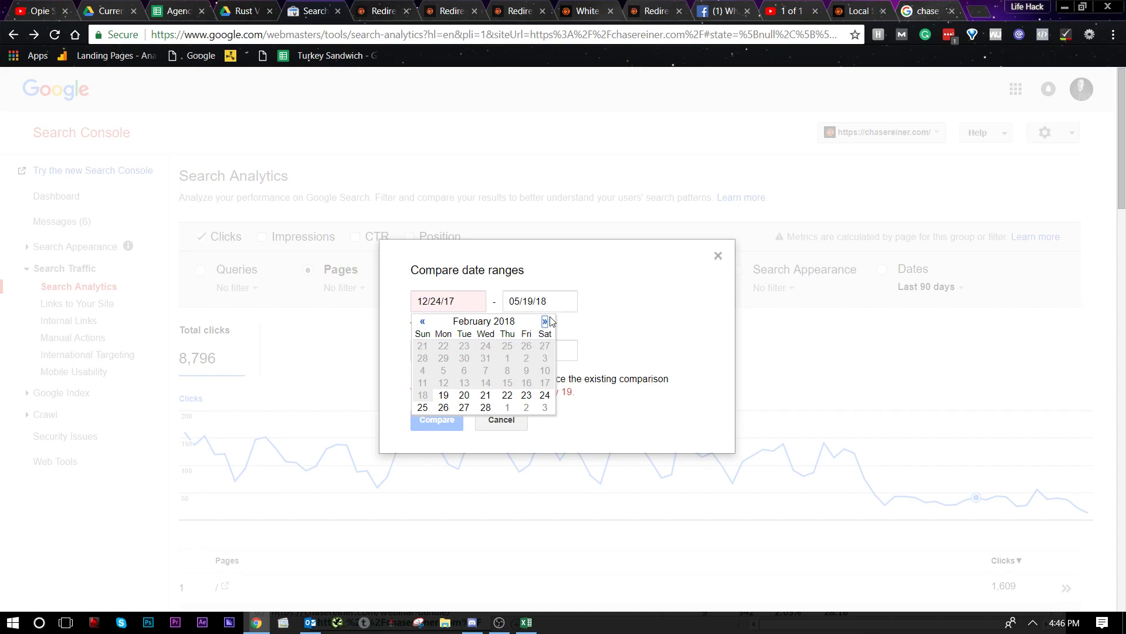
{"action": "left_click", "coordinate": [545, 321]}
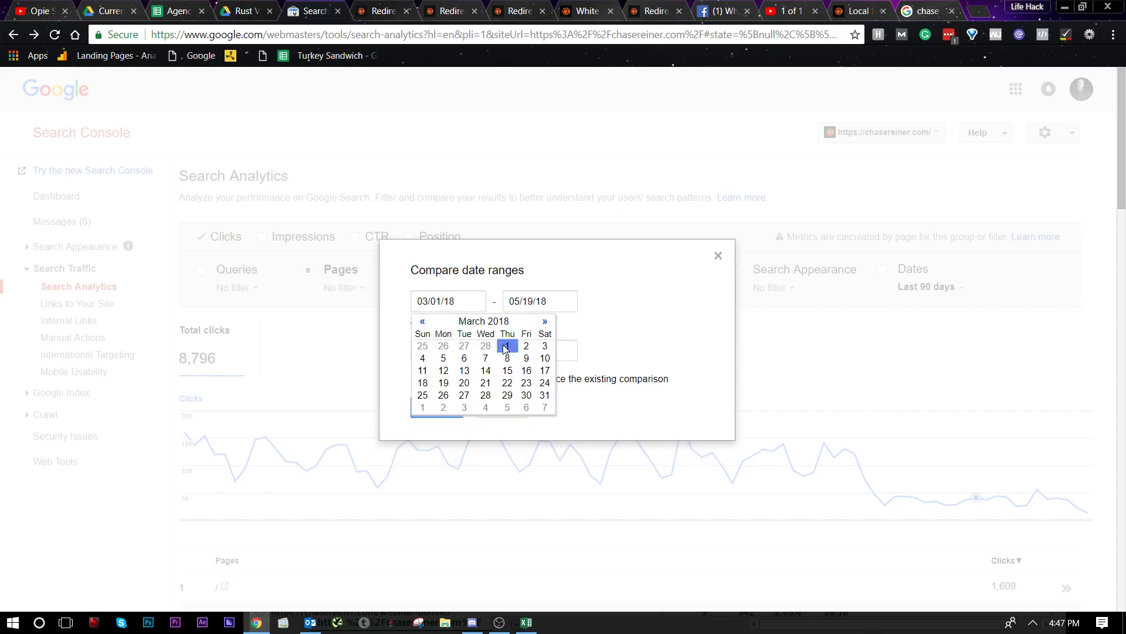
{"action": "left_click", "coordinate": [540, 300]}
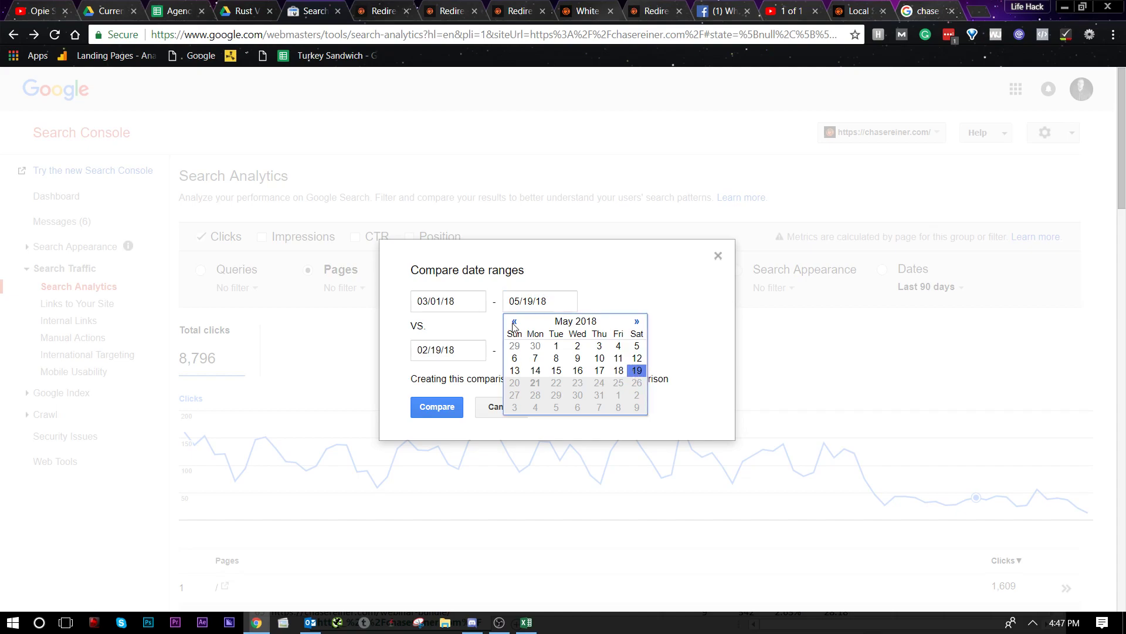
{"action": "left_click", "coordinate": [512, 321]}
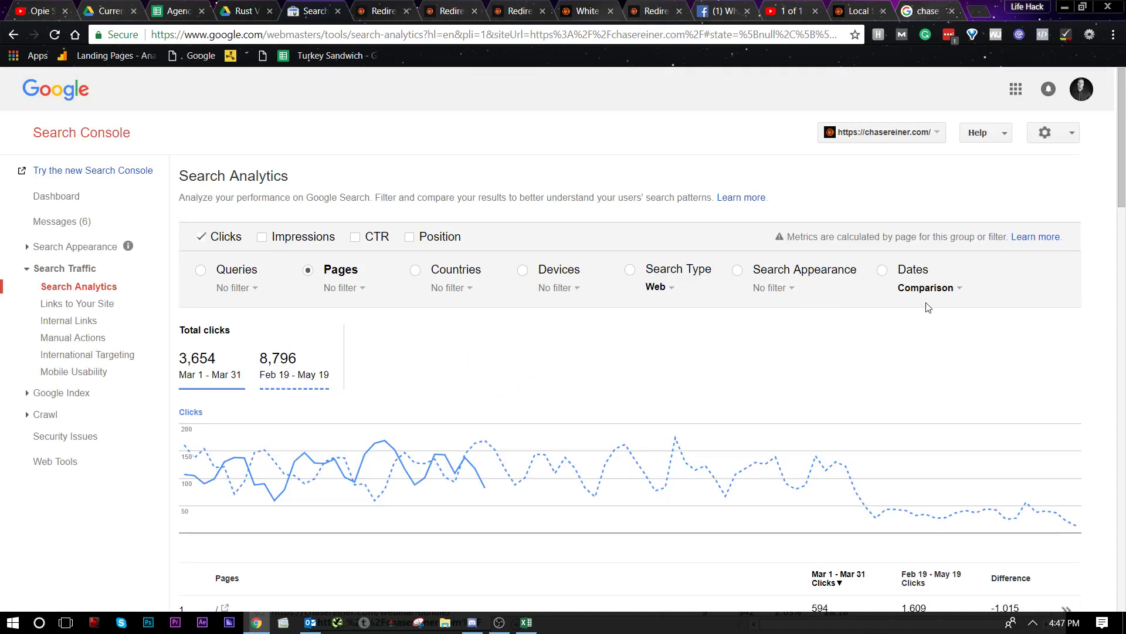
- Set a custom Mar 1–31, 2018 date range and scroll through the page results
{"action": "left_click", "coordinate": [929, 287]}
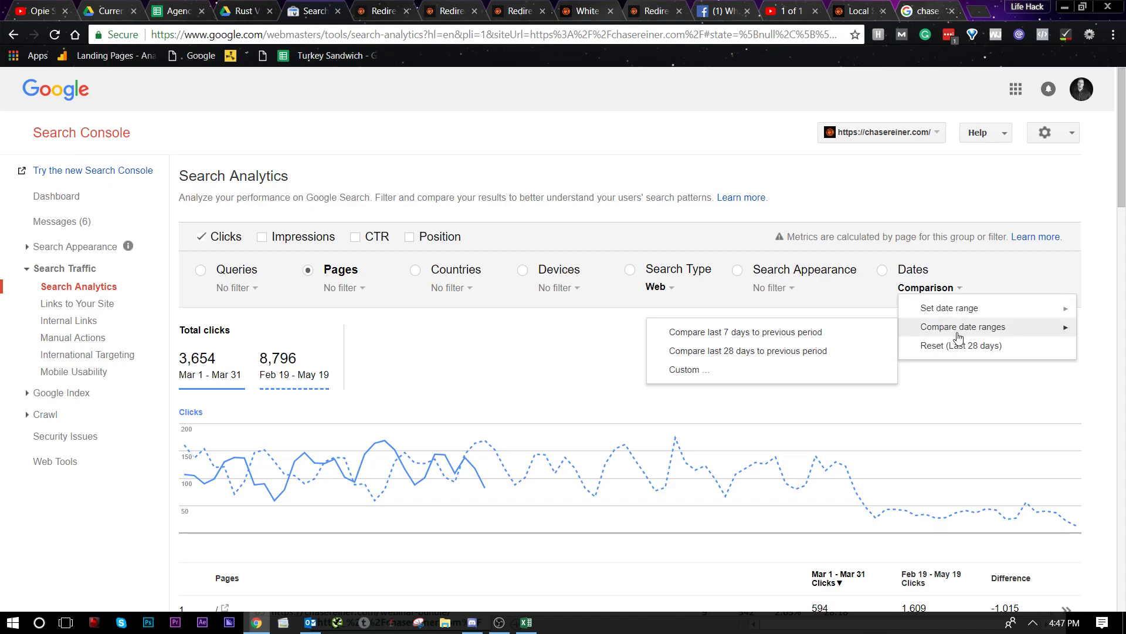
{"action": "mouse_move", "coordinate": [949, 308]}
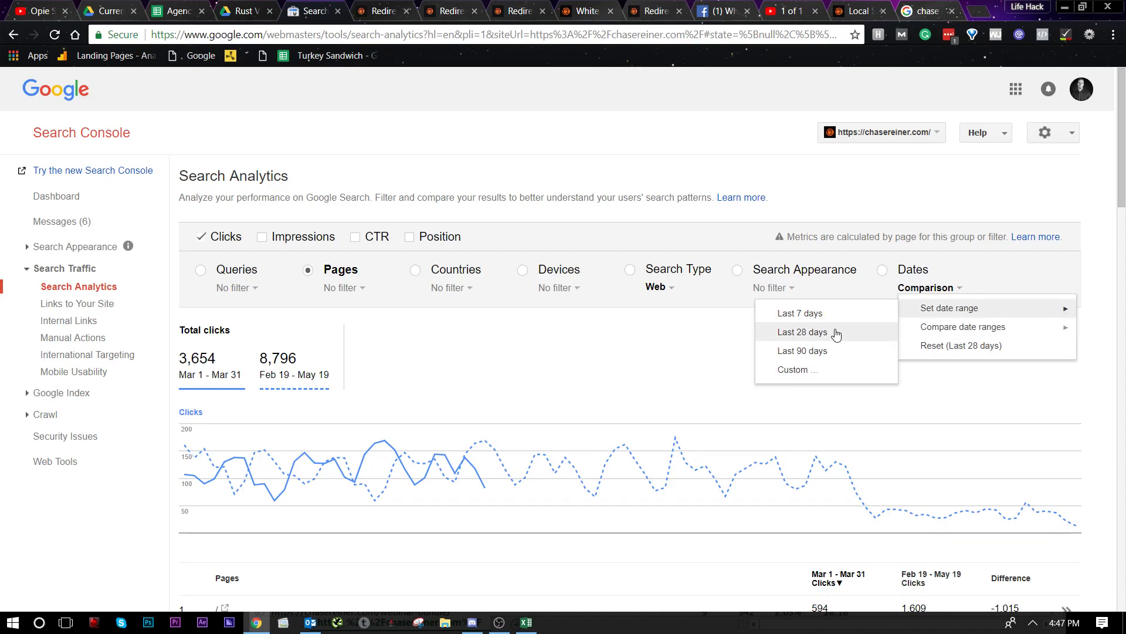
{"action": "left_click", "coordinate": [949, 308]}
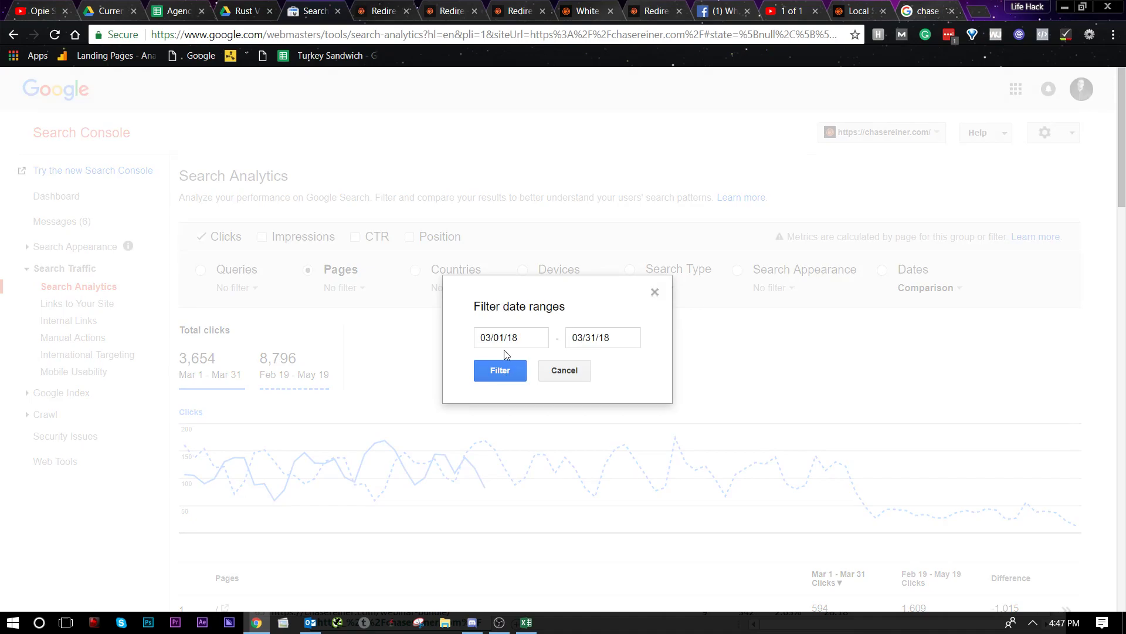
{"action": "left_click", "coordinate": [510, 337]}
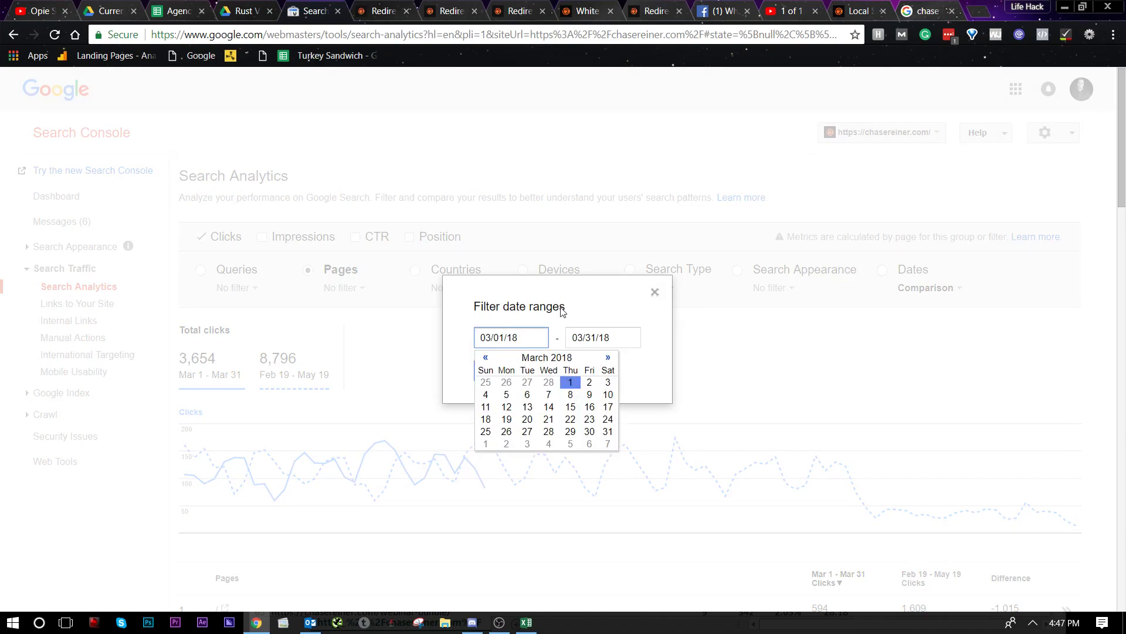
{"action": "left_click", "coordinate": [653, 292]}
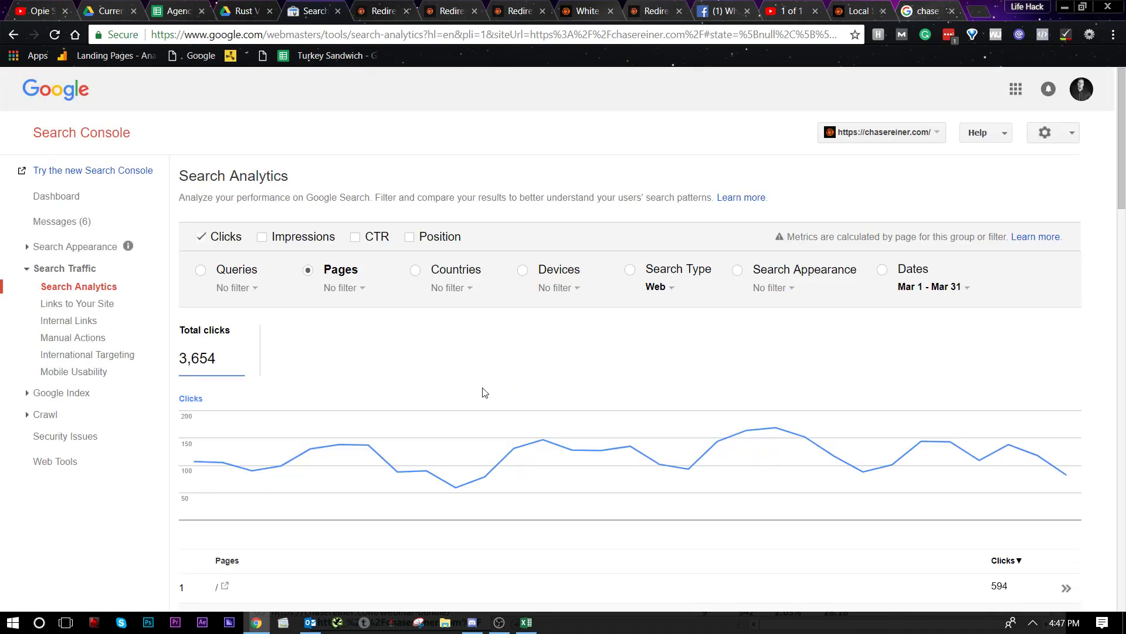
{"action": "scroll", "scroll_direction": "down", "scroll_amount": 3}
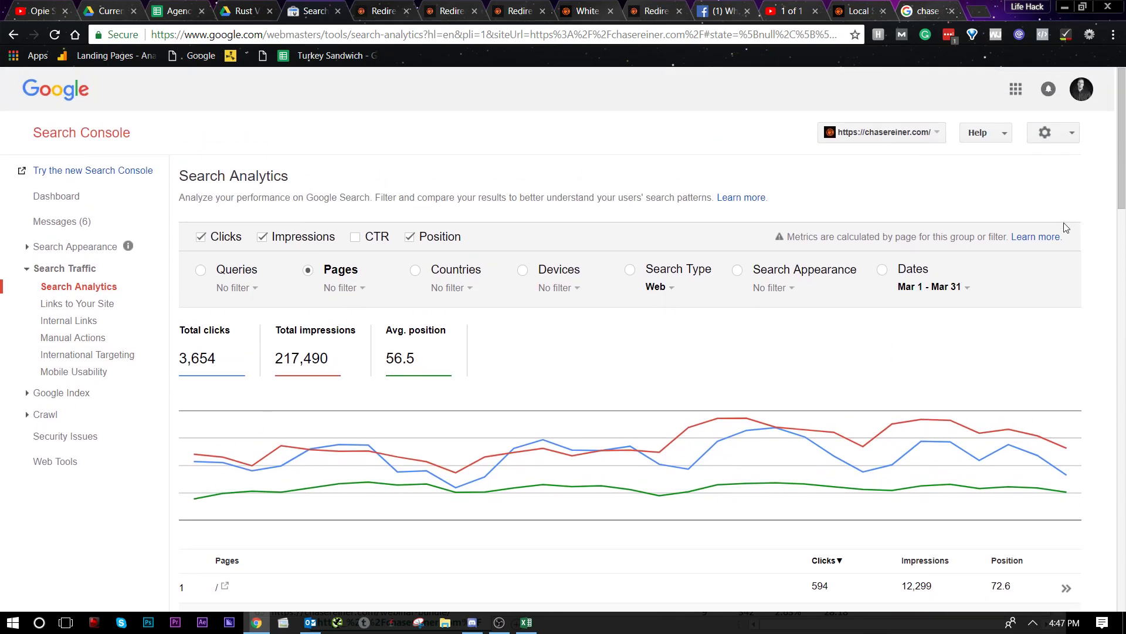
{"action": "scroll", "scroll_direction": "down", "scroll_amount": 3}
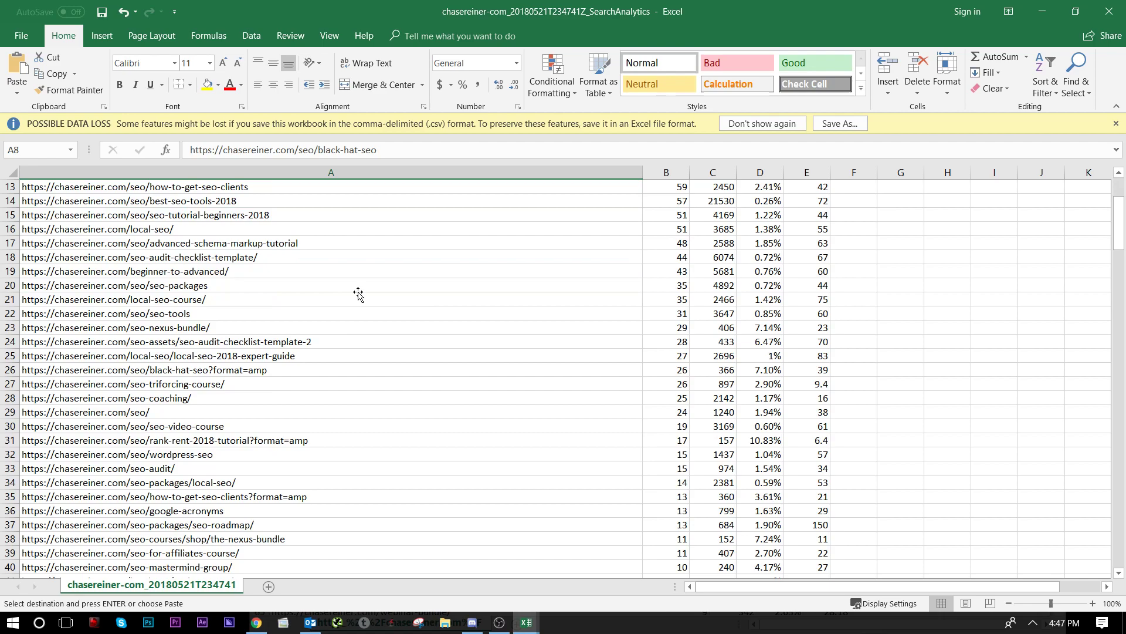
- Scroll down the exported Search Analytics URL list in Excel
{"action": "scroll", "scroll_direction": "down", "scroll_amount": 3}
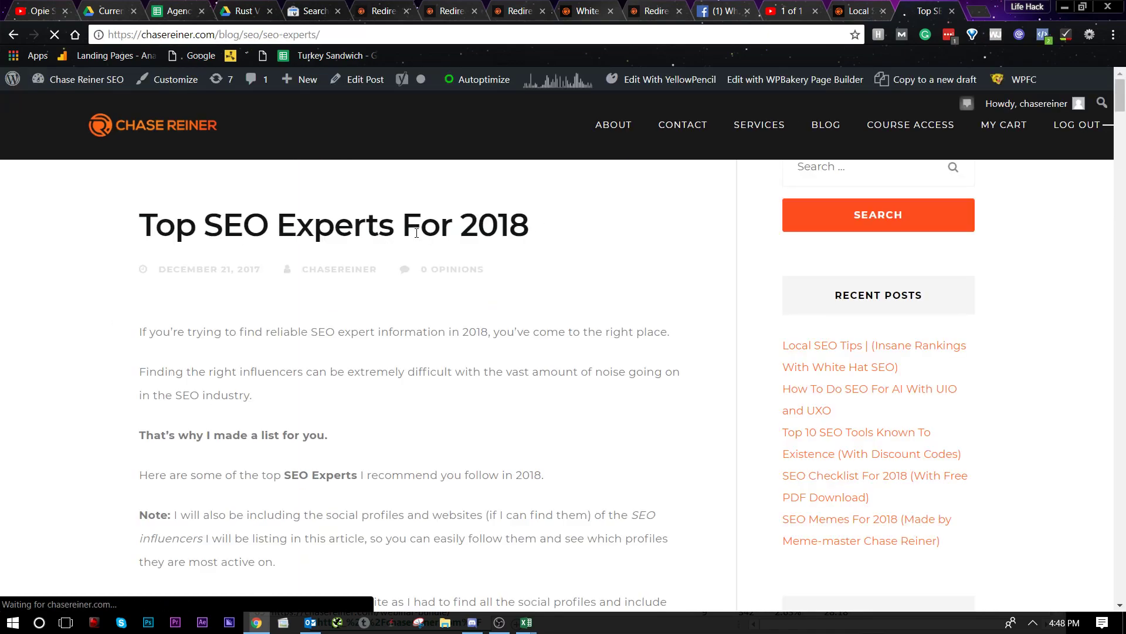
- Scroll through the Top SEO Experts For 2018 post to review its content
{"action": "scroll", "scroll_direction": "down", "scroll_amount": 3}
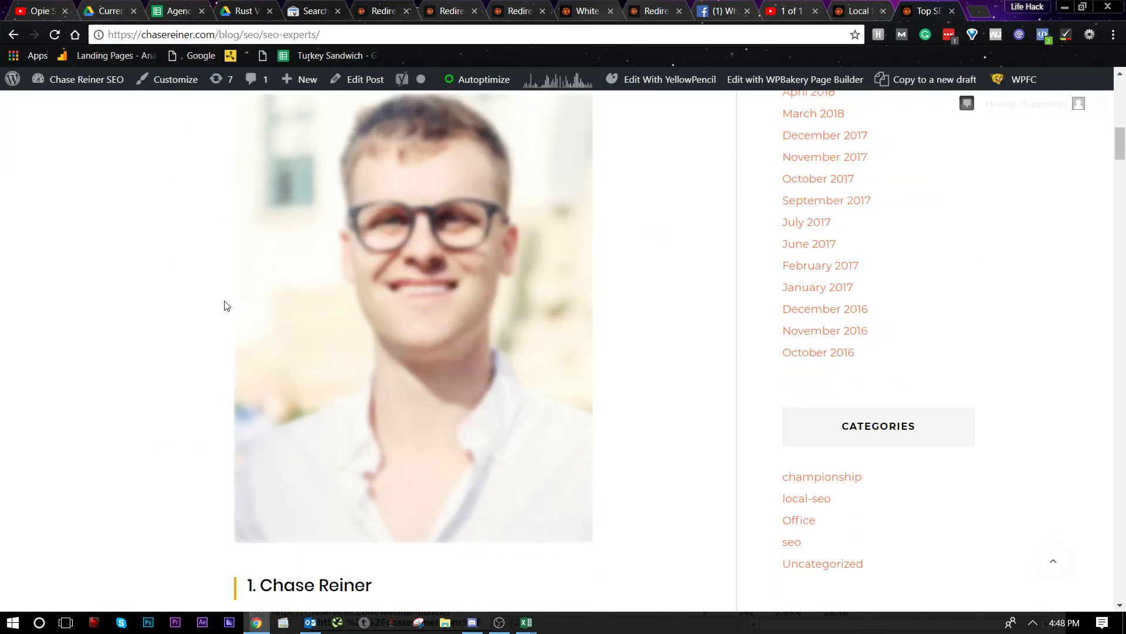
{"action": "scroll", "scroll_direction": "down", "scroll_amount": 3}
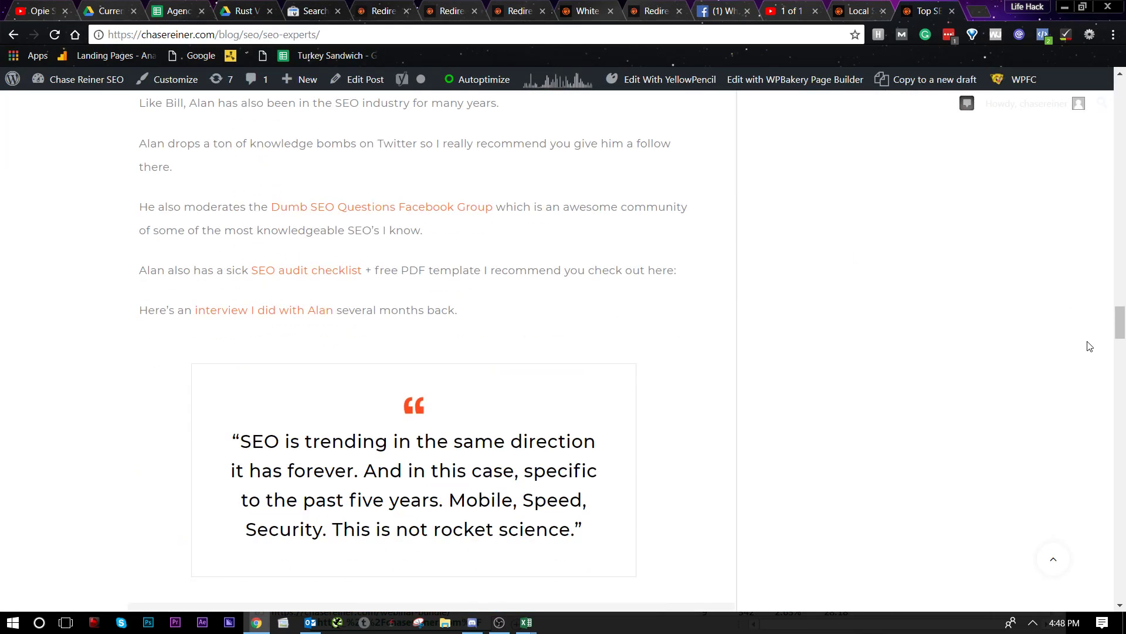
{"action": "scroll", "scroll_direction": "down", "scroll_amount": 3}
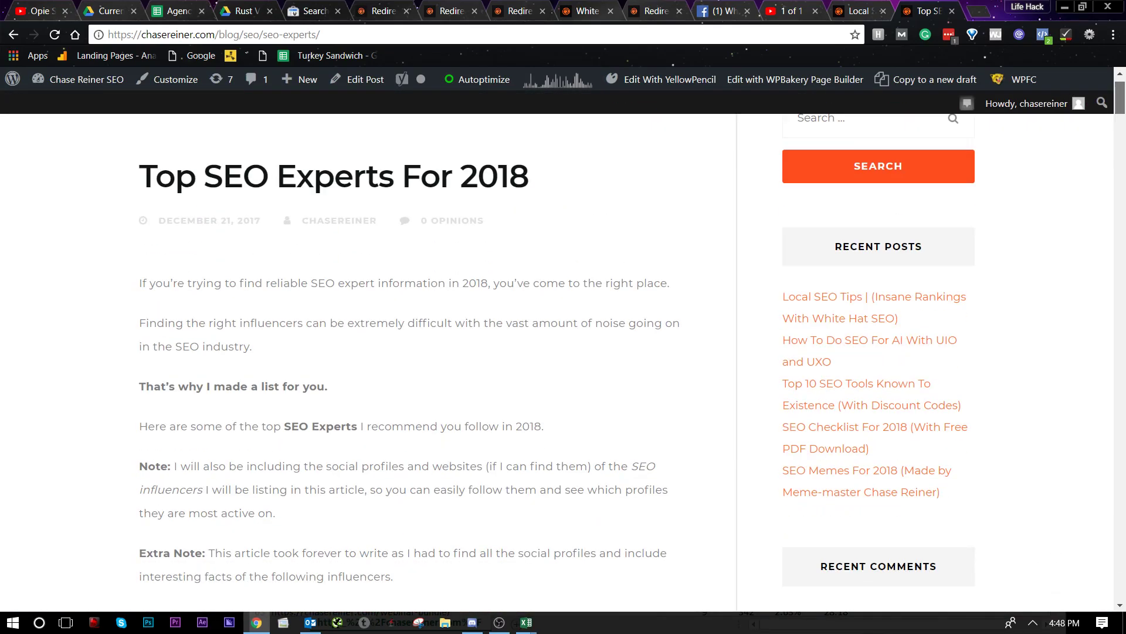
{"action": "scroll", "scroll_direction": "down", "scroll_amount": 3}
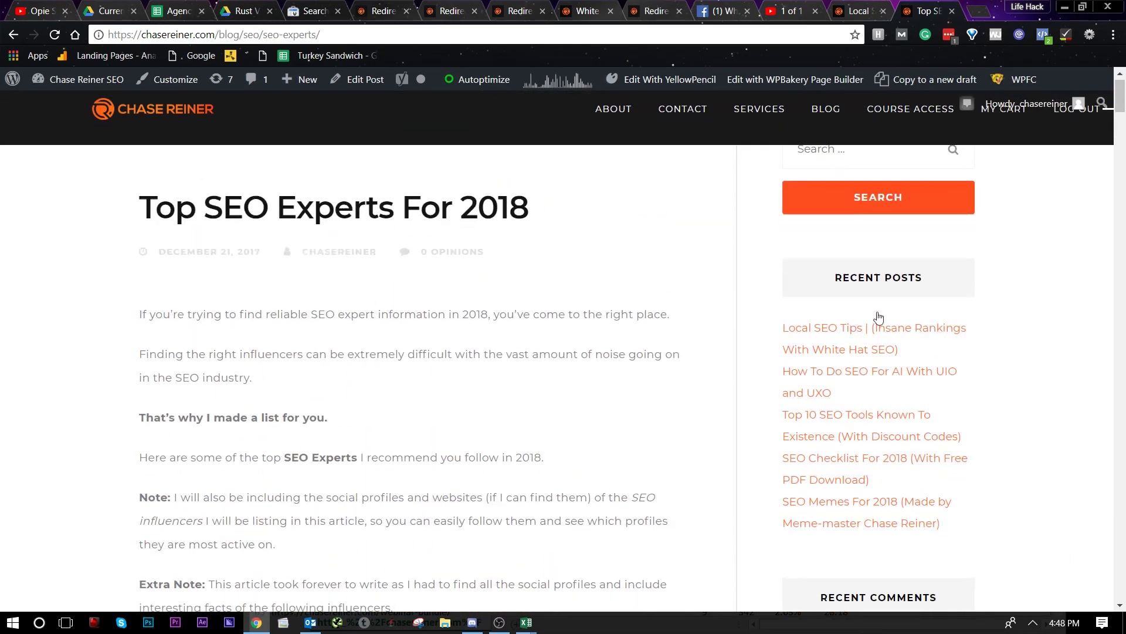
{"action": "scroll", "scroll_direction": "down", "scroll_amount": 3}
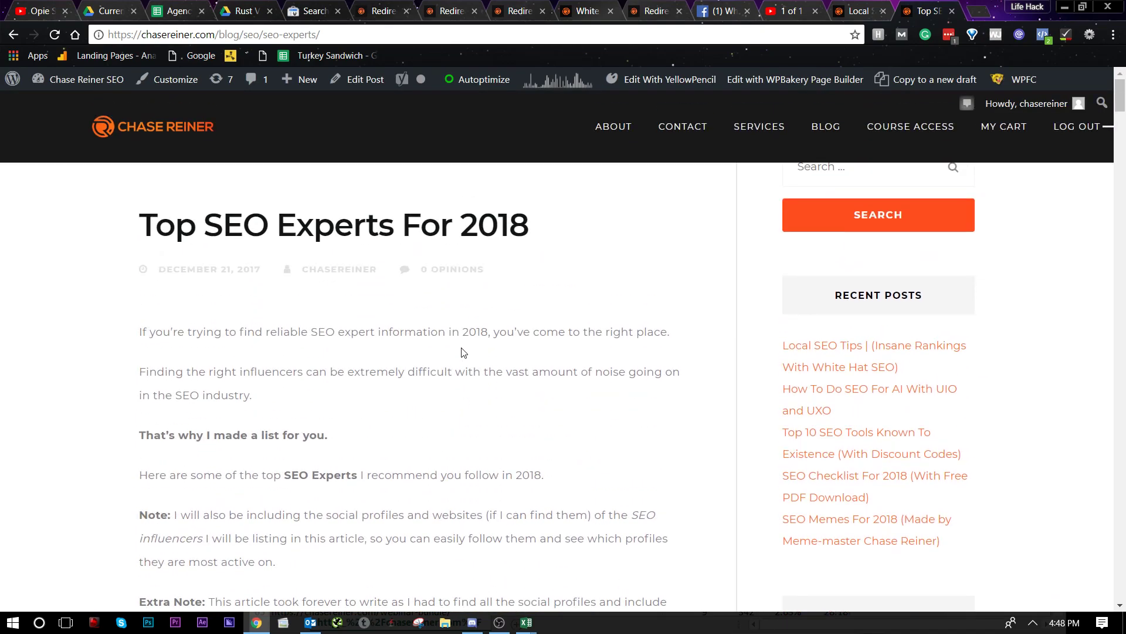
{"action": "scroll", "scroll_direction": "down", "scroll_amount": 3}
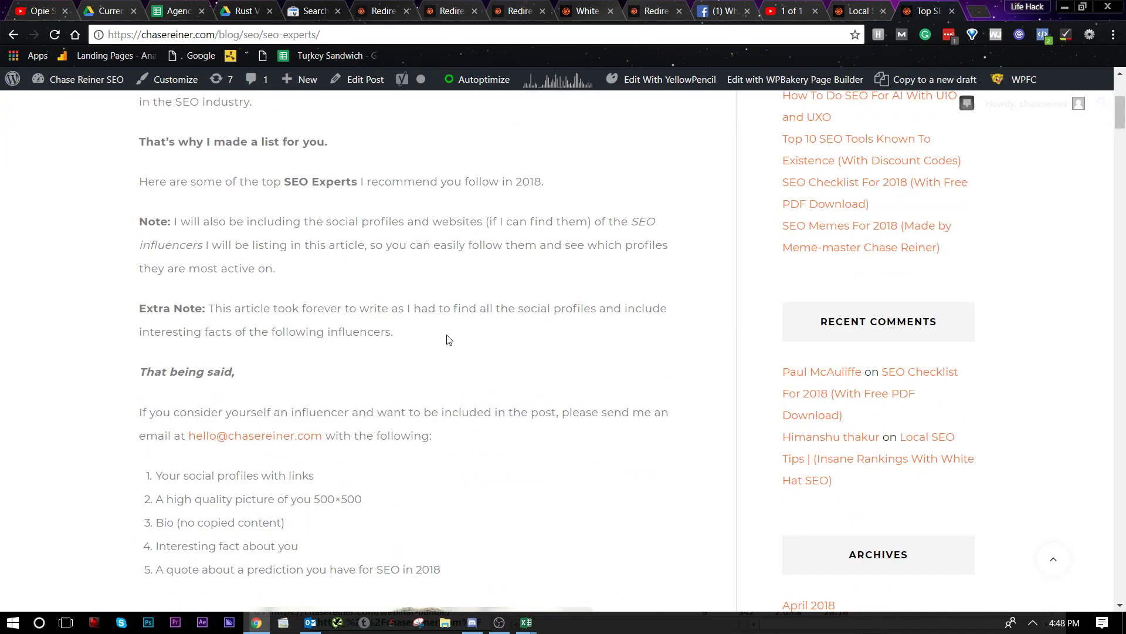
{"action": "scroll", "scroll_direction": "down", "scroll_amount": 3}
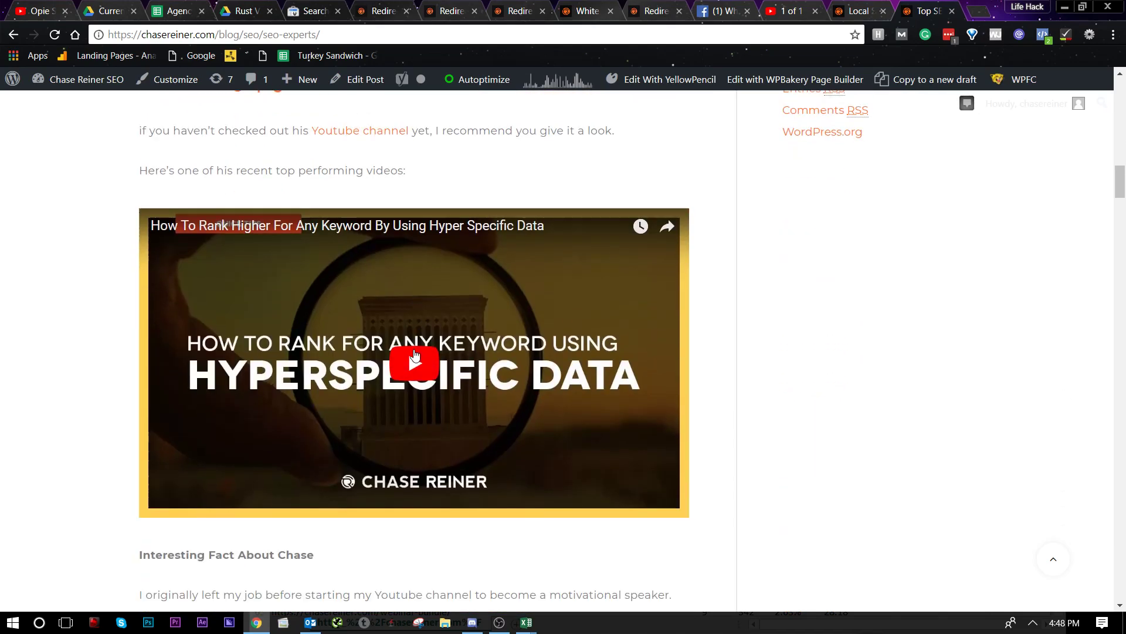
{"action": "scroll", "scroll_direction": "down", "scroll_amount": 3}
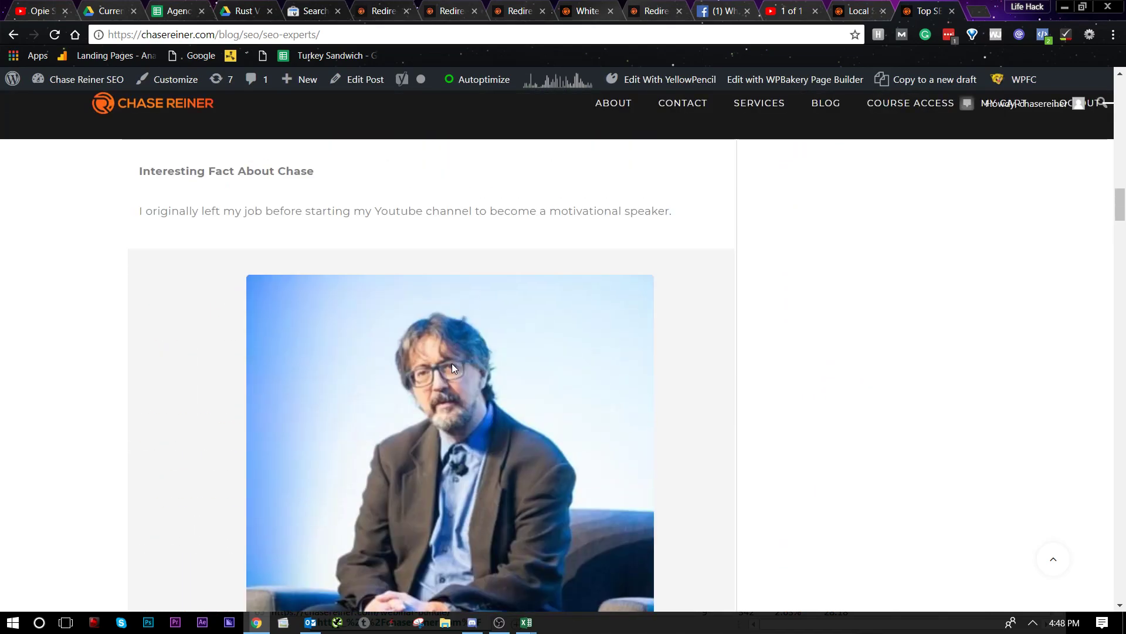
{"action": "scroll", "scroll_direction": "down", "scroll_amount": 3}
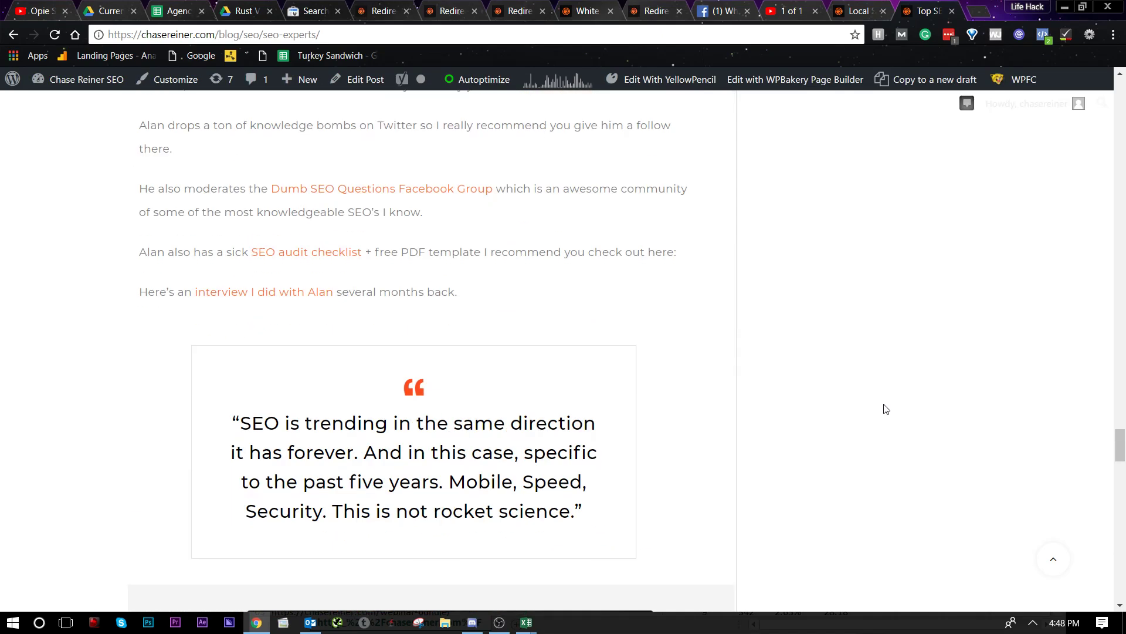
{"action": "scroll", "scroll_direction": "down", "scroll_amount": 3}
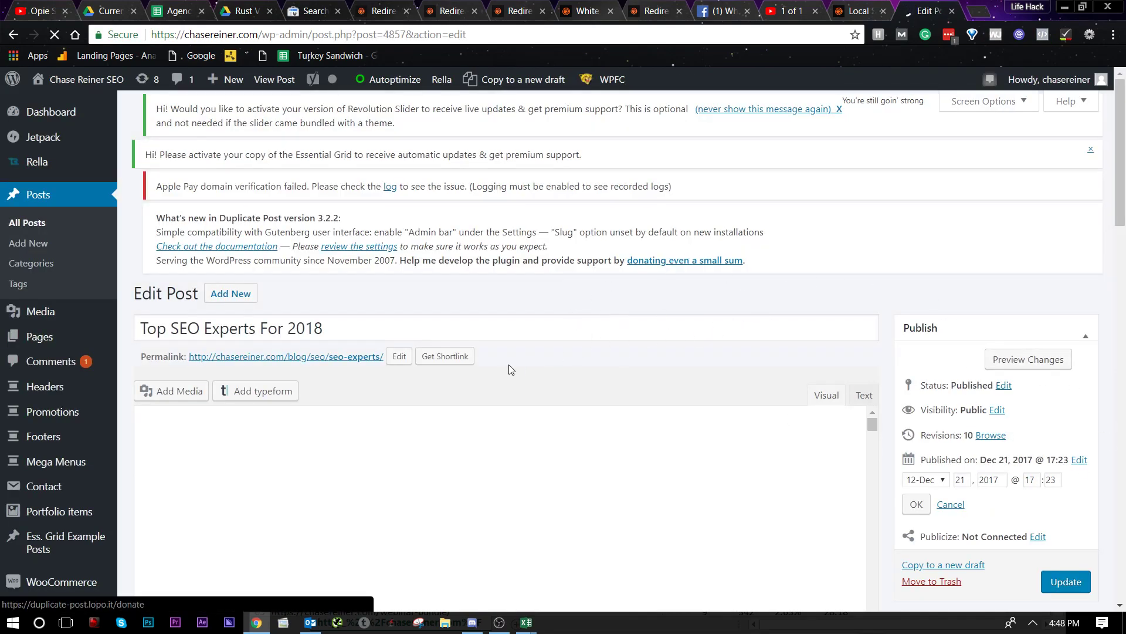
- Pick Draft as the post status in the Publish box
{"action": "scroll", "scroll_direction": "down", "scroll_amount": 3}
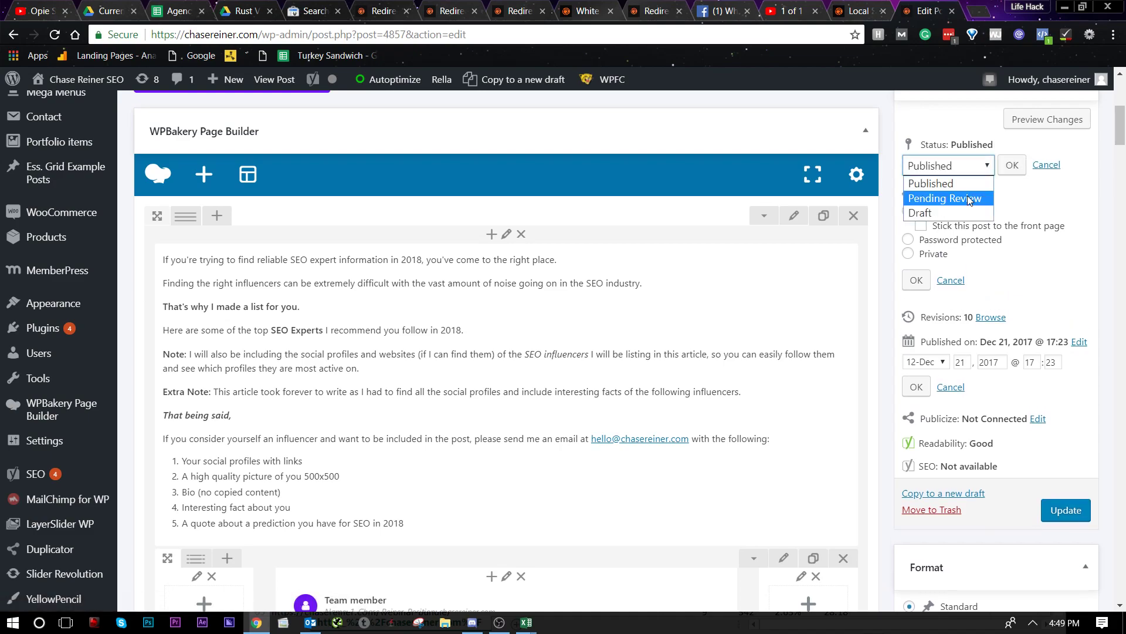
{"action": "left_click", "coordinate": [923, 213]}
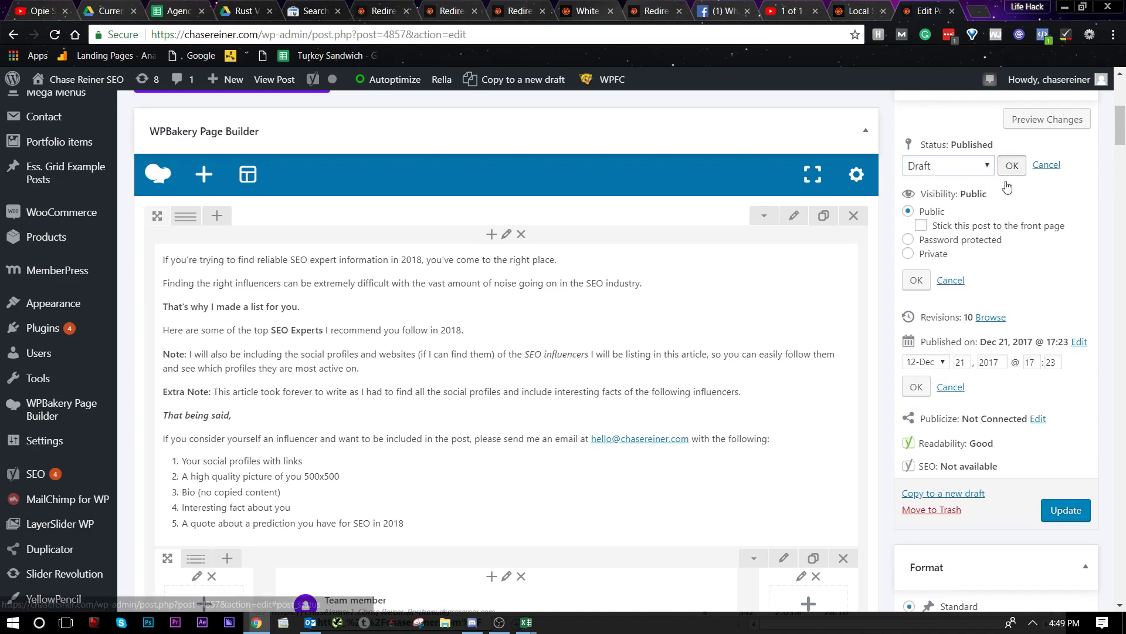
- Confirm Draft status and load the old post URL with 'blog/' removed
{"action": "left_click", "coordinate": [1011, 164]}
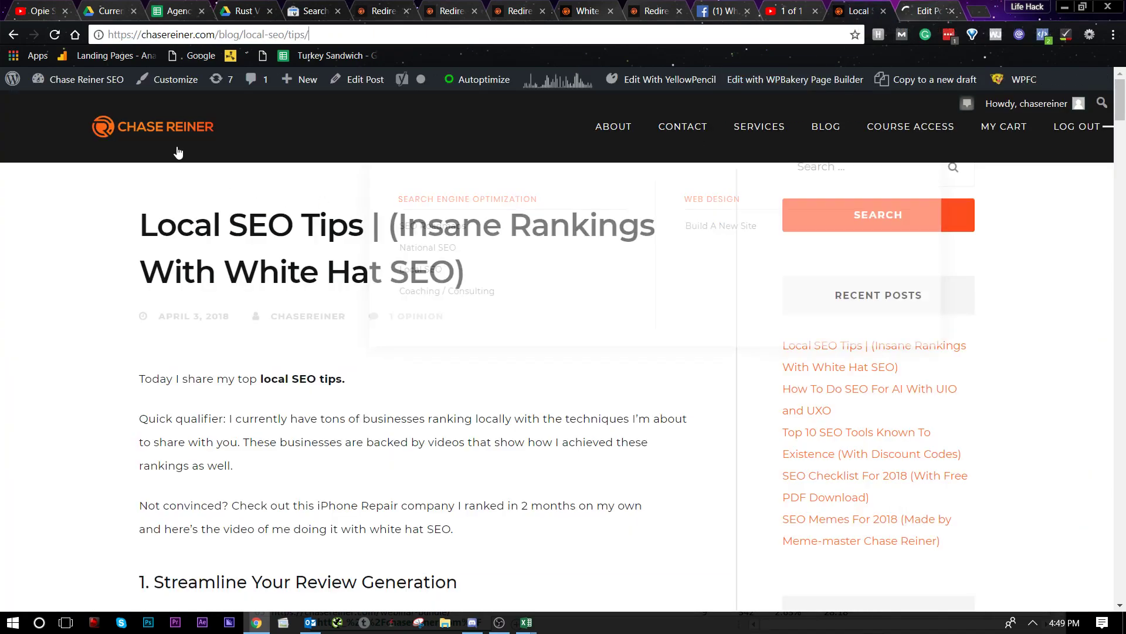
{"action": "mouse_move", "coordinate": [13, 34]}
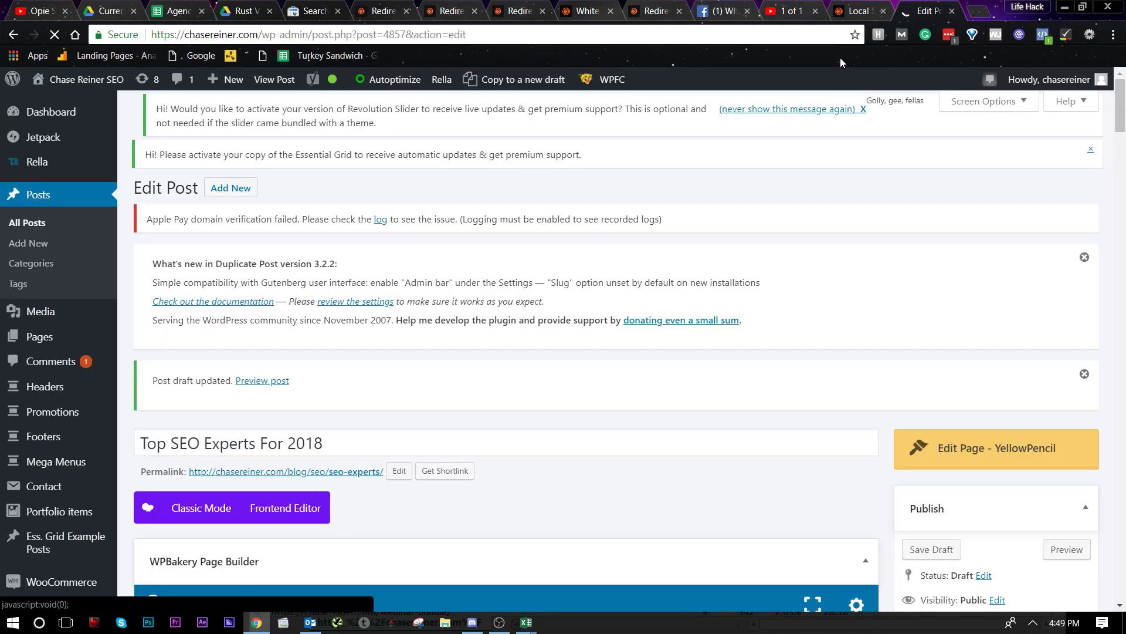
{"action": "mouse_move", "coordinate": [840, 6]}
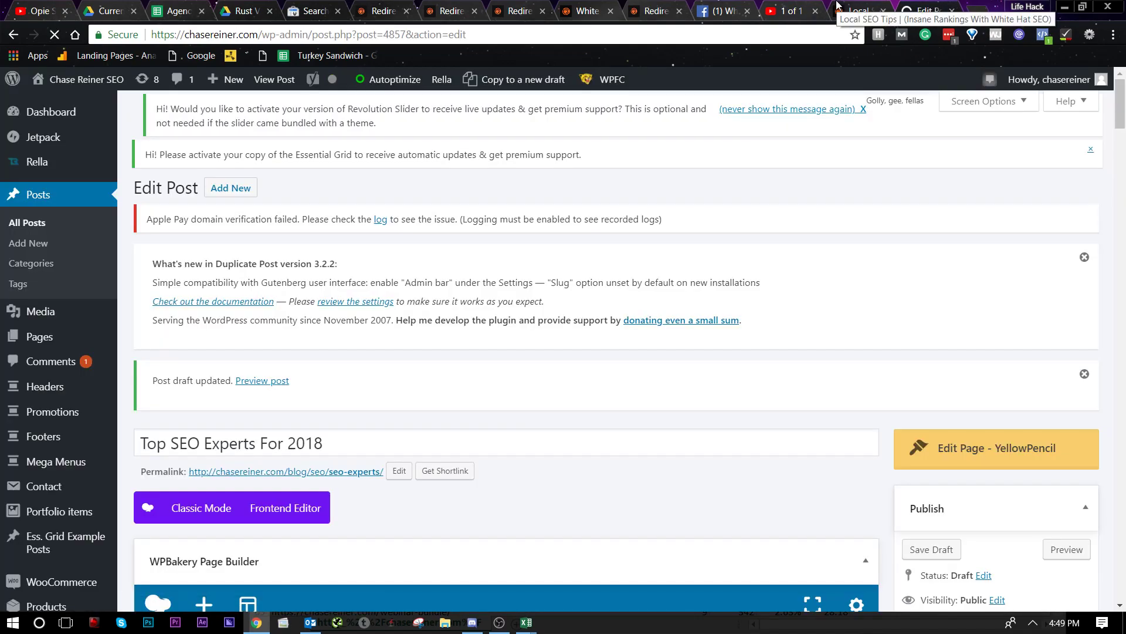
{"action": "left_click", "coordinate": [855, 10]}
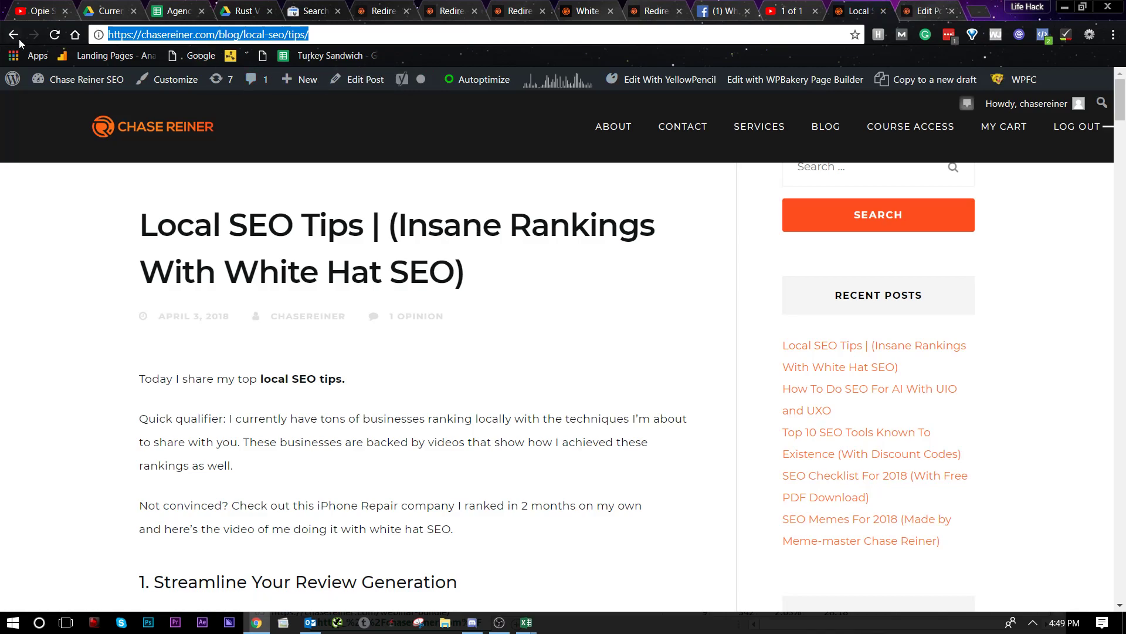
{"action": "type", "text": "https://chasereiner.com/blog/seo/seo-experts/"}
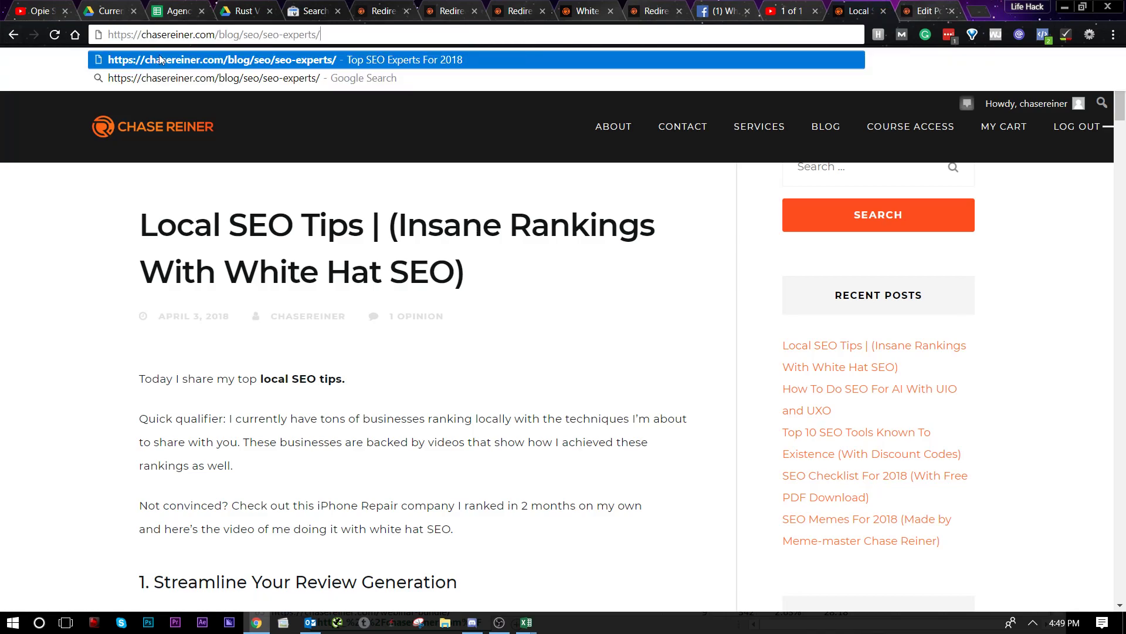
{"action": "double_click", "coordinate": [229, 34]}
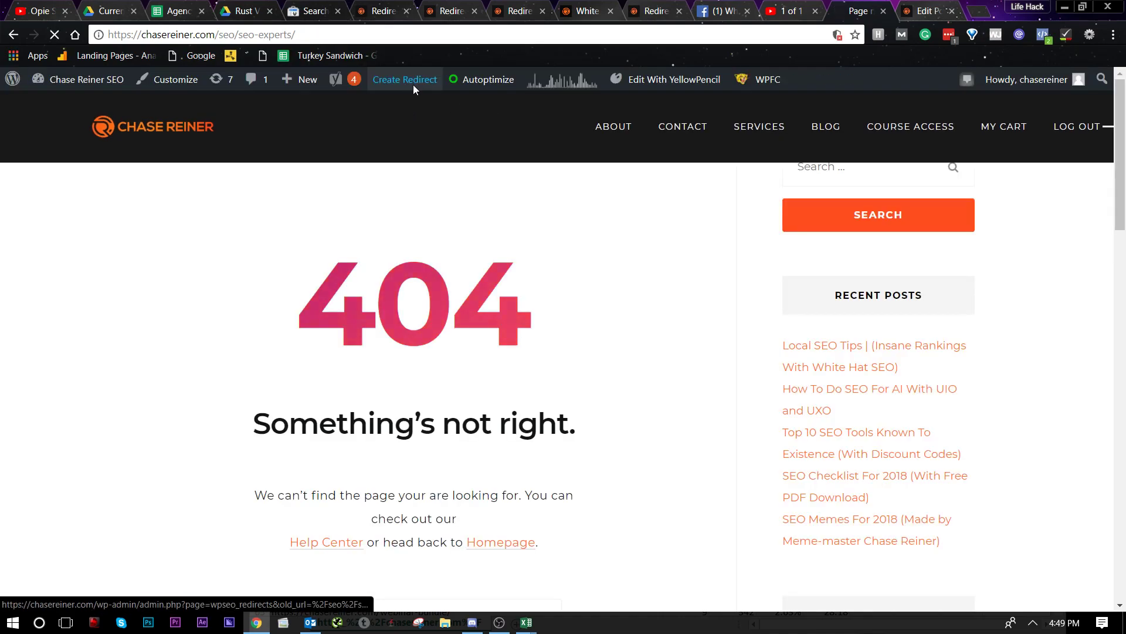
{"action": "left_click", "coordinate": [404, 80]}
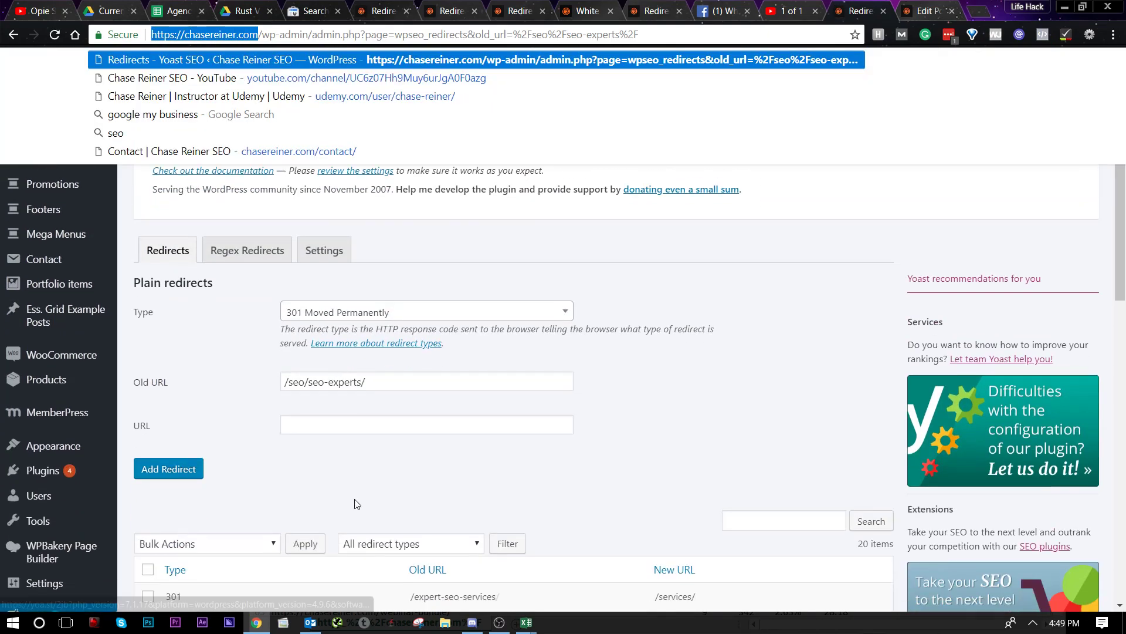
{"action": "type", "text": "https://chasereiner.com"}
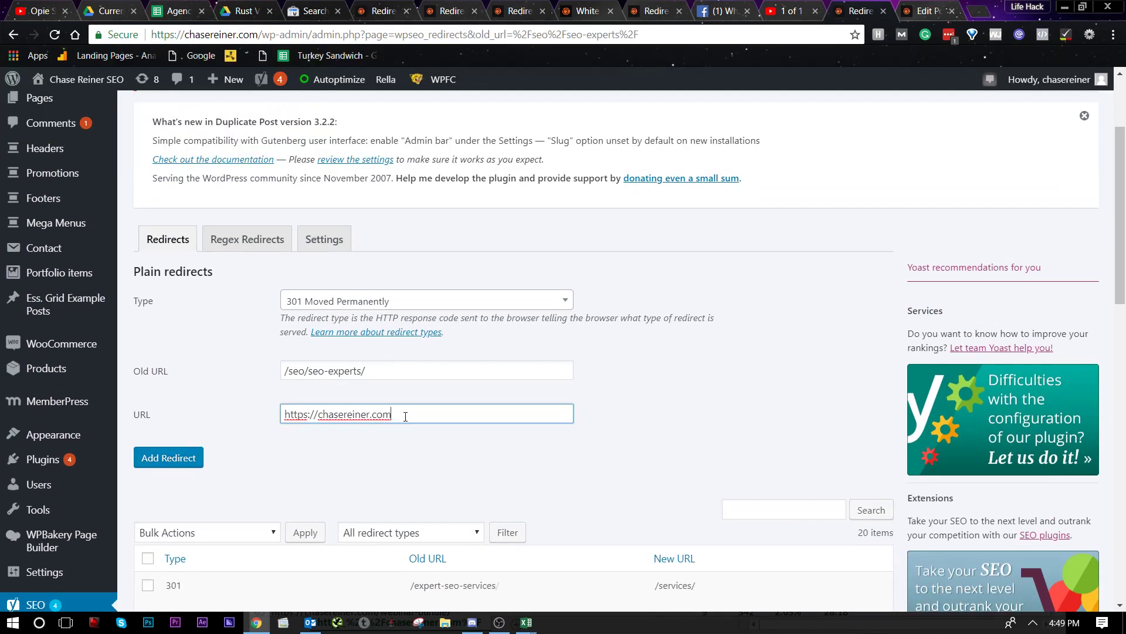
{"action": "type", "text": "/blog/s"}
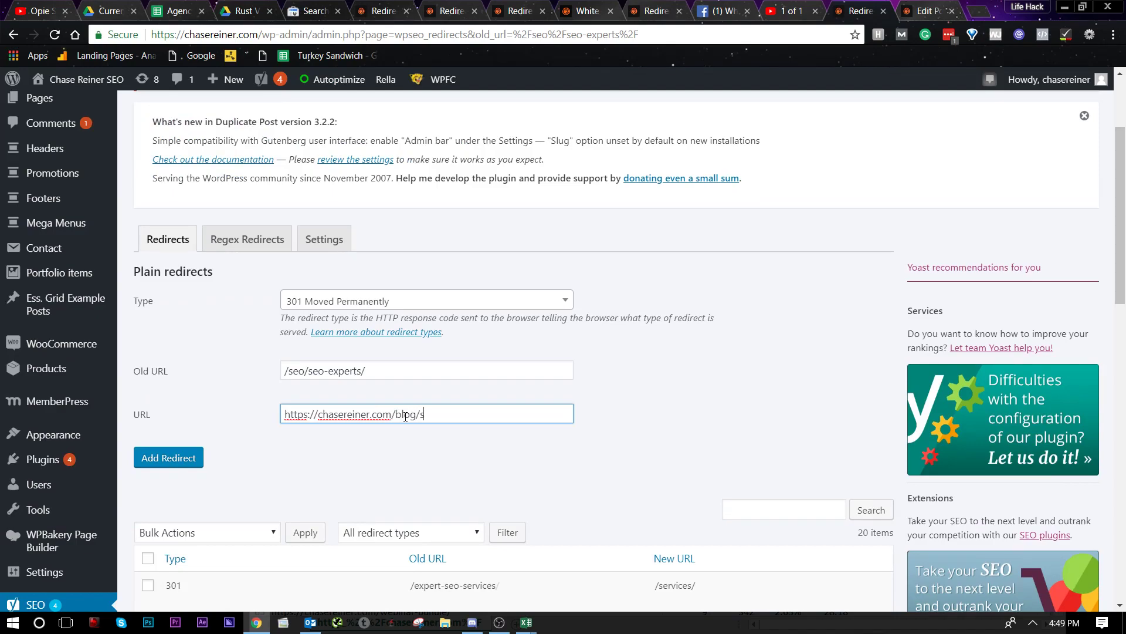
{"action": "type", "text": "eo/"}
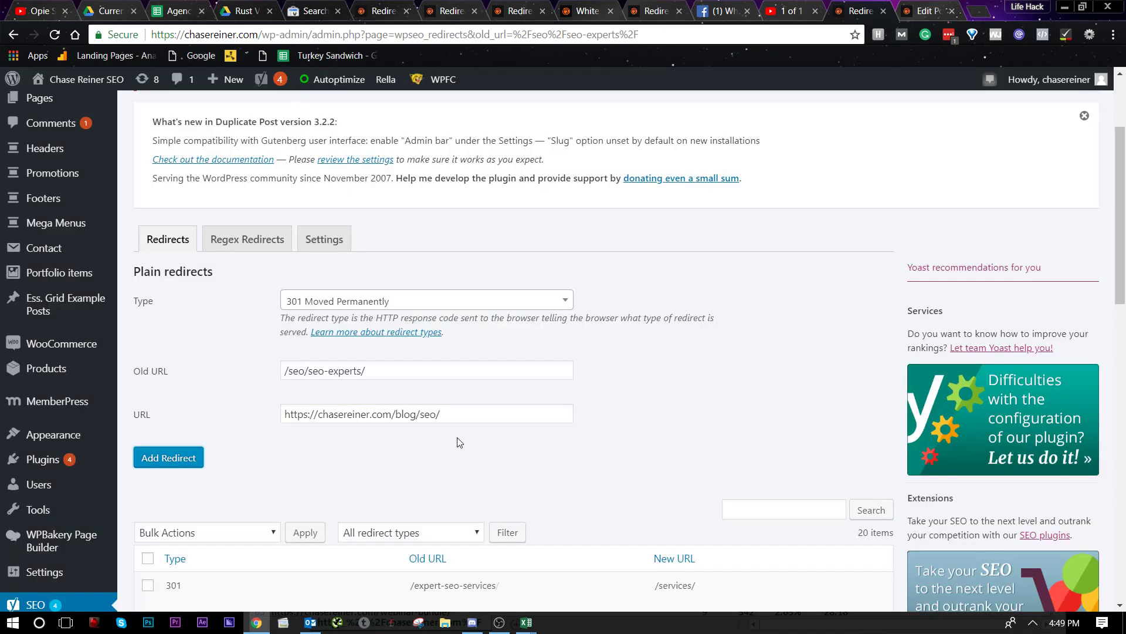
{"action": "left_click", "coordinate": [168, 458]}
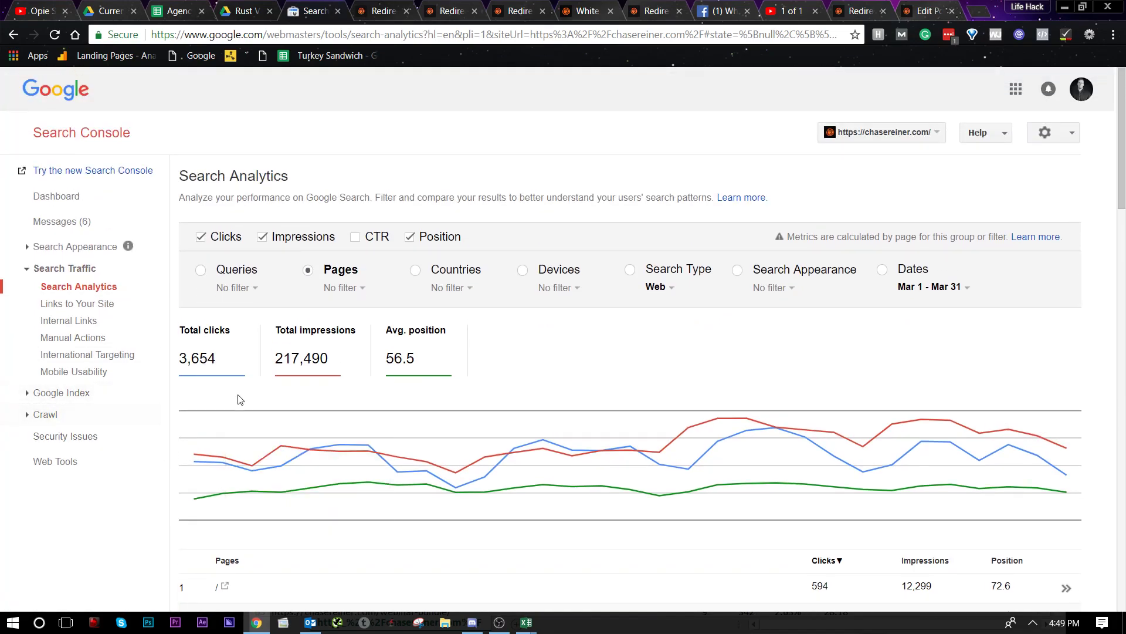
- Fetch blog/seo as Google in Fetch as Google and request indexing for it
{"action": "left_click", "coordinate": [44, 415]}
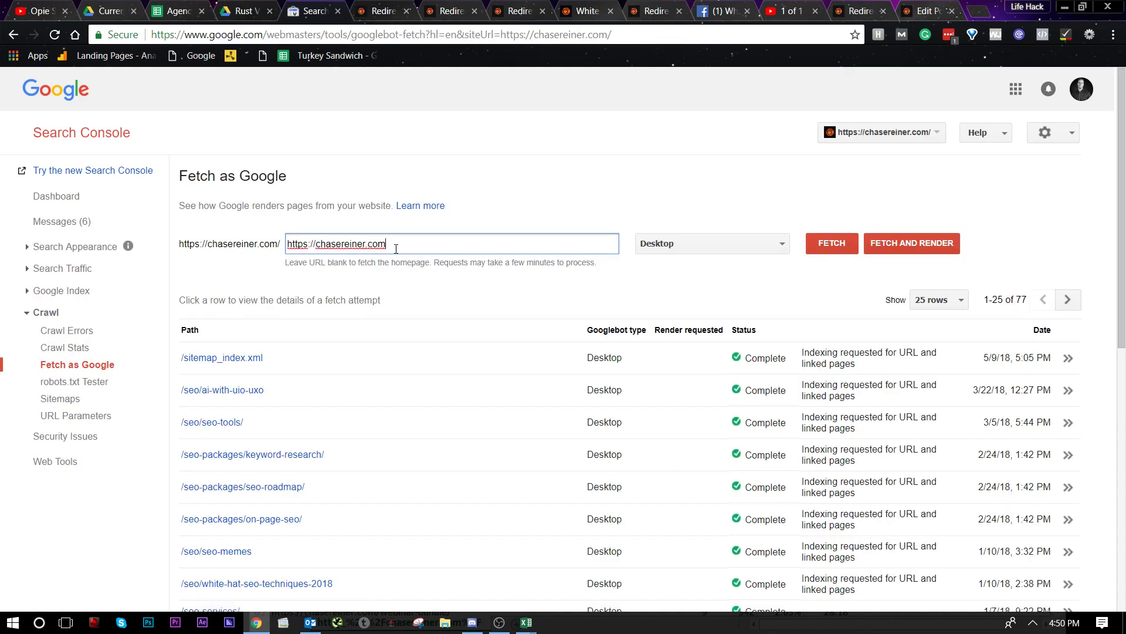
{"action": "type", "text": "/seo"}
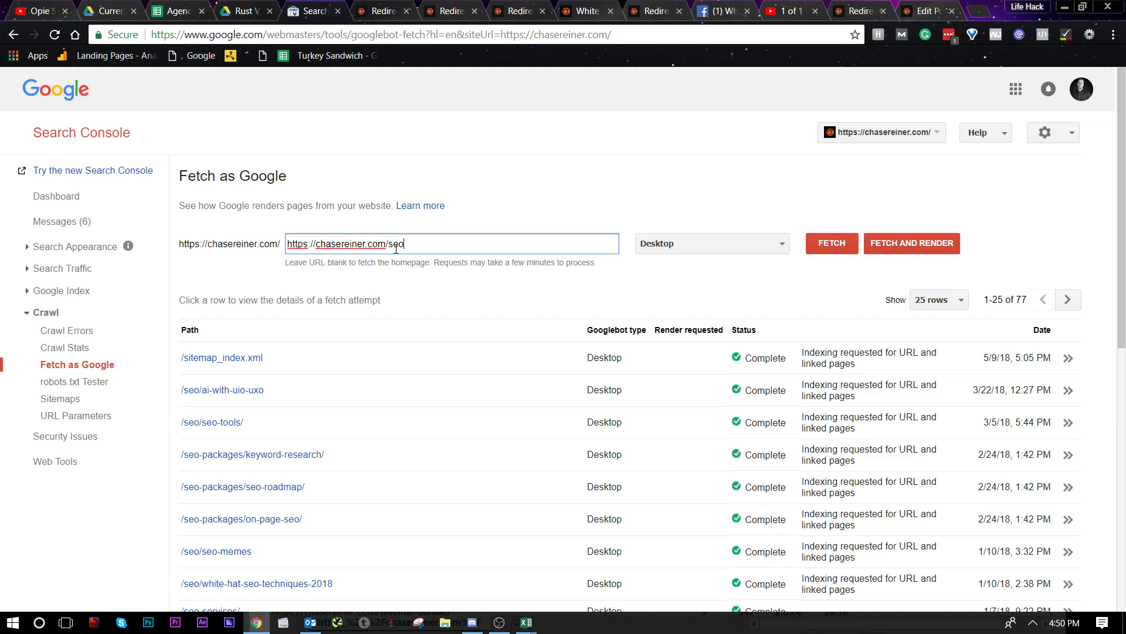
{"action": "type", "text": "blog/"}
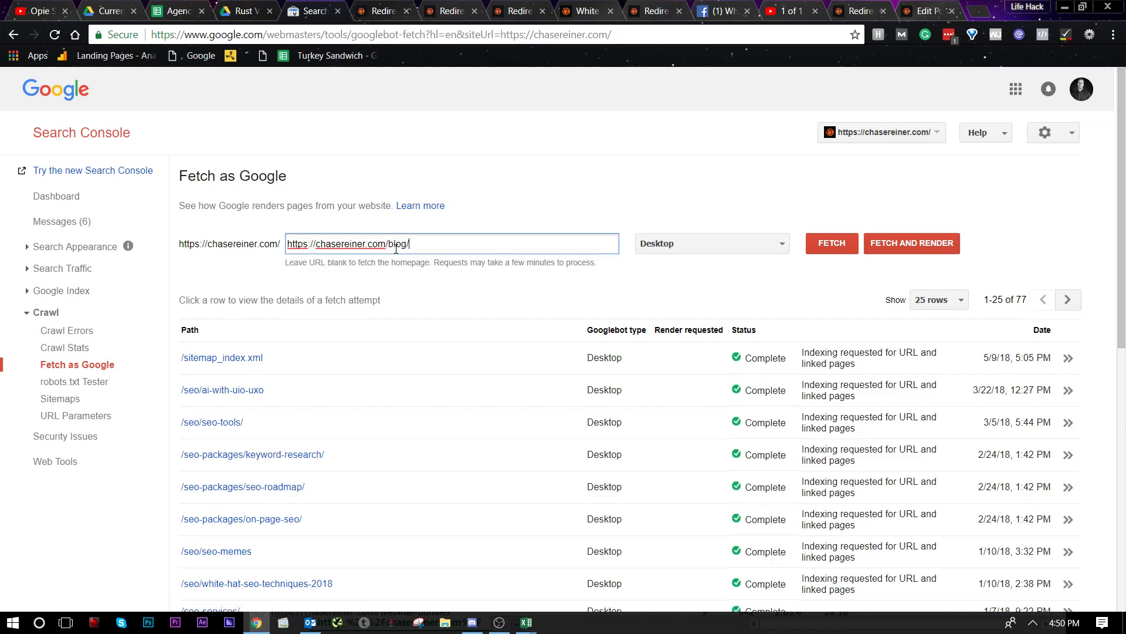
{"action": "type", "text": "seo"}
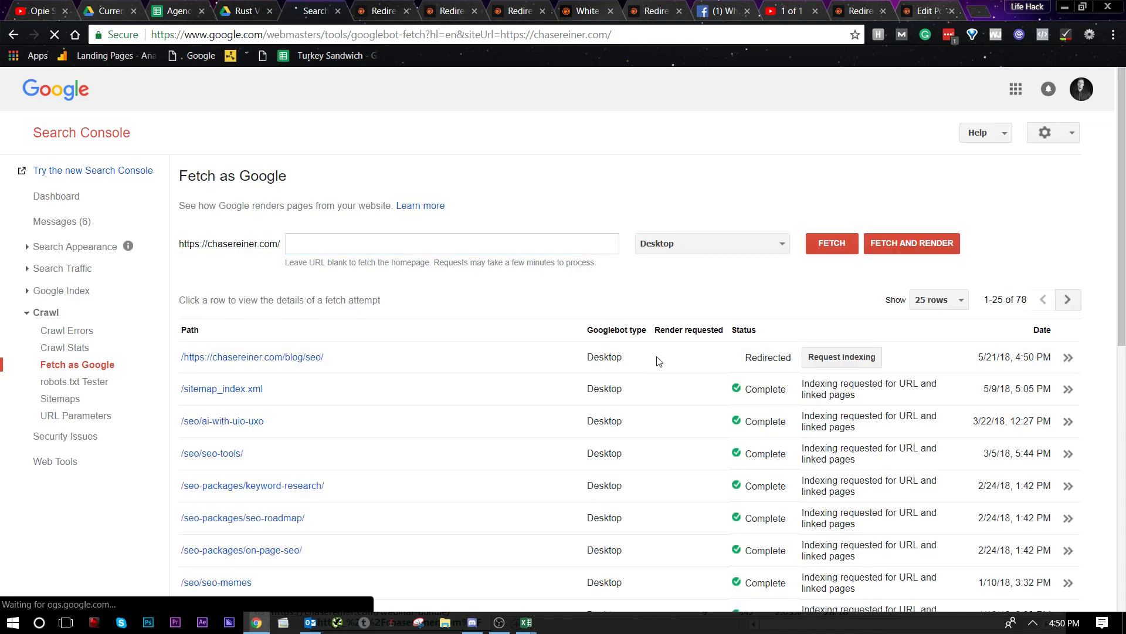
{"action": "left_click", "coordinate": [841, 356]}
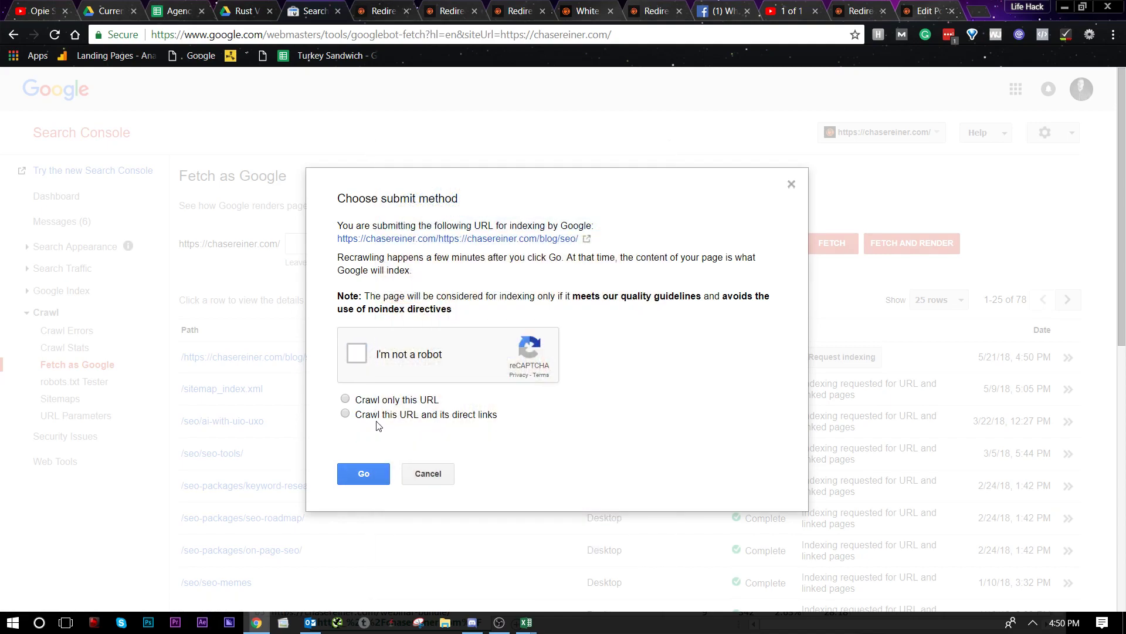
- Solve the street-sign reCAPTCHA and submit the blog/seo/ indexing request
{"action": "left_click", "coordinate": [356, 352]}
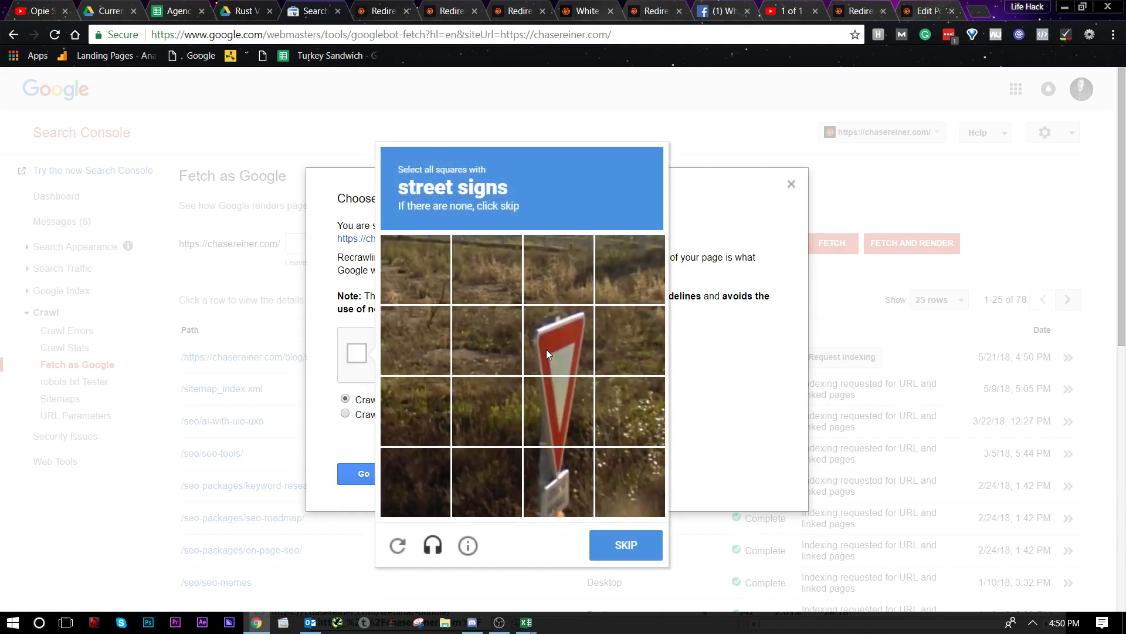
{"action": "left_click", "coordinate": [624, 544]}
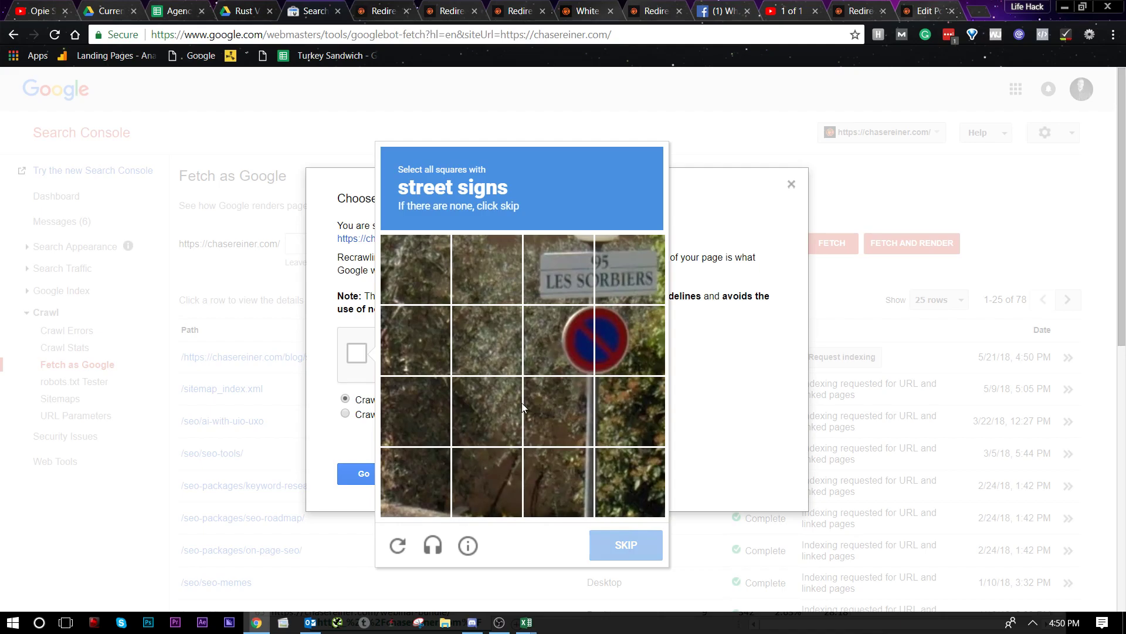
{"action": "left_click", "coordinate": [628, 339]}
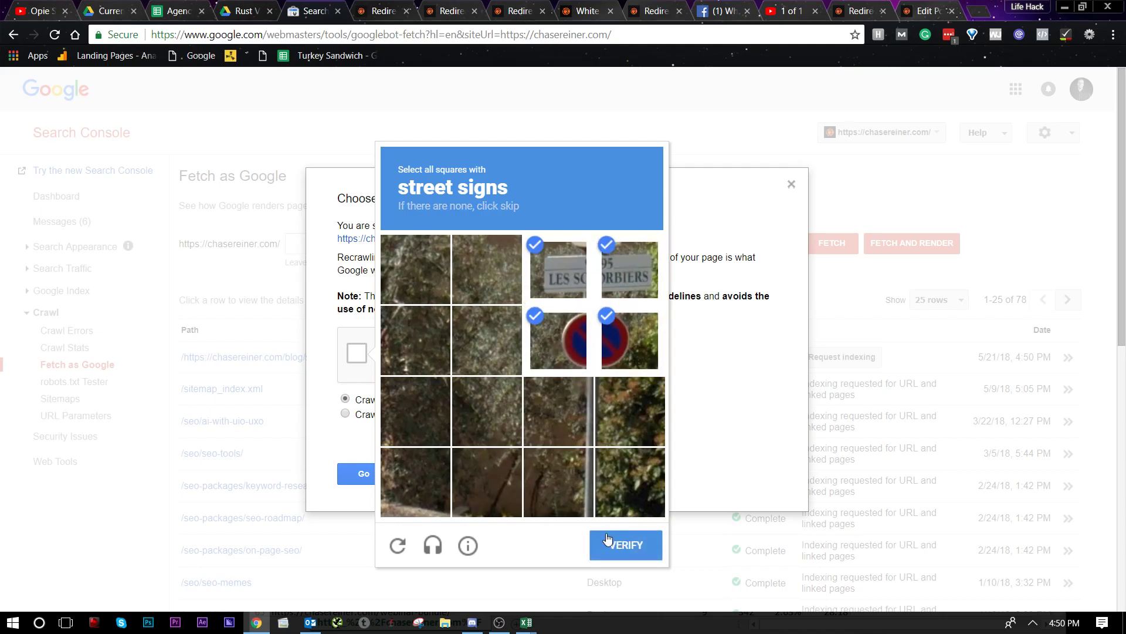
{"action": "left_click", "coordinate": [625, 545]}
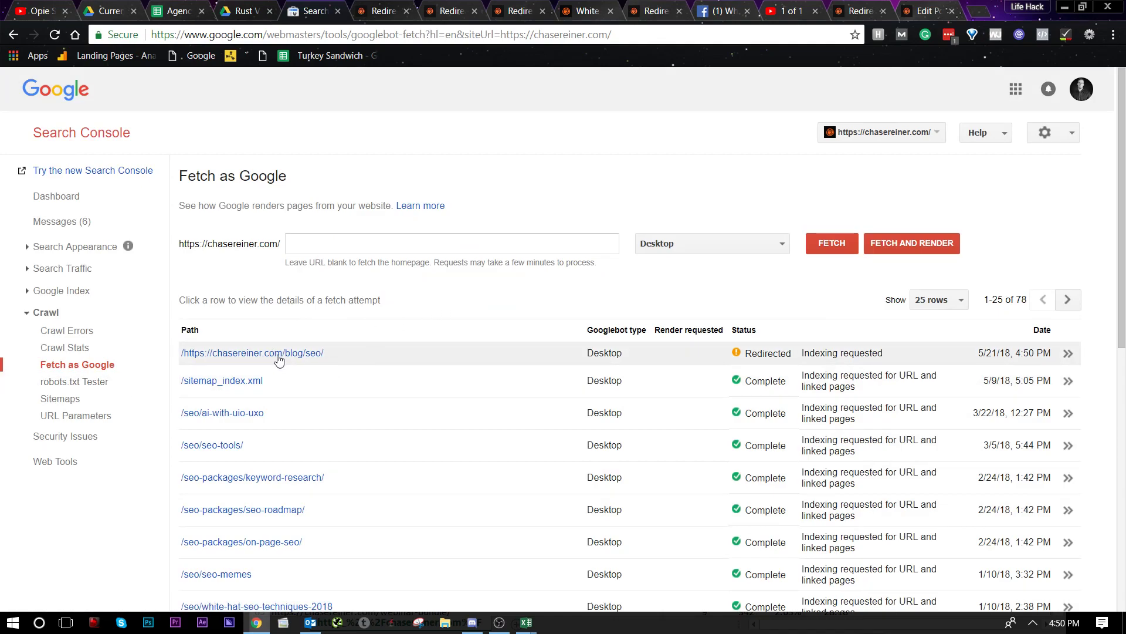
{"action": "left_click", "coordinate": [451, 242]}
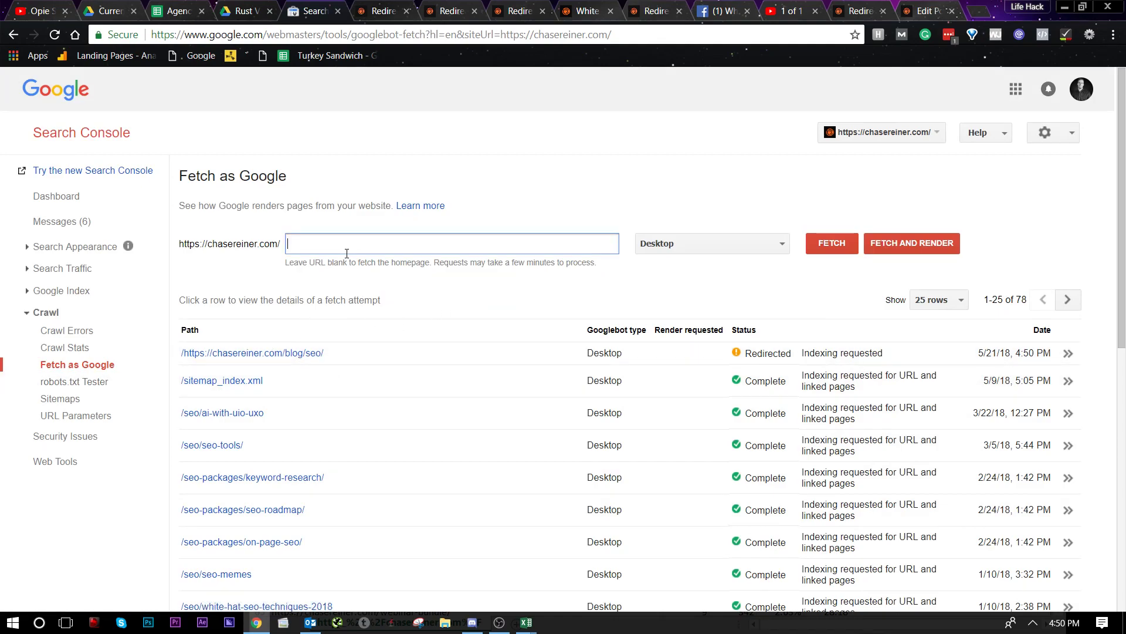
{"action": "type", "text": "https://chasereiner.com"}
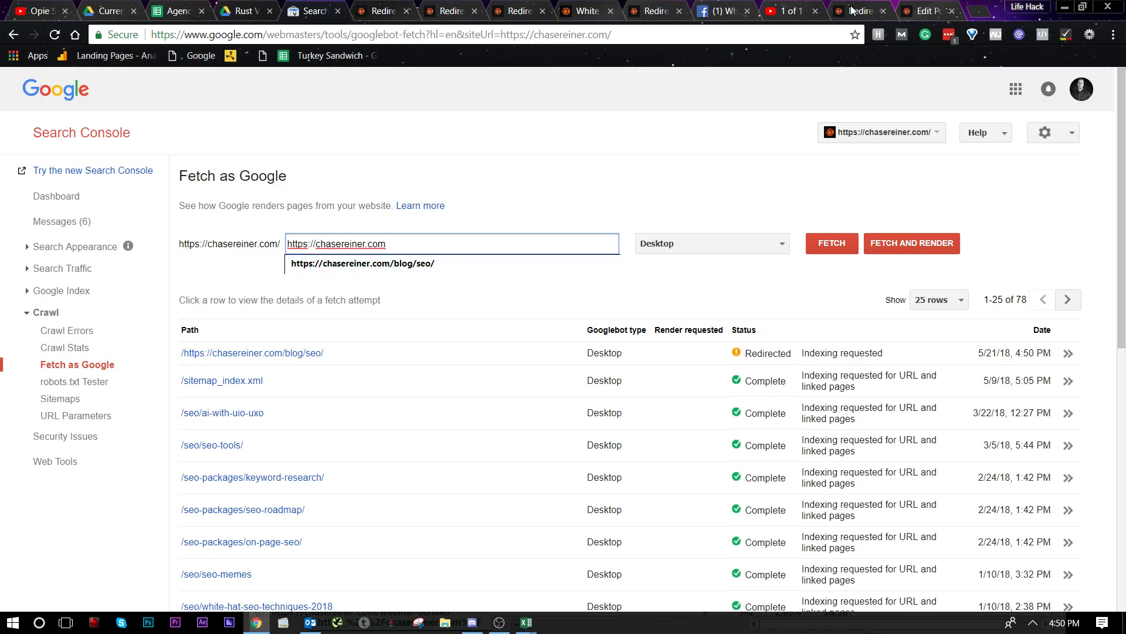
{"action": "type", "text": "/blog/seo/"}
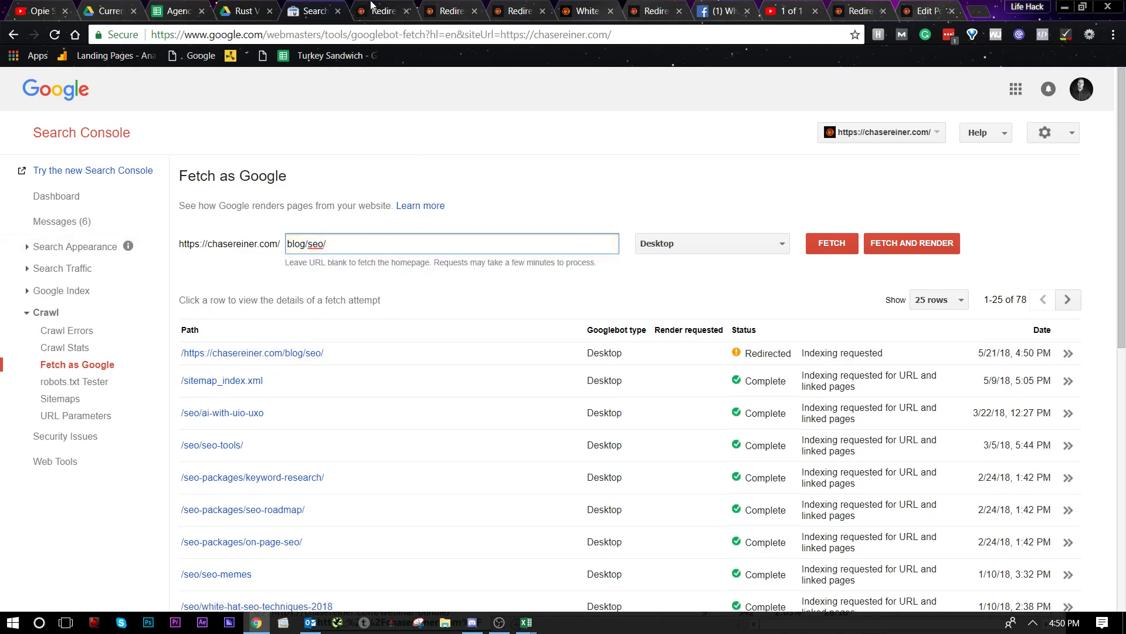
{"action": "left_click", "coordinate": [383, 11]}
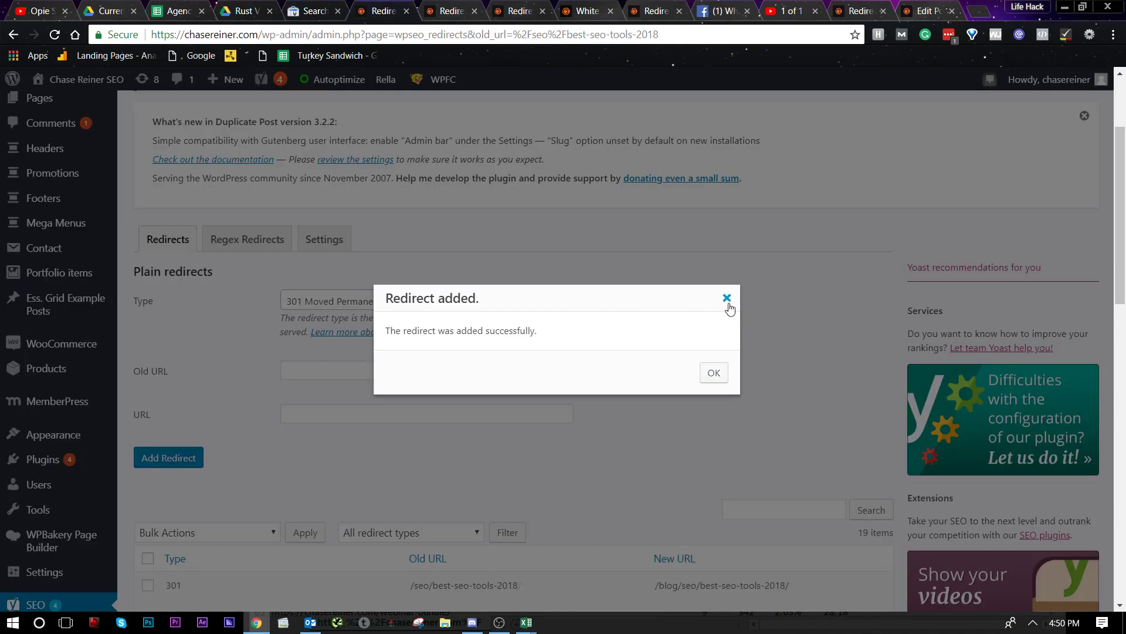
{"action": "left_click", "coordinate": [583, 11]}
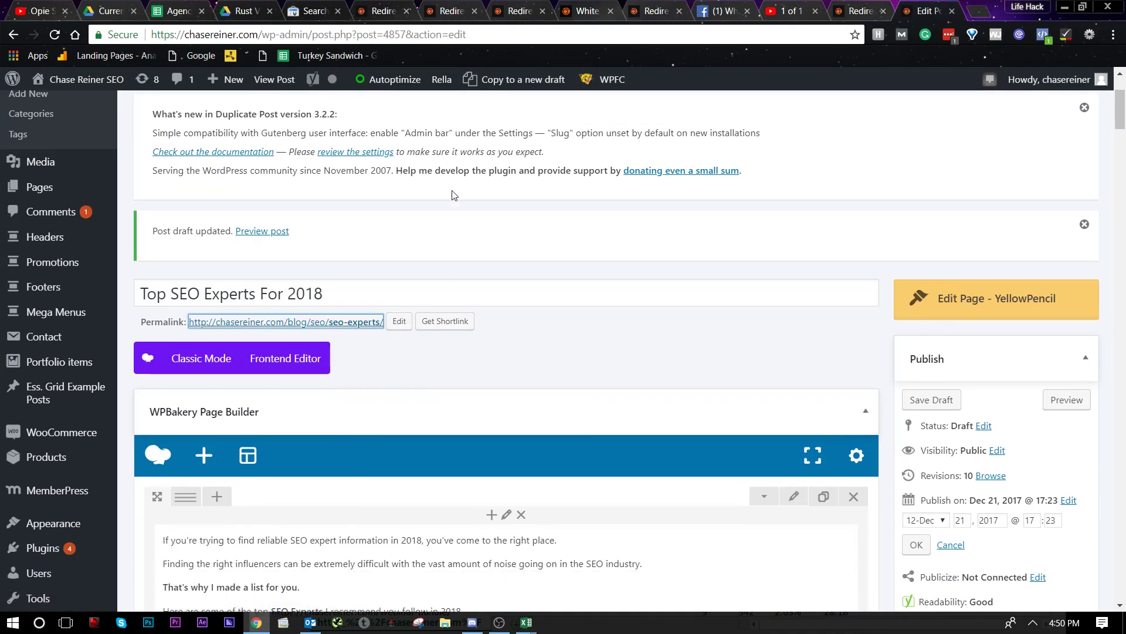
{"action": "left_click", "coordinate": [314, 11]}
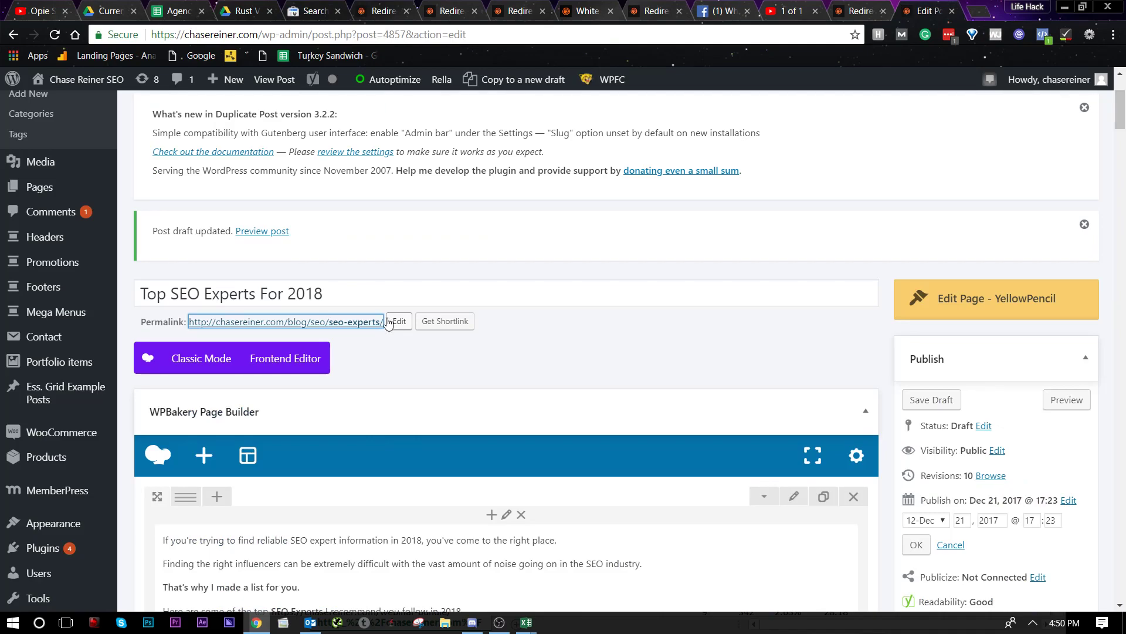
{"action": "left_click", "coordinate": [395, 321]}
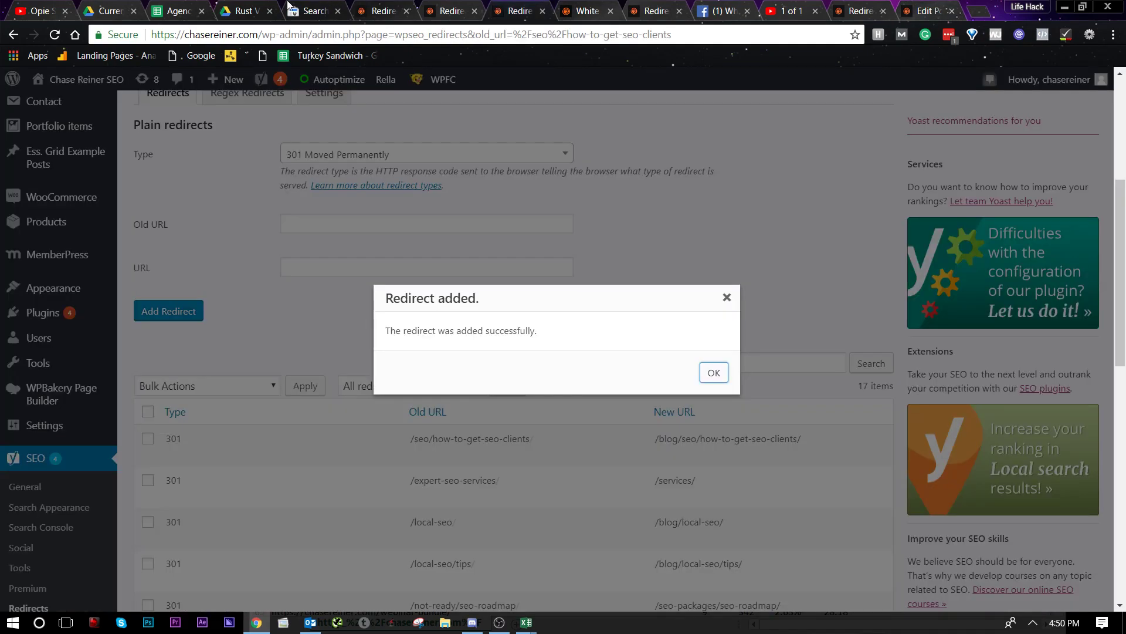
{"action": "left_click", "coordinate": [175, 11]}
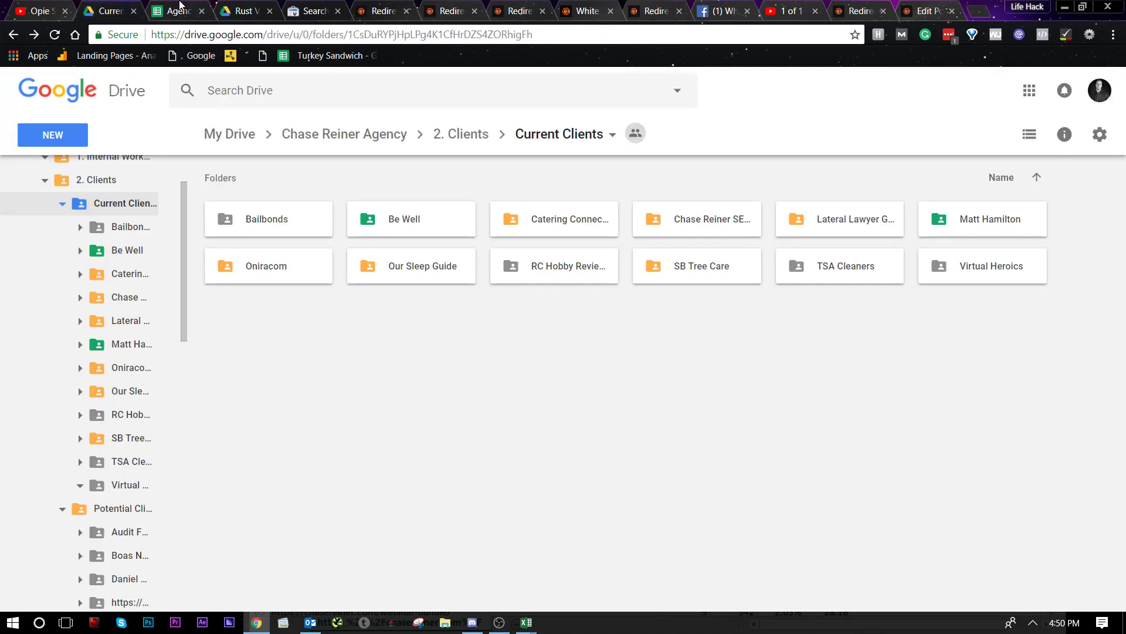
{"action": "left_click", "coordinate": [246, 11]}
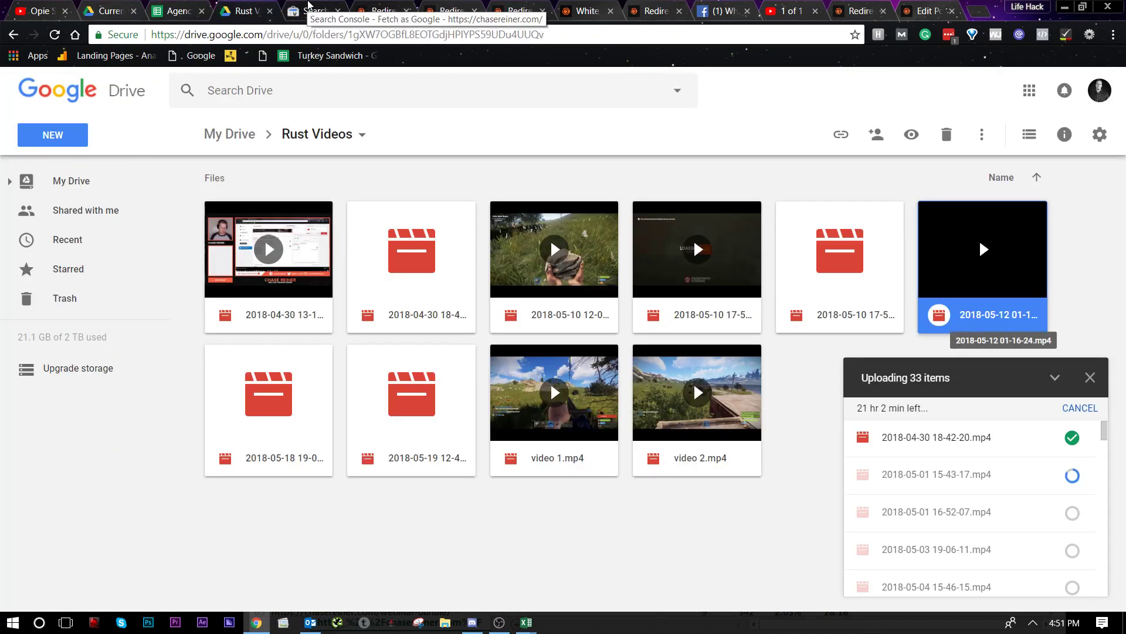
{"action": "left_click", "coordinate": [313, 12]}
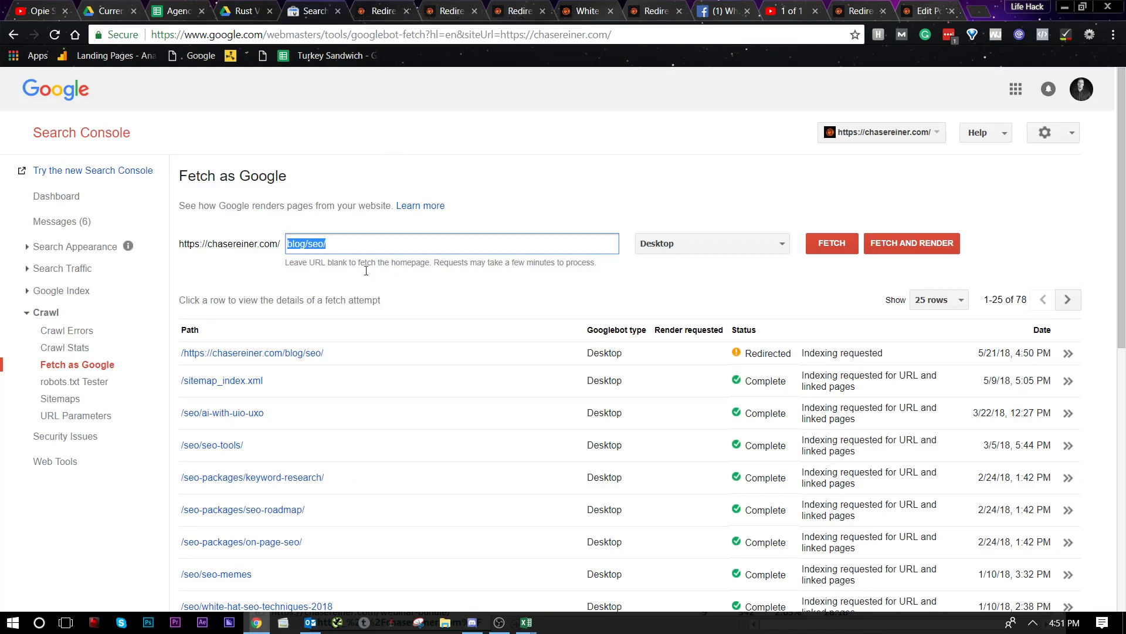
- Fetch /seo/seo-experts as Google, adding a Redirected row to the history
{"action": "type", "text": "seo-experts"}
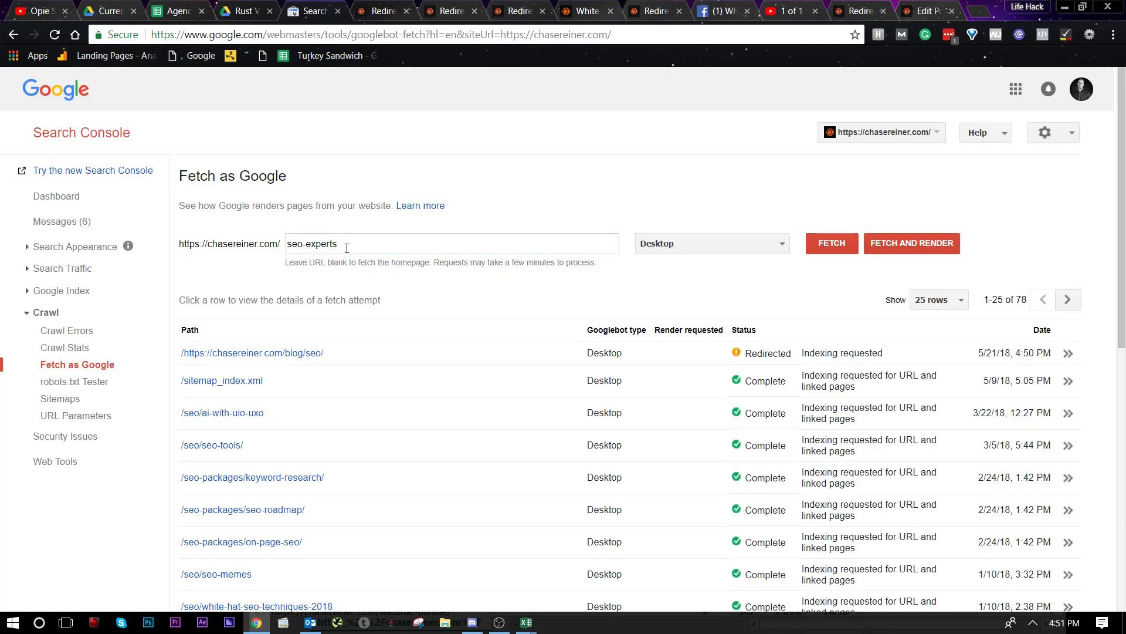
{"action": "type", "text": "/seo/"}
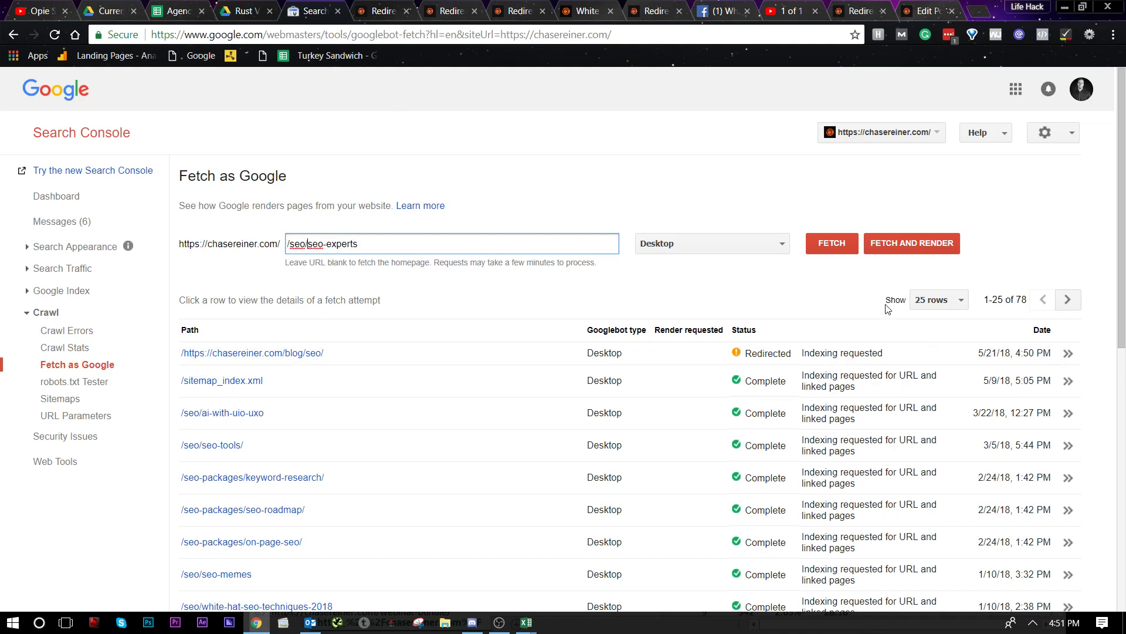
{"action": "left_click", "coordinate": [830, 243]}
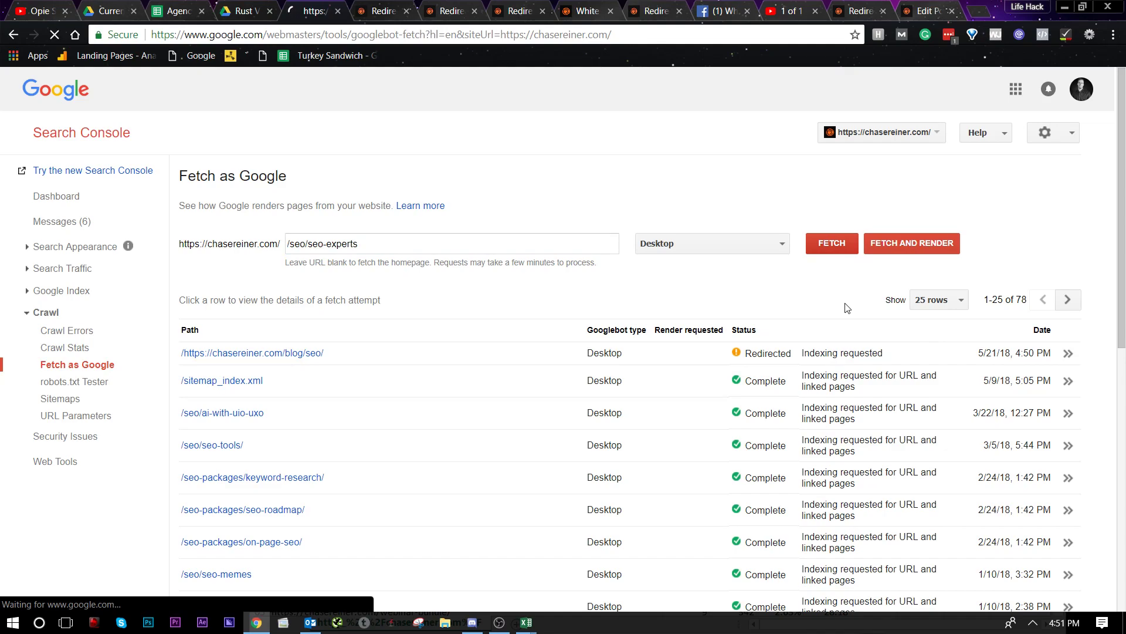
{"action": "left_click", "coordinate": [831, 243]}
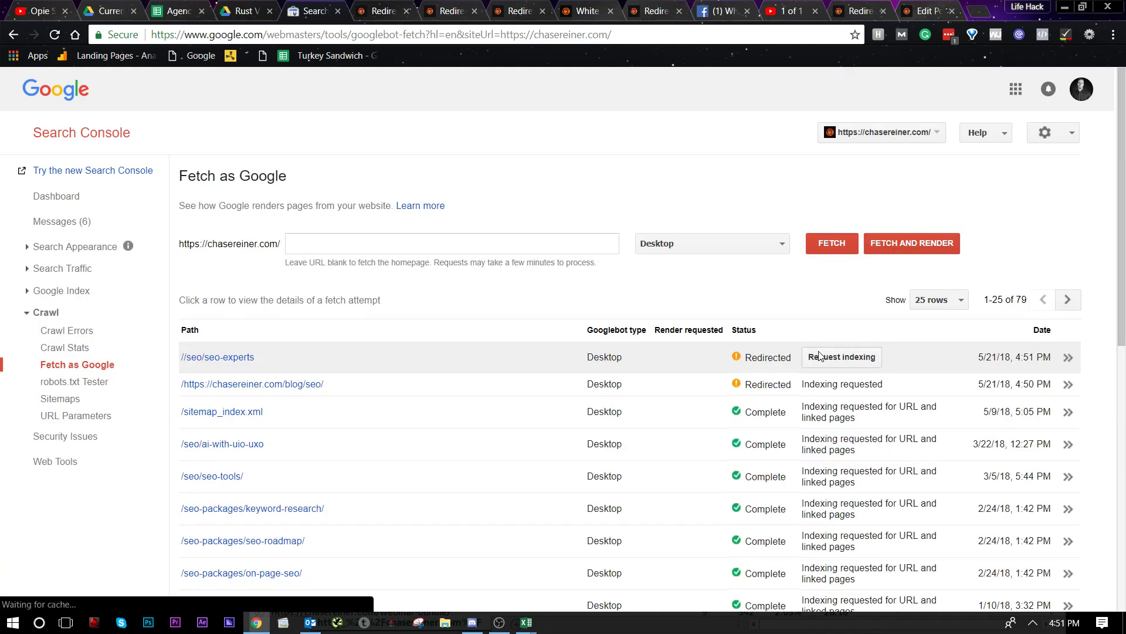
- Request indexing for /seo/seo-experts, pass the robot check, and choose 'Crawl only this URL'
{"action": "left_click", "coordinate": [841, 358]}
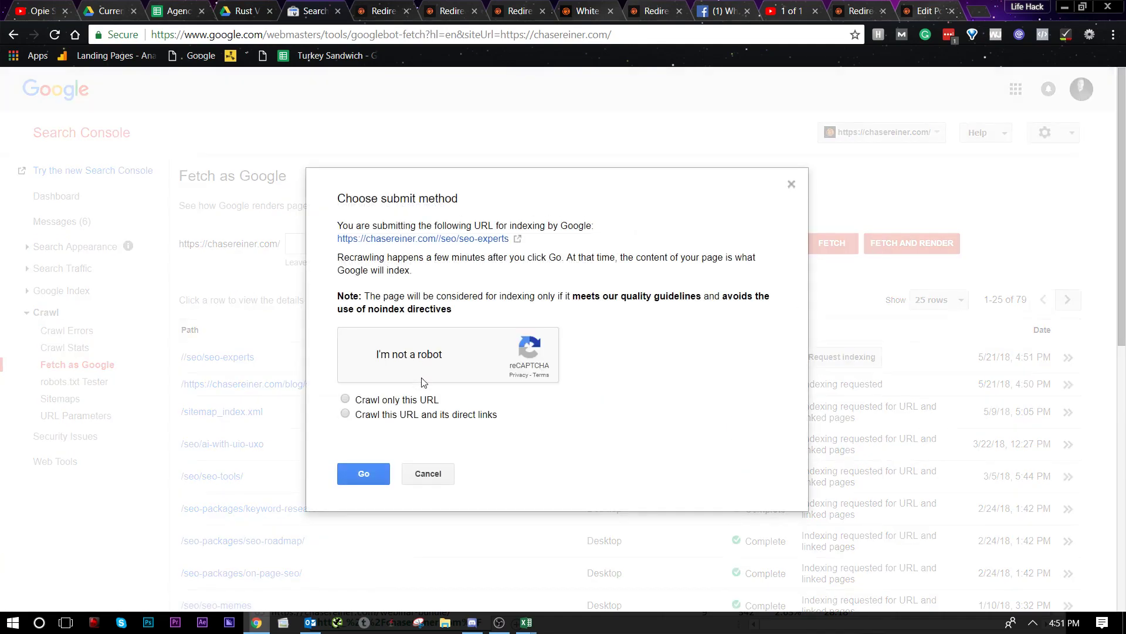
{"action": "left_click", "coordinate": [427, 474]}
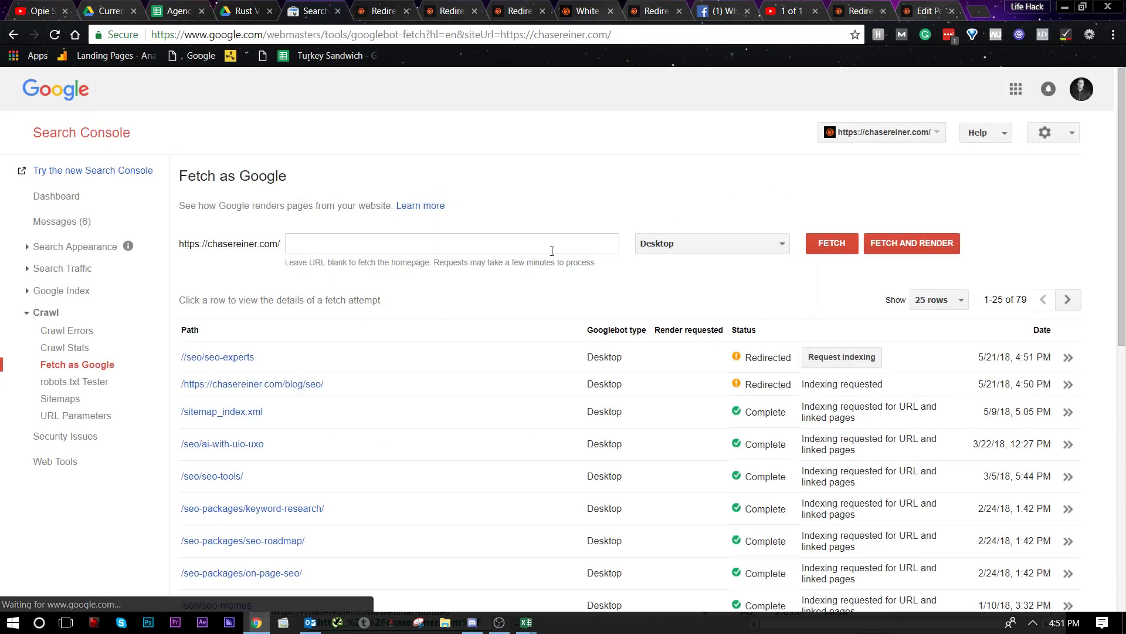
{"action": "type", "text": "seo-experts"}
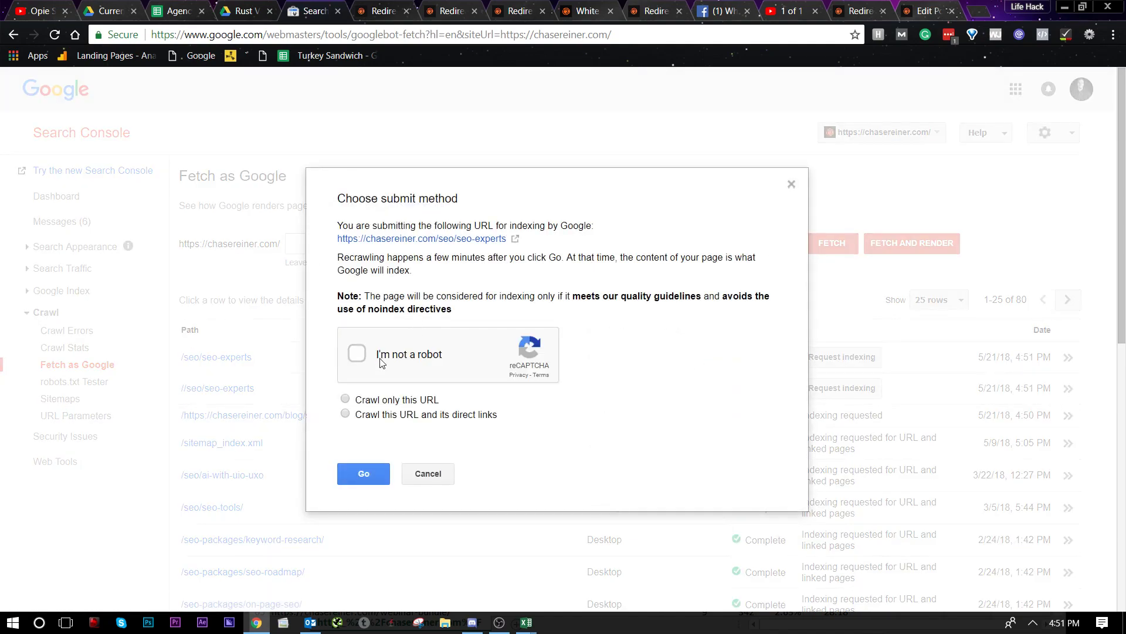
{"action": "left_click", "coordinate": [357, 353]}
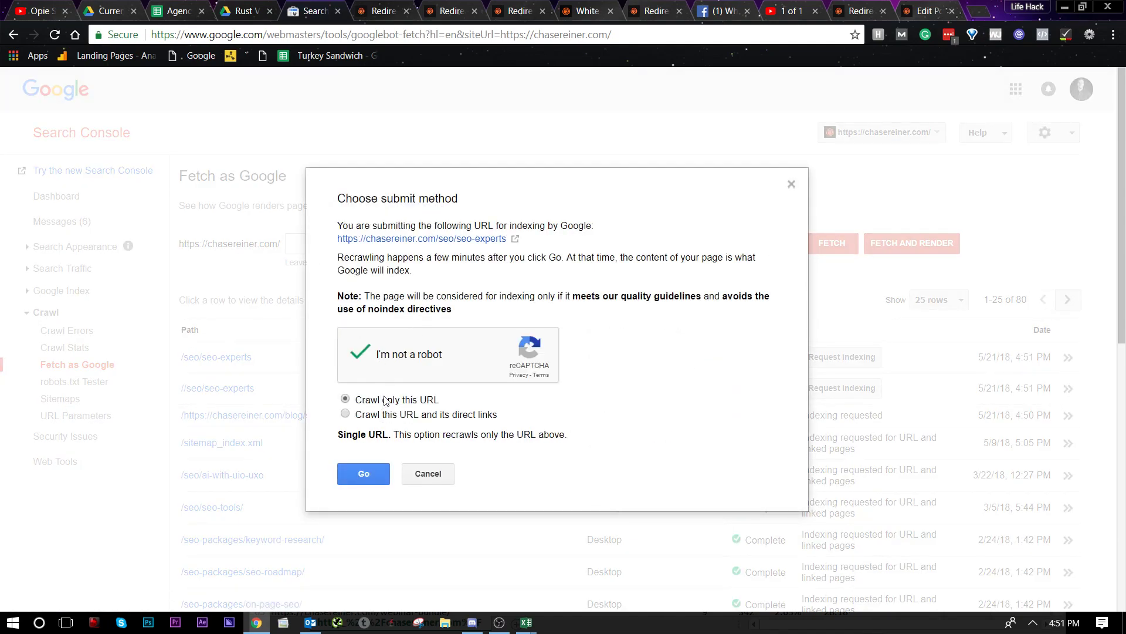
{"action": "left_click", "coordinate": [427, 472]}
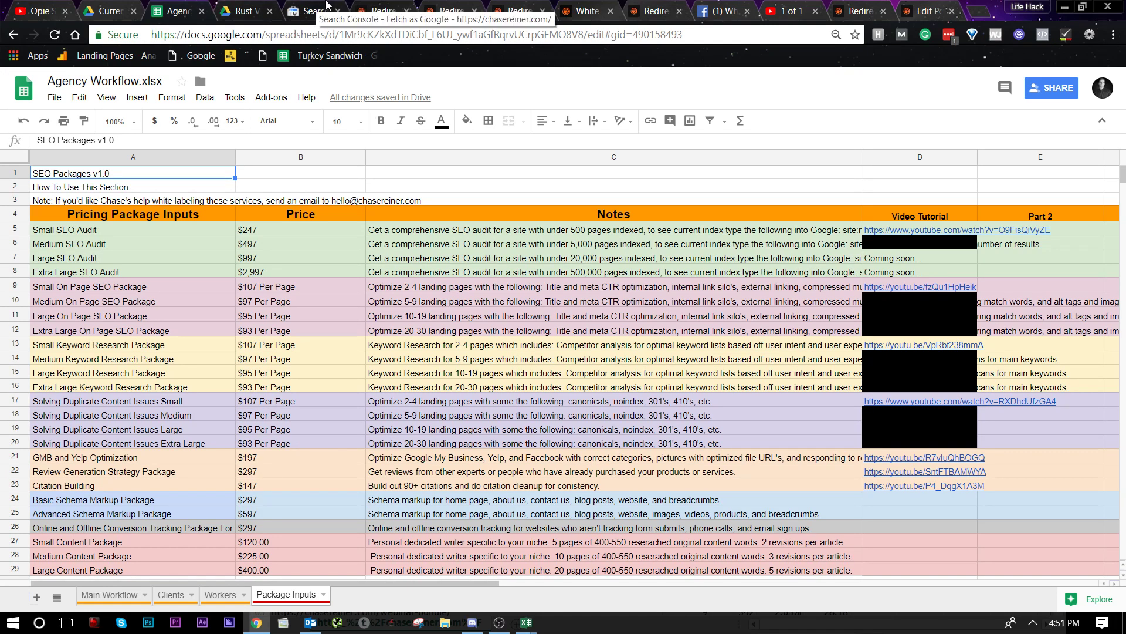
- Switch from the Agency Workflow spreadsheet back to the Search Console Fetch as Google history
{"action": "left_click", "coordinate": [314, 10]}
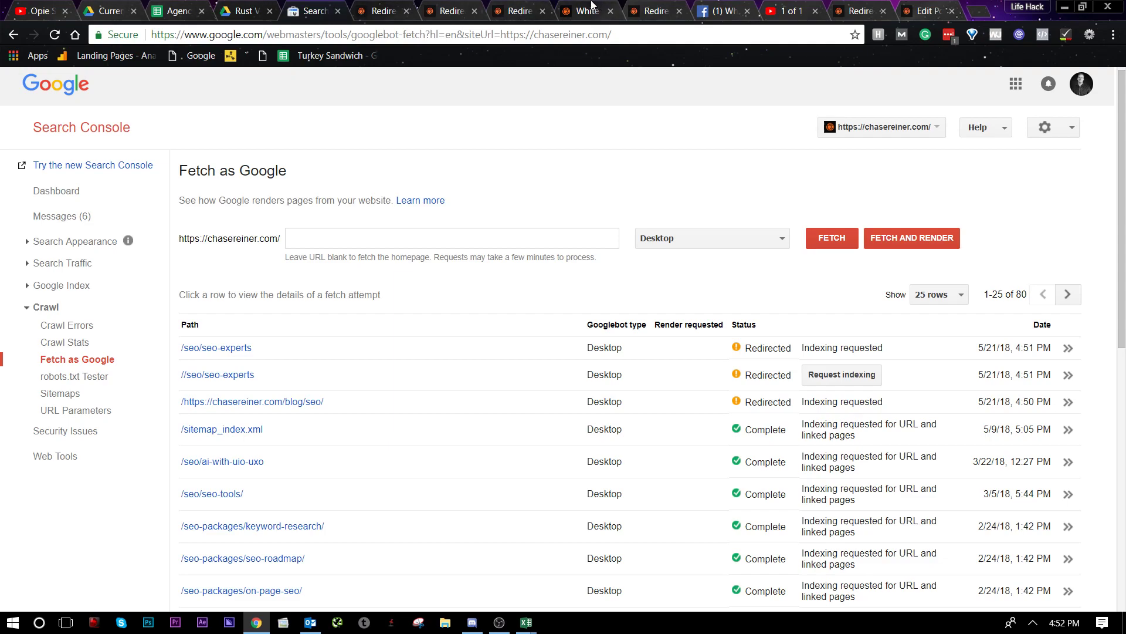
- Switch to the browser tab showing Chasereiner.com's White Hat SEO Techniques 2018 post
{"action": "left_click", "coordinate": [588, 11]}
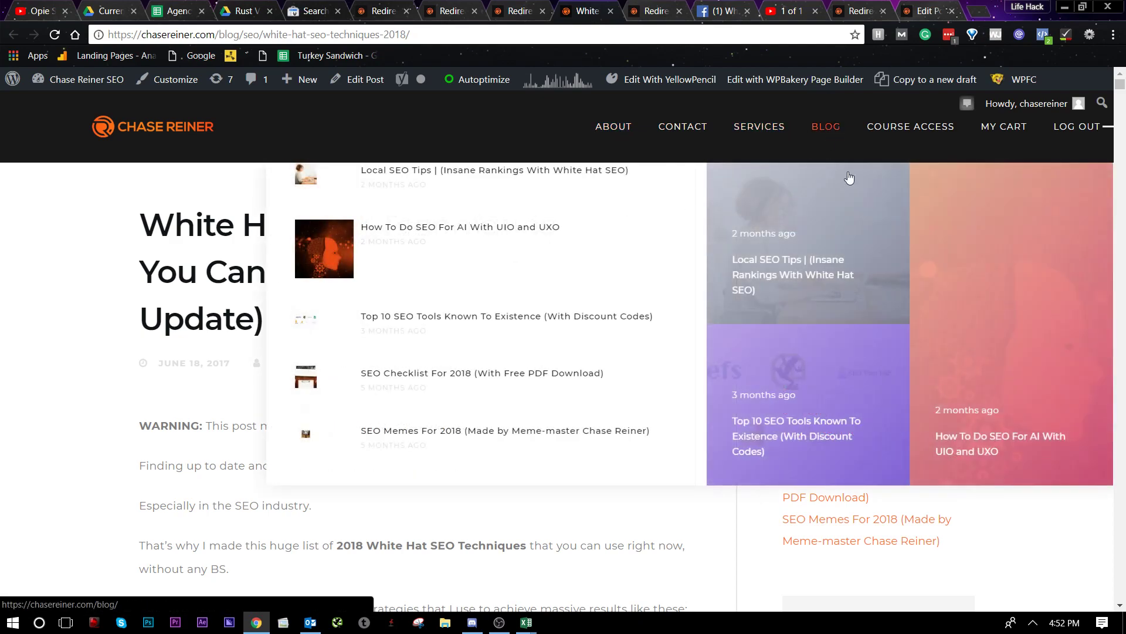
{"action": "left_click", "coordinate": [910, 126]}
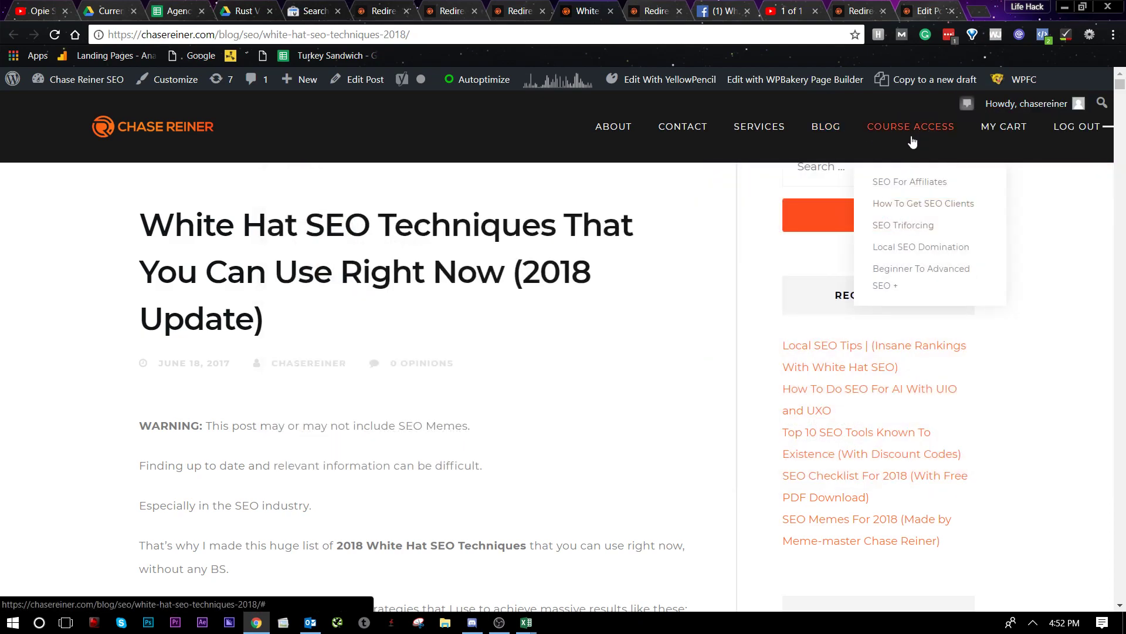
{"action": "mouse_move", "coordinate": [612, 127]}
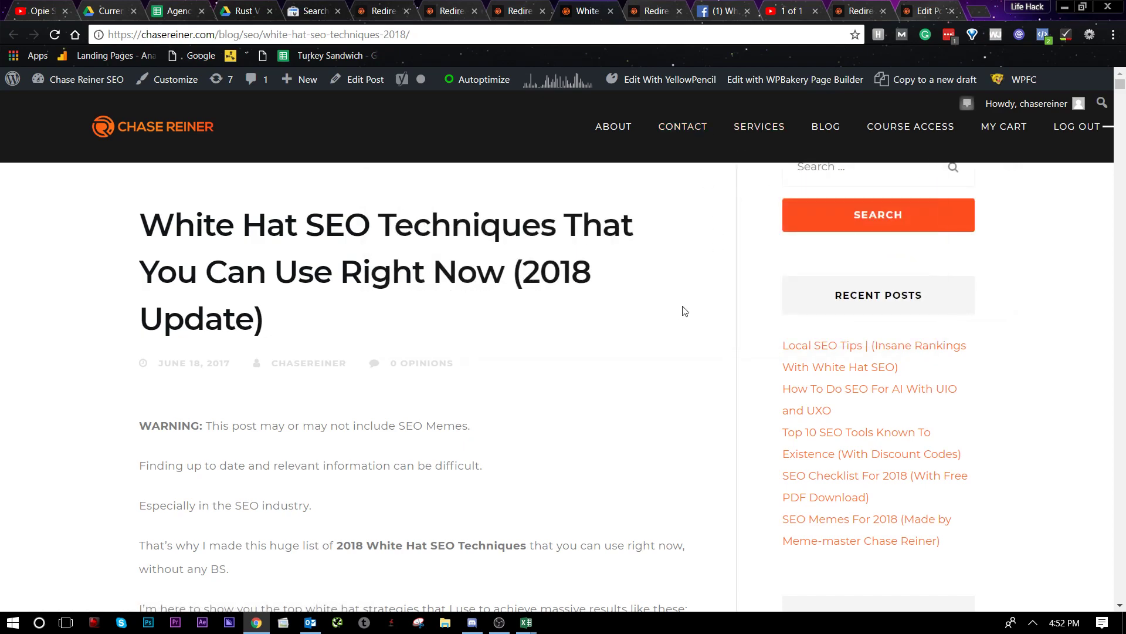
{"action": "mouse_move", "coordinate": [802, 324]}
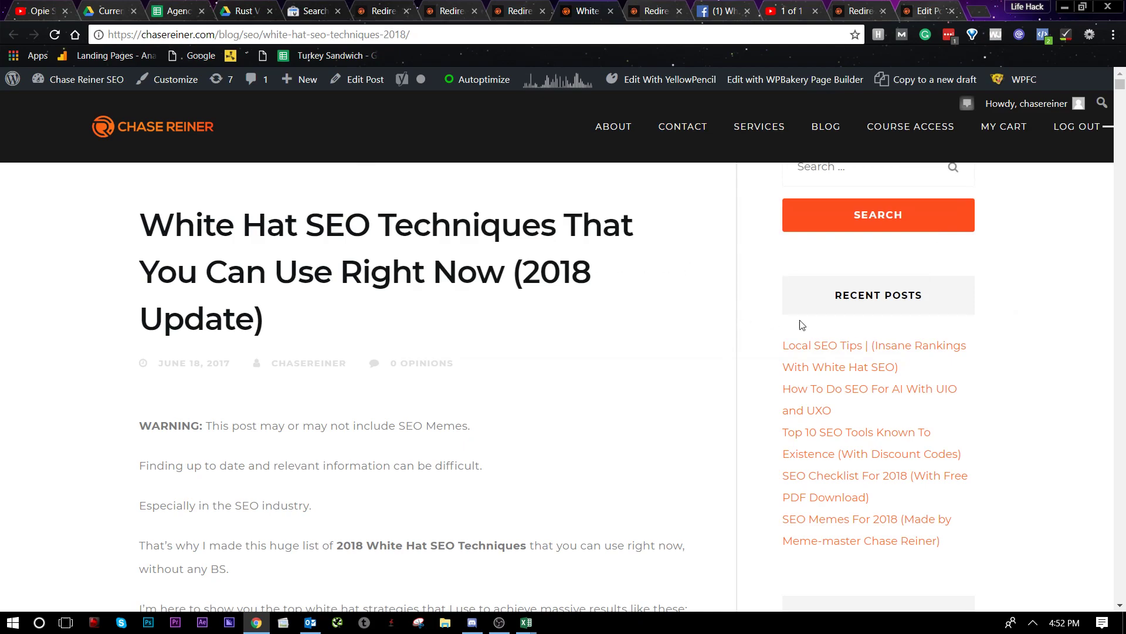